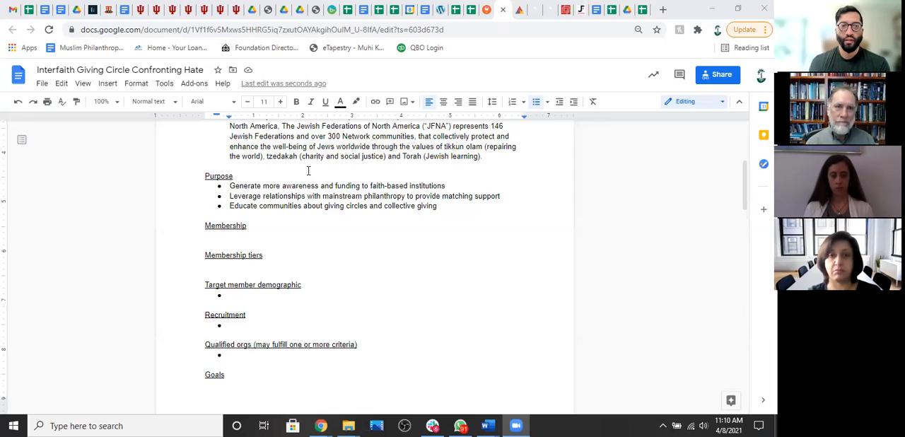
Copy the document's share link from the Share dialog and close it.
scroll("up", 3)
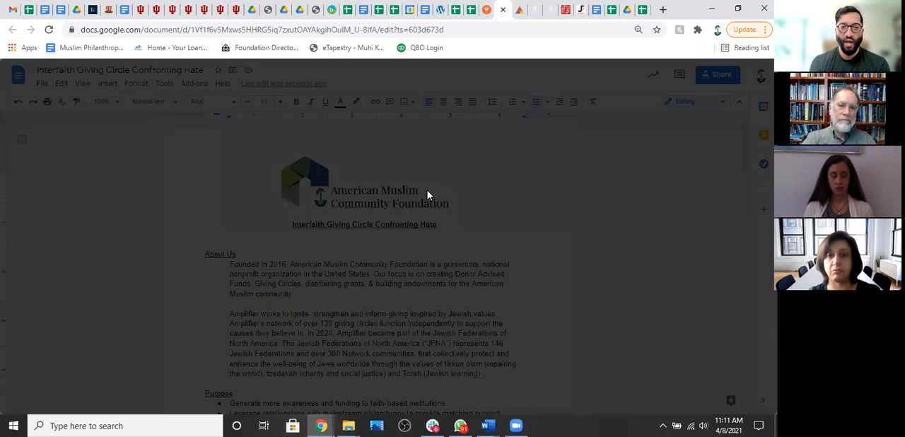
left_click(717, 73)
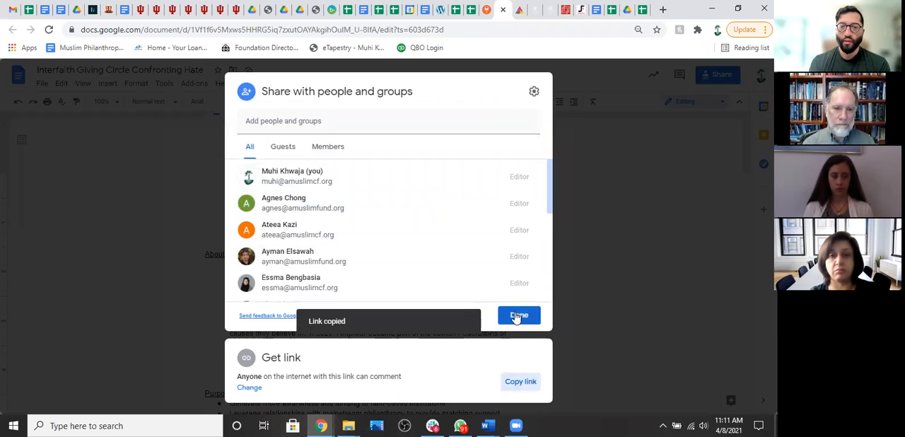
left_click(518, 315)
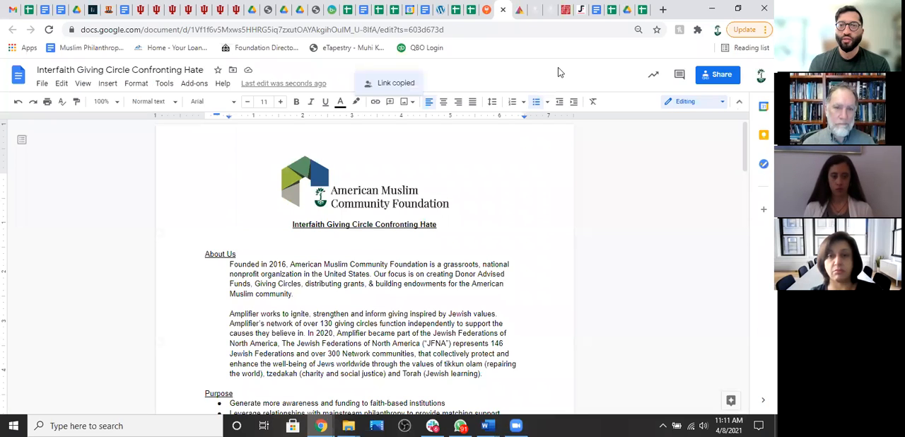
mouse_move(456, 234)
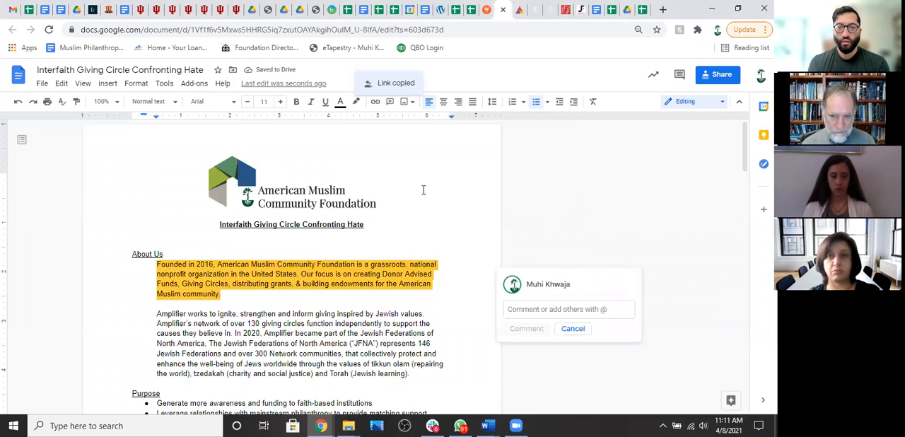
Cancel the unfinished comment on the About Us paragraph.
left_click(573, 329)
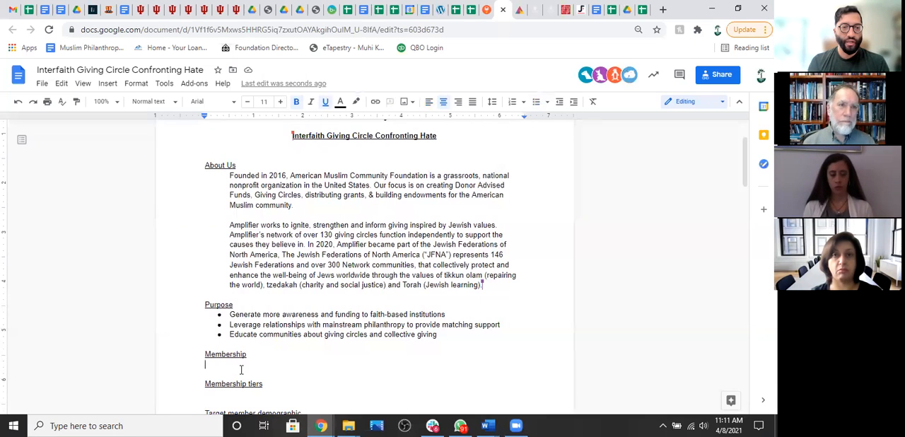
Turn the empty line under Membership into a bullet point.
scroll("down", 3)
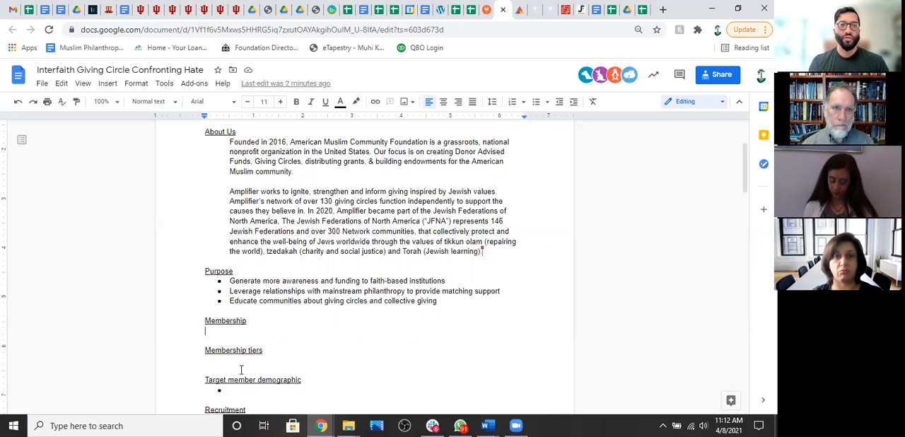
mouse_move(538, 103)
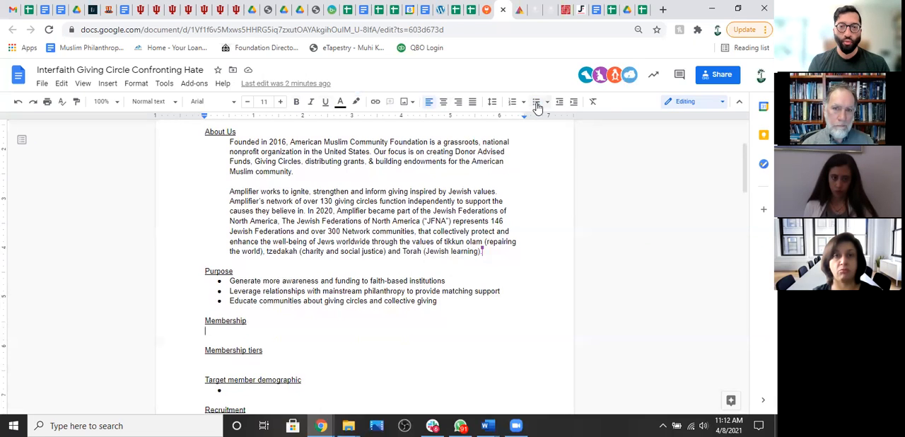
left_click(536, 102)
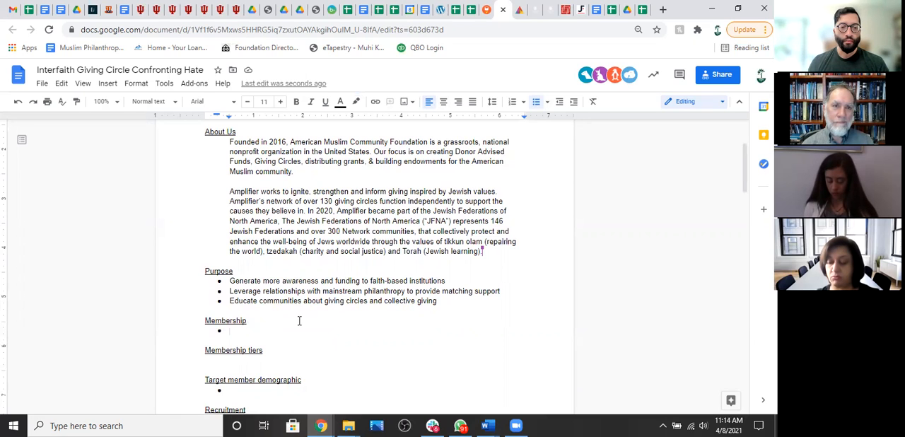
Enter 'National, faith based leaders' under Target member demographic.
scroll("down", 3)
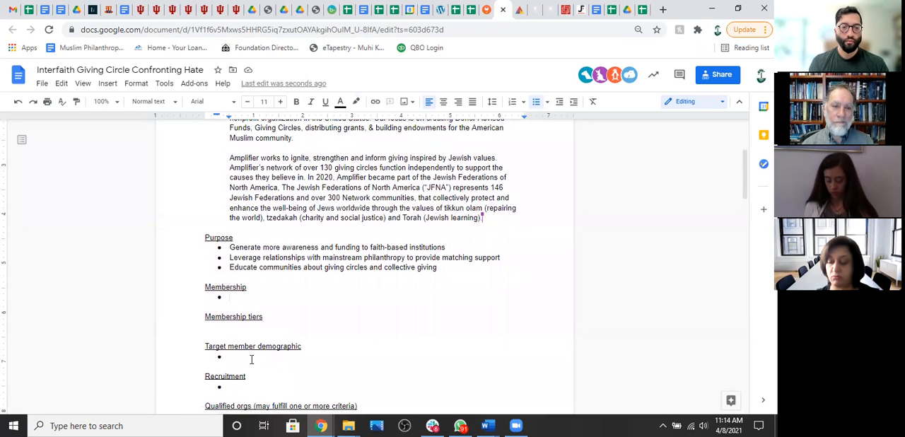
type("National")
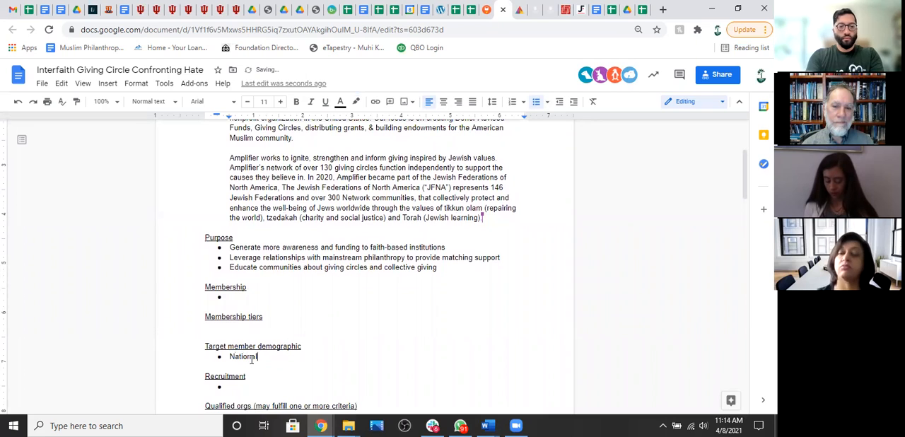
type(", faith ab")
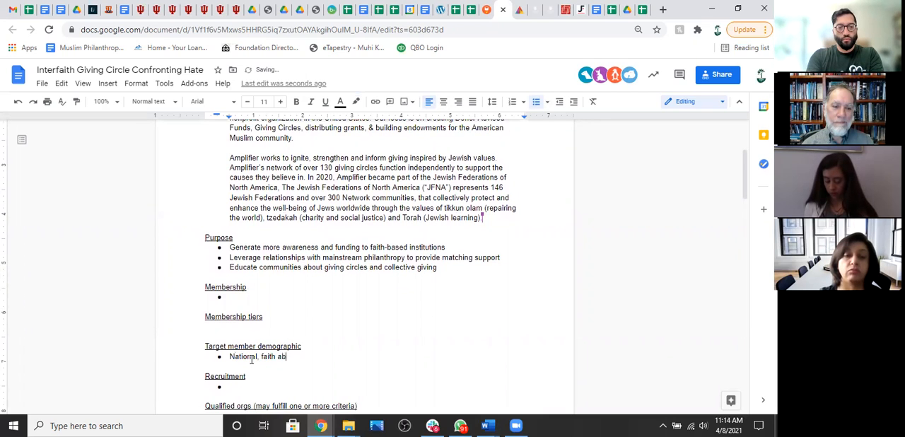
type("based leaders")
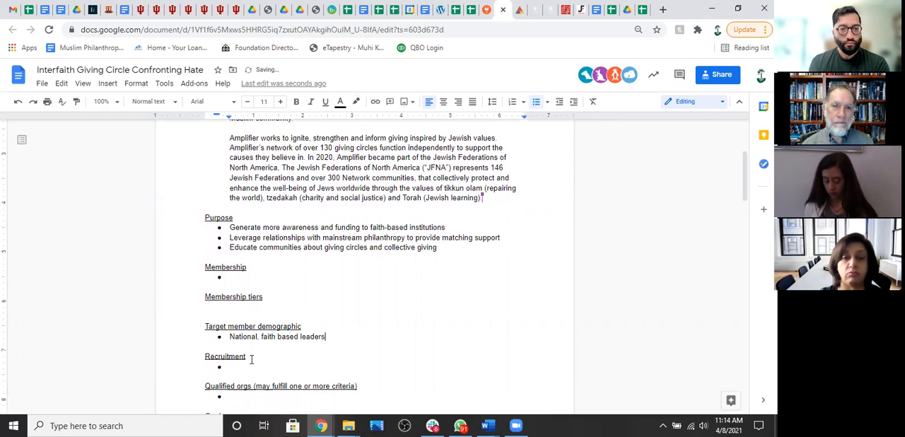
Enter 'Fund 3-5 organizations annually' under Goals.
scroll("down", 3)
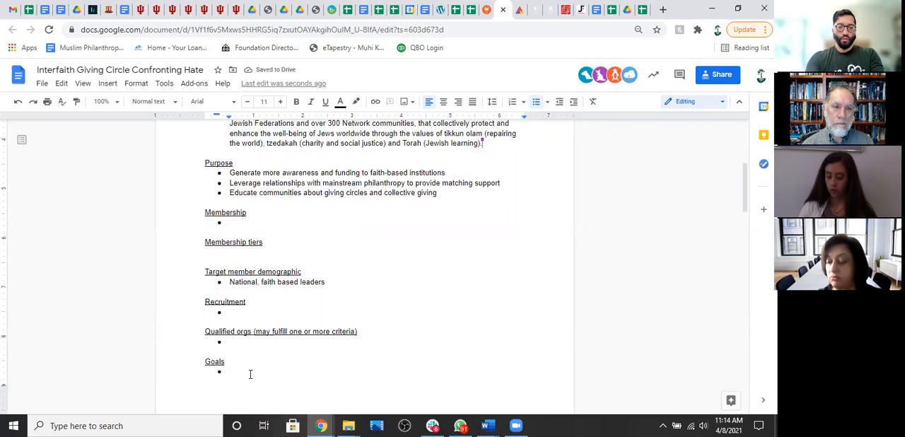
type("Fund 3-5 organi")
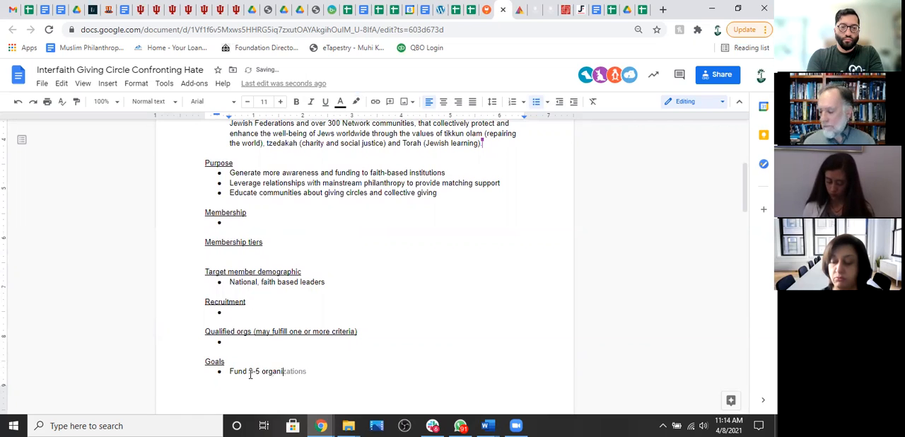
type("annu")
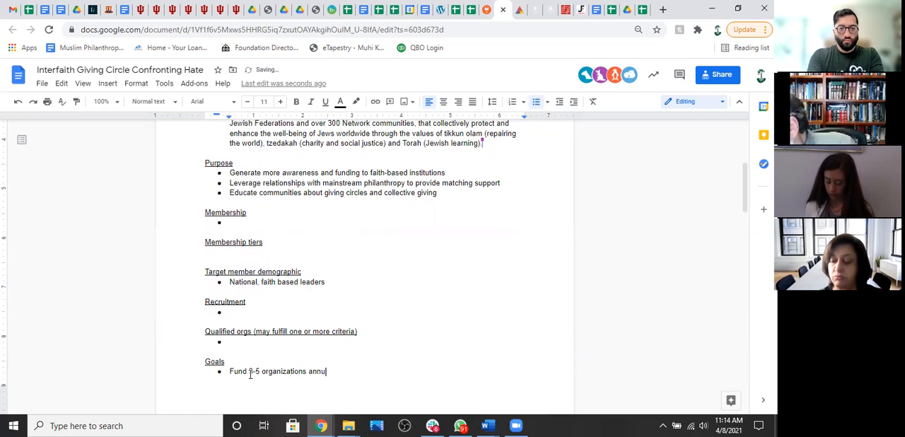
type("ally")
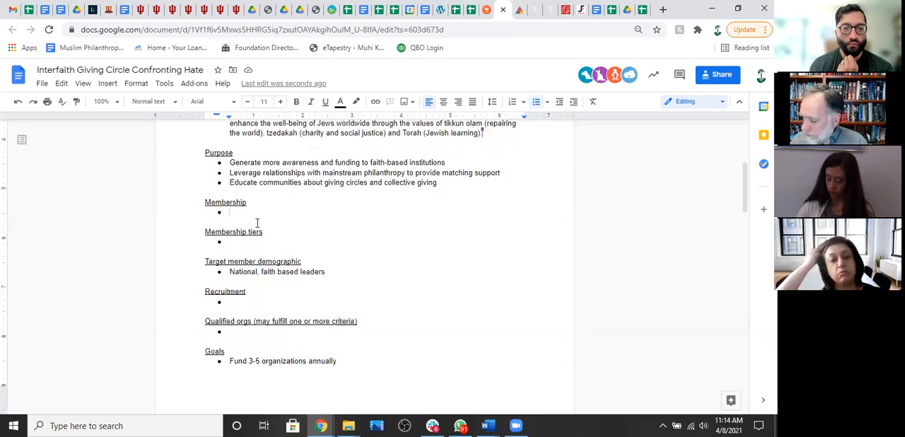
scroll("down", 3)
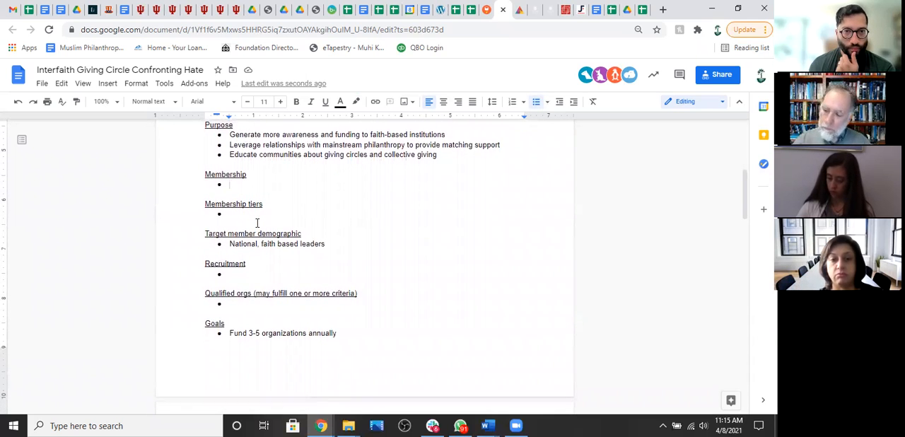
scroll("up", 3)
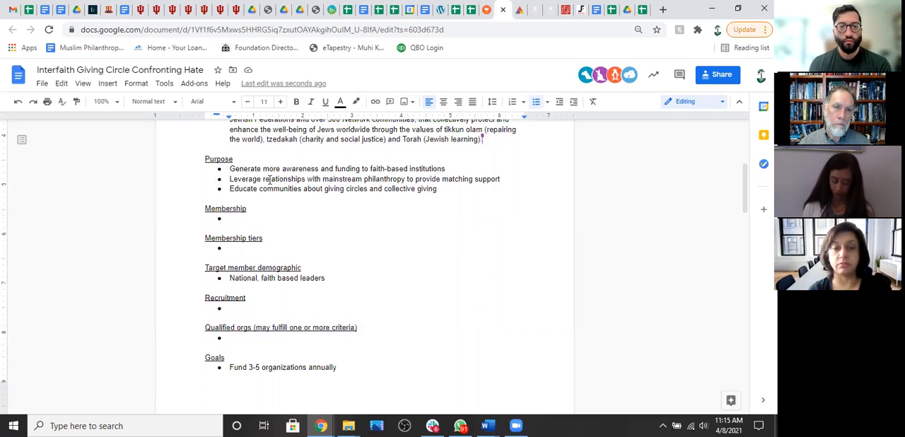
triple_click(365, 179)
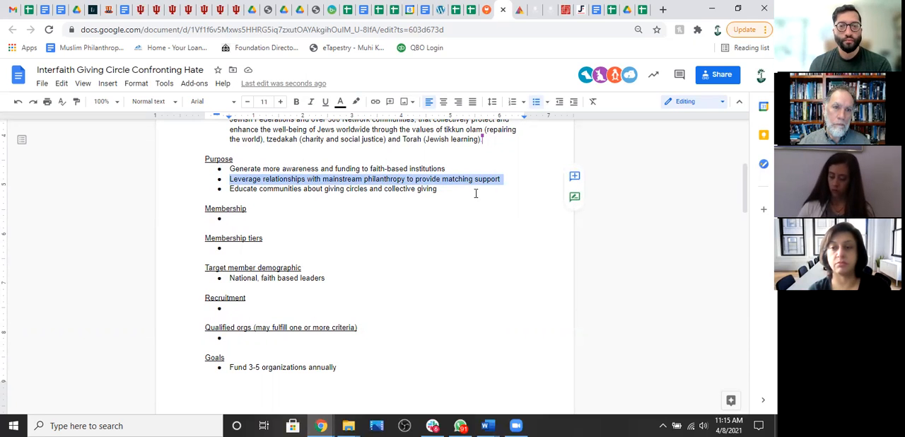
left_click(395, 220)
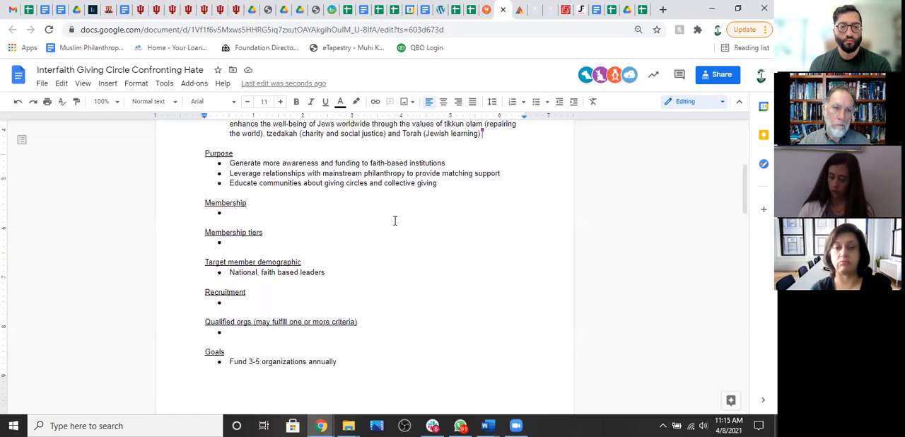
scroll("down", 3)
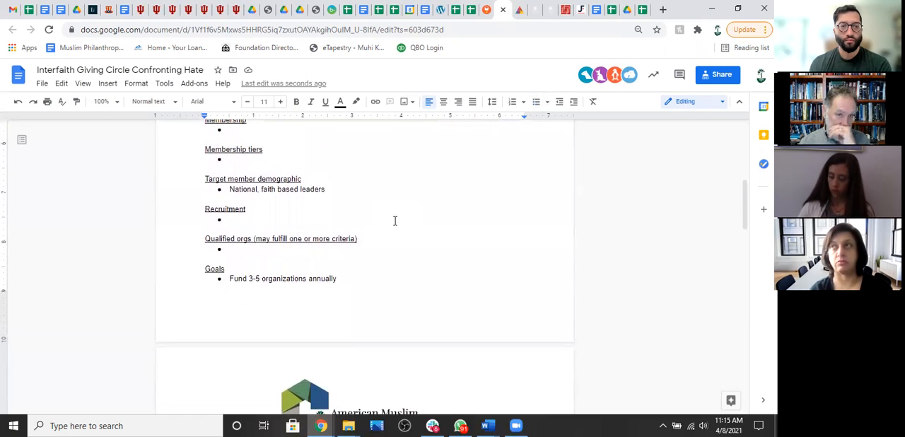
scroll("down", 3)
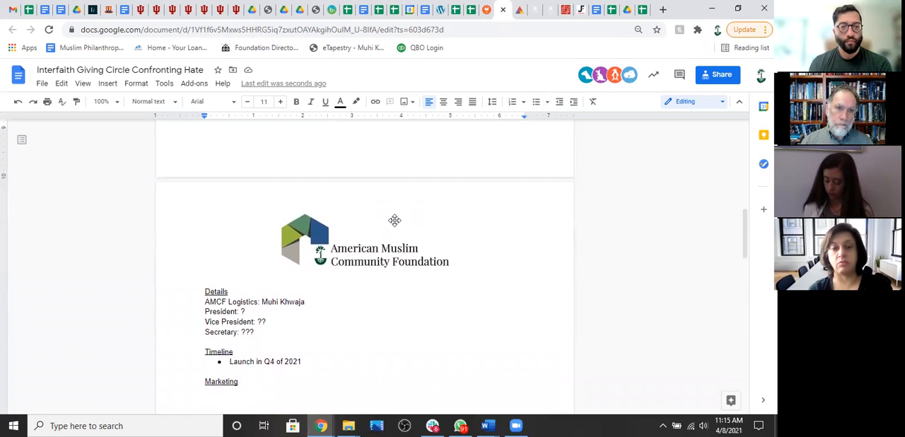
scroll("down", 3)
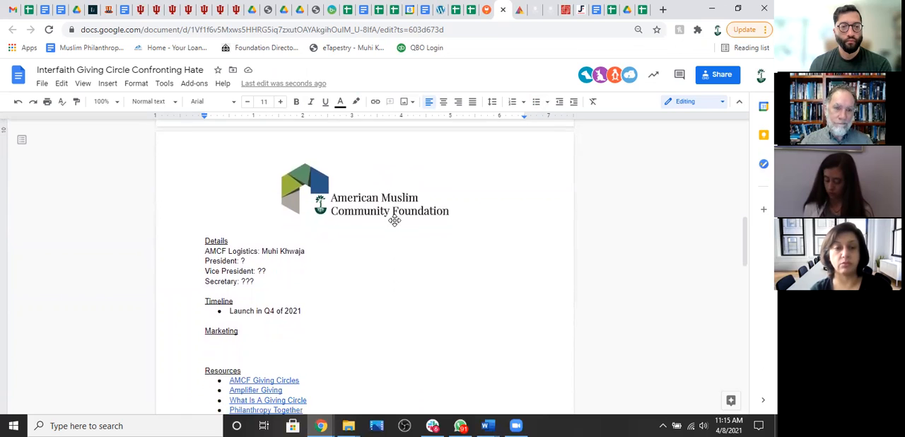
scroll("up", 3)
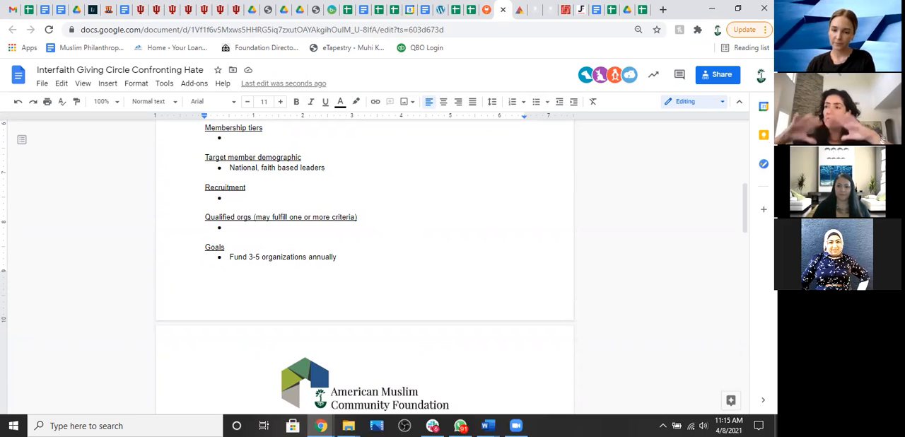
mouse_move(713, 357)
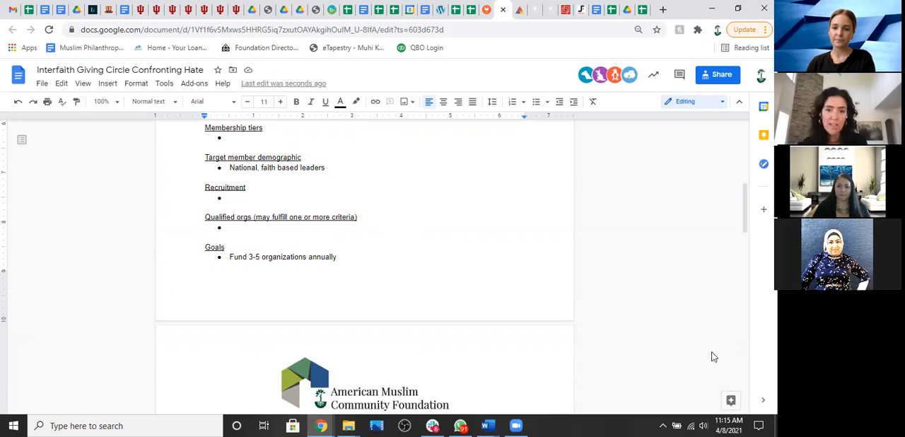
List Friends of the Circle under Membership with giving at any level.
scroll("up", 3)
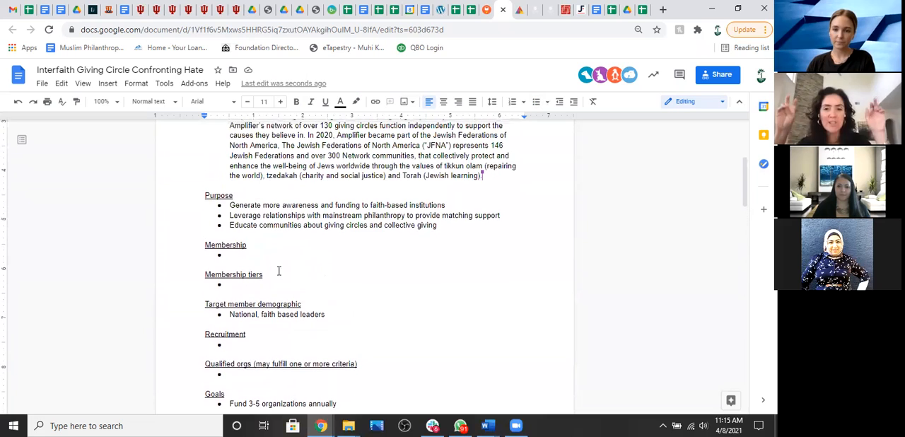
mouse_move(252, 257)
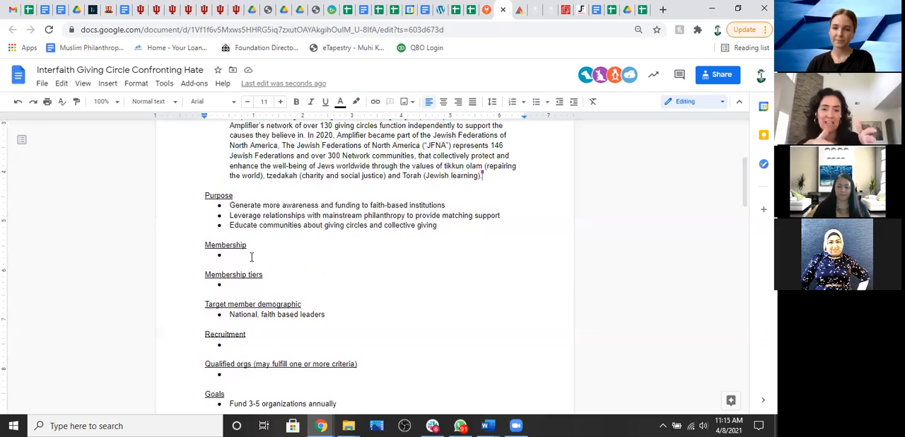
left_click(234, 255)
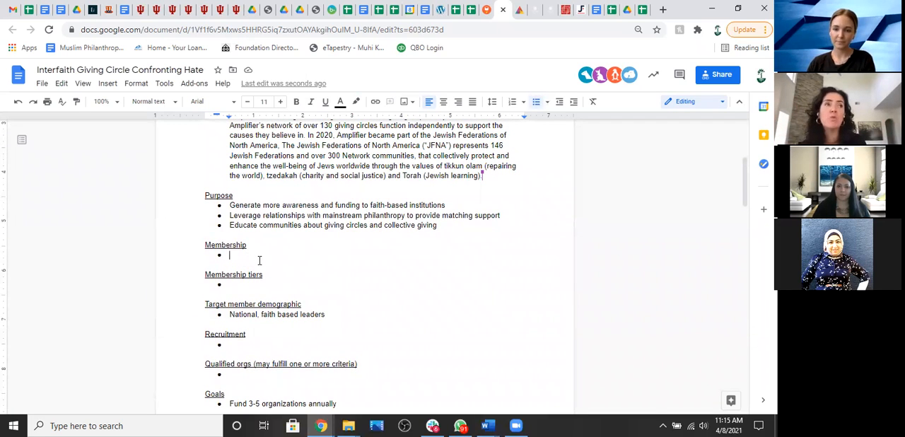
type("Friend")
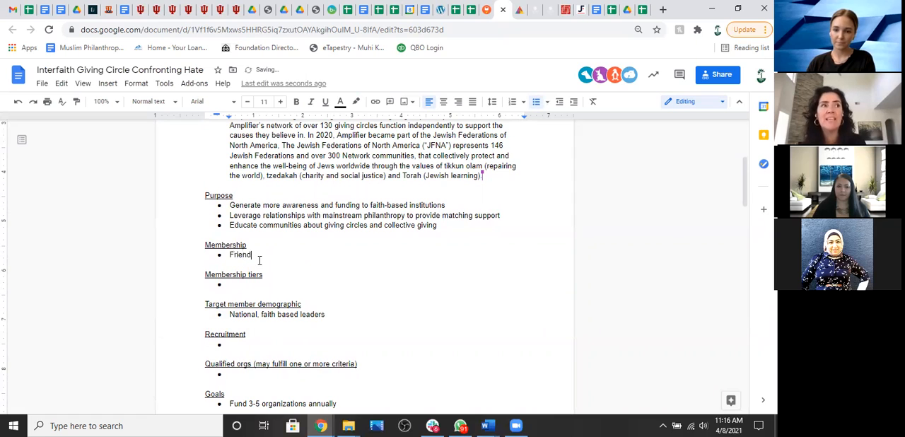
type("s of the Circle")
type("Giving at")
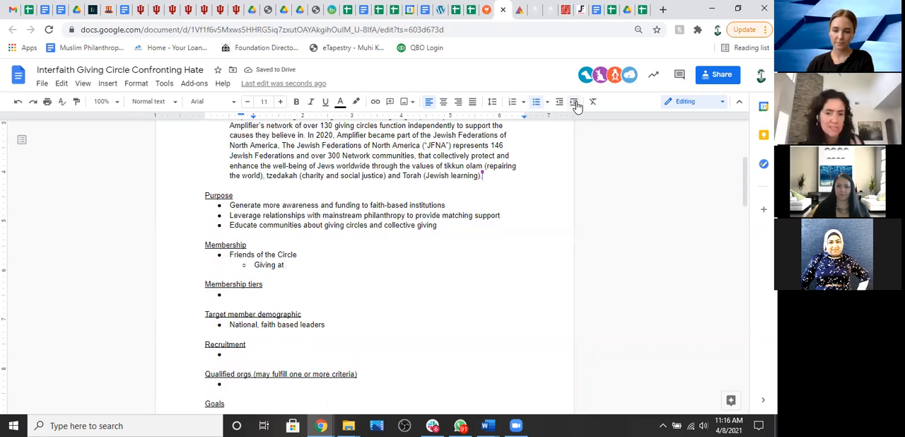
type("any level")
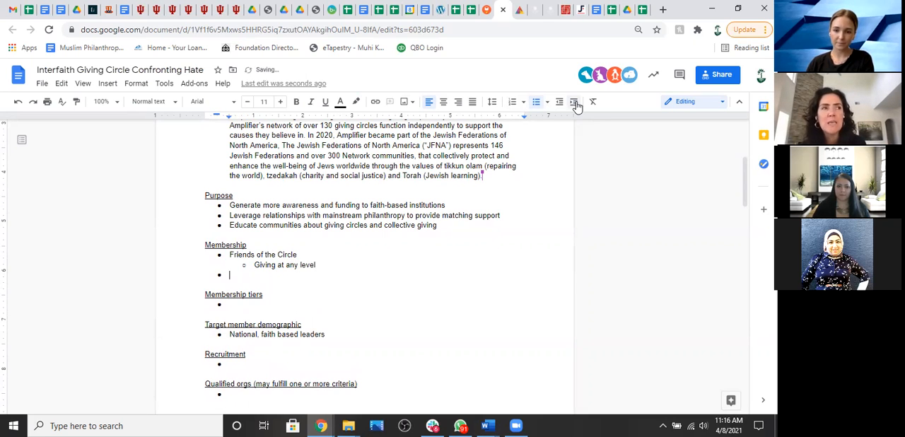
Add Voting Members with an indented 'Minimum contribution of' sub-point.
type("Voting Members")
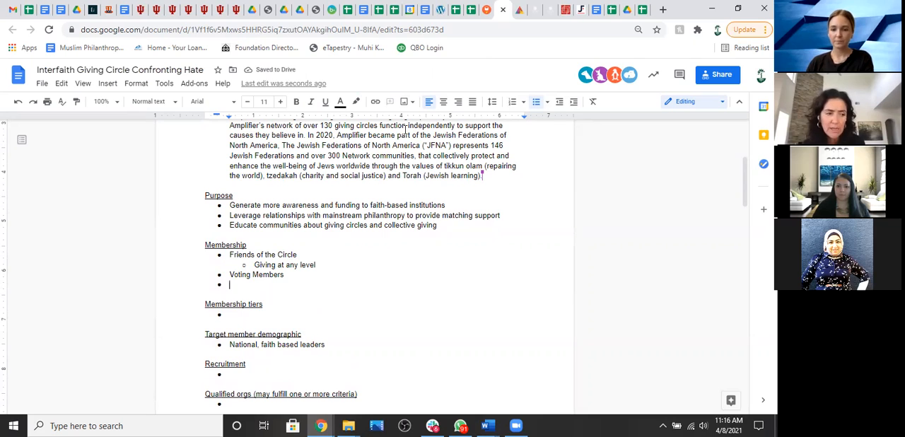
key("tab")
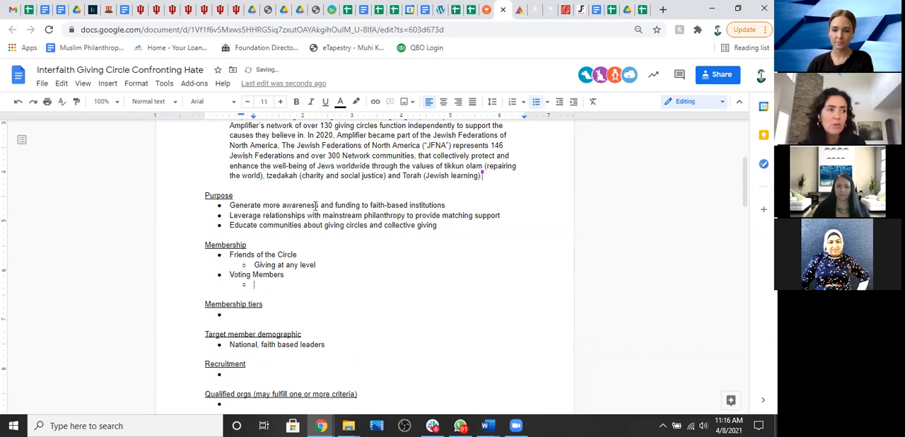
type("Minimum")
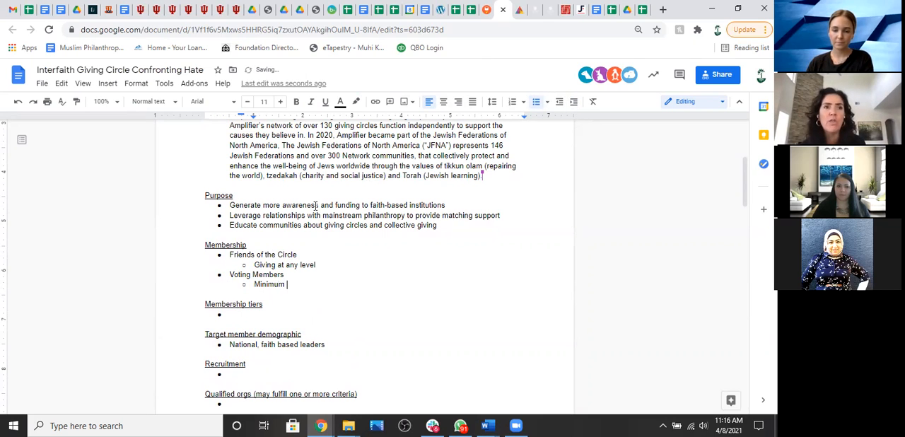
type("contribution")
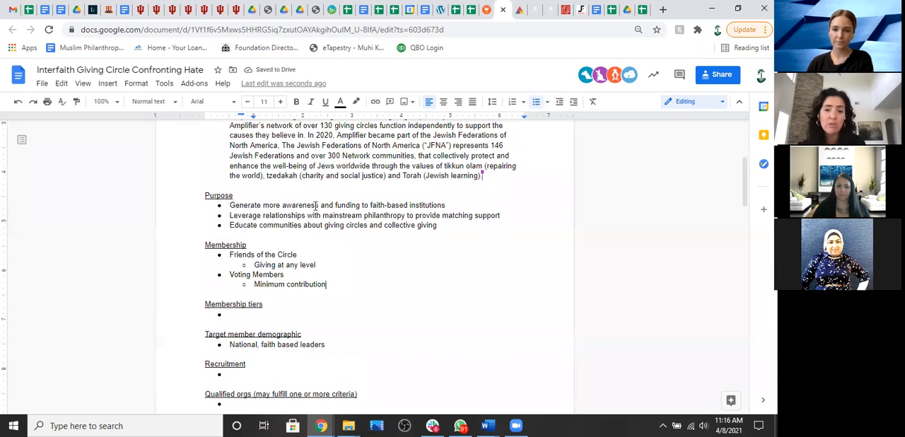
type("of")
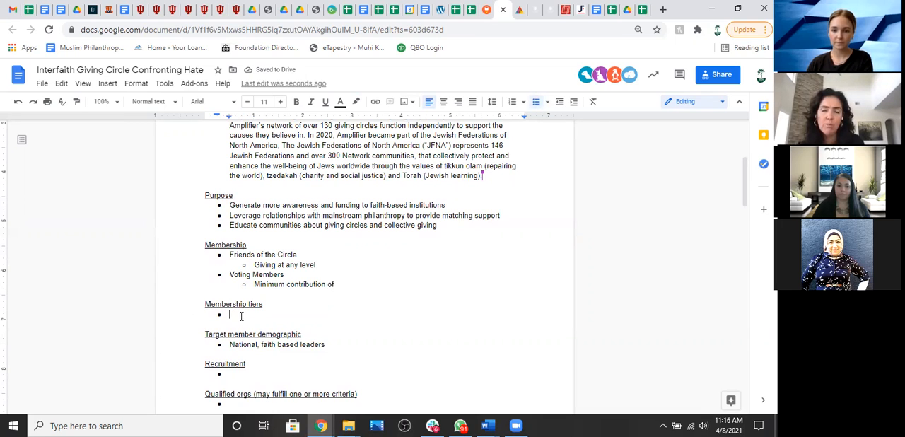
Add Sponsors under Membership tiers with Houses of Worship and Philanthropic Foundations sub-points.
type("Sponsors")
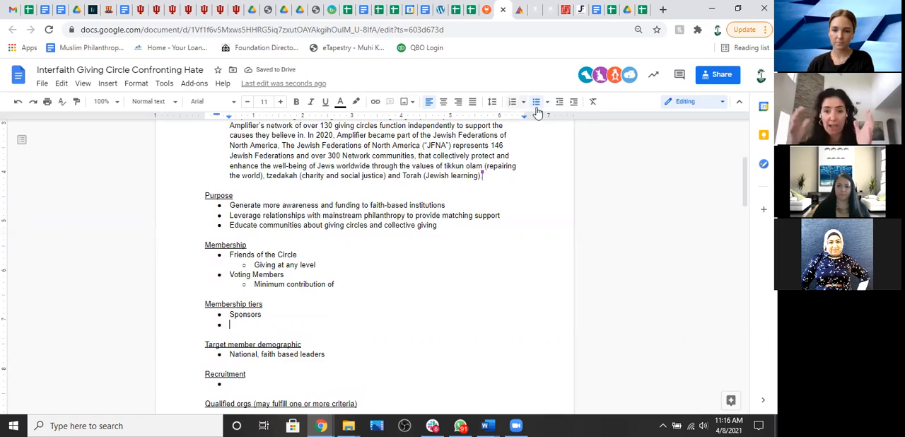
left_click(574, 102)
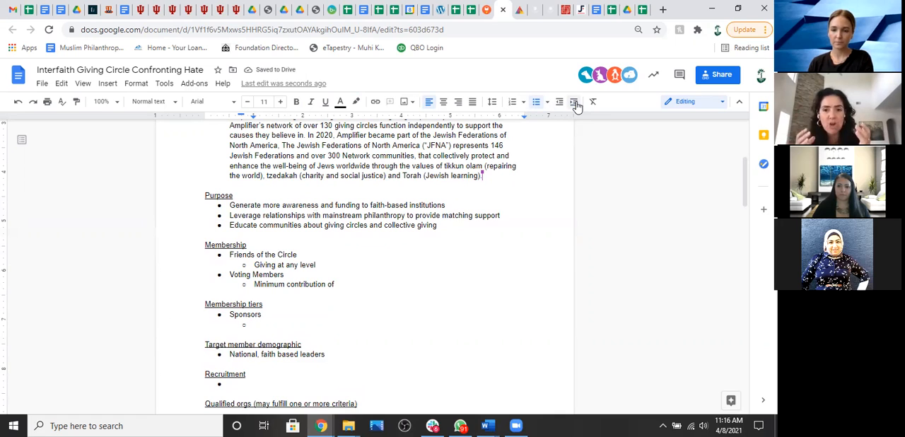
type("Houses of Wo")
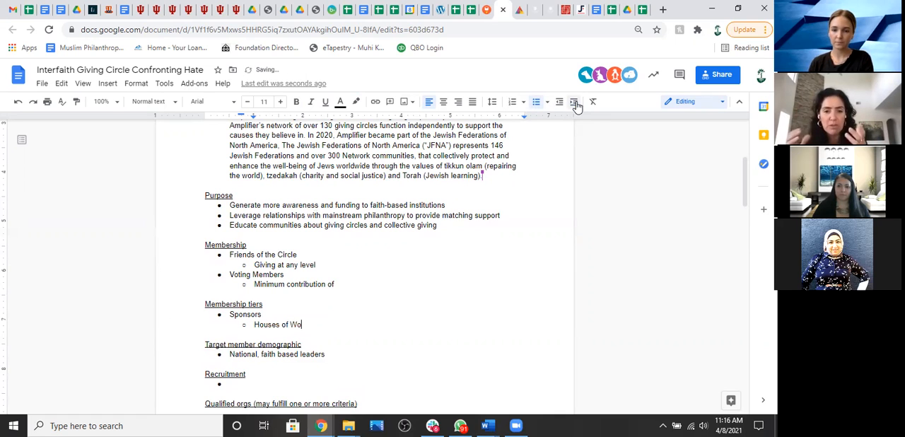
type("rship")
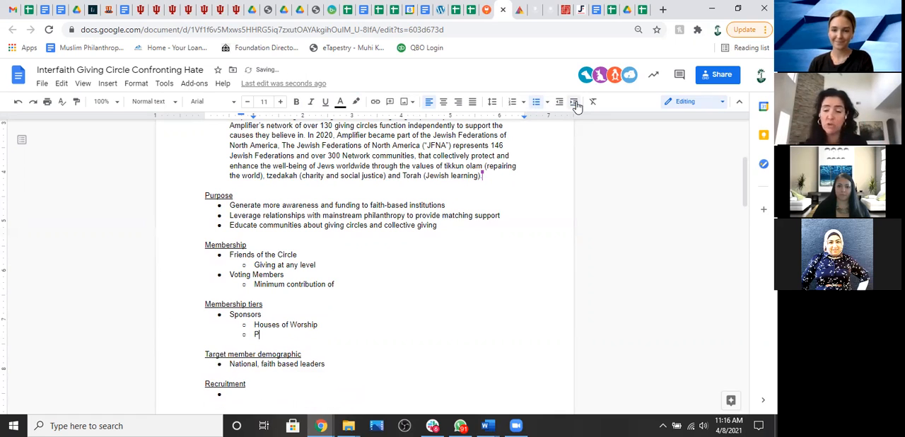
type("hilanthropy")
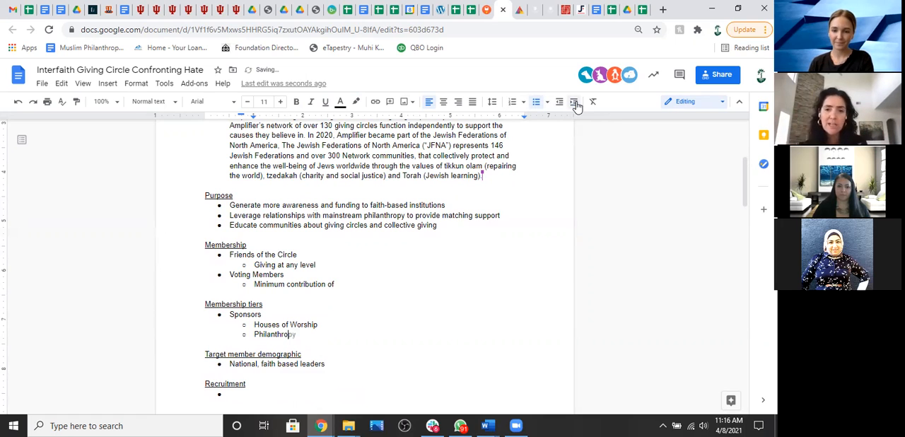
type("ic Foundati")
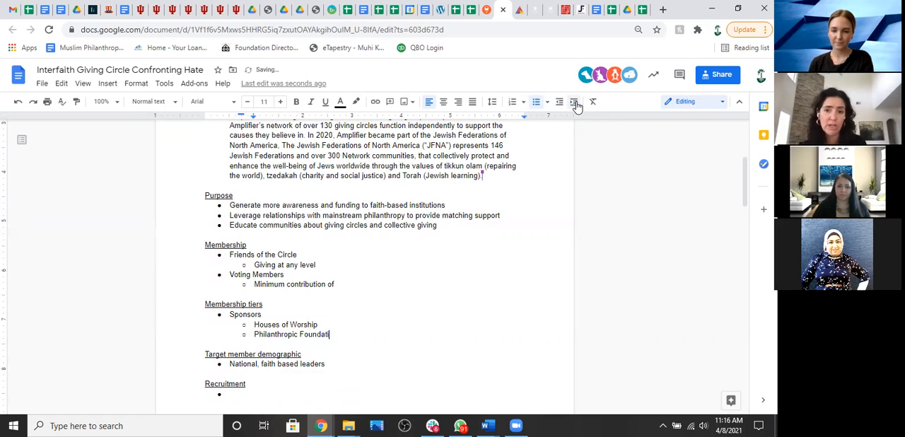
type("ons")
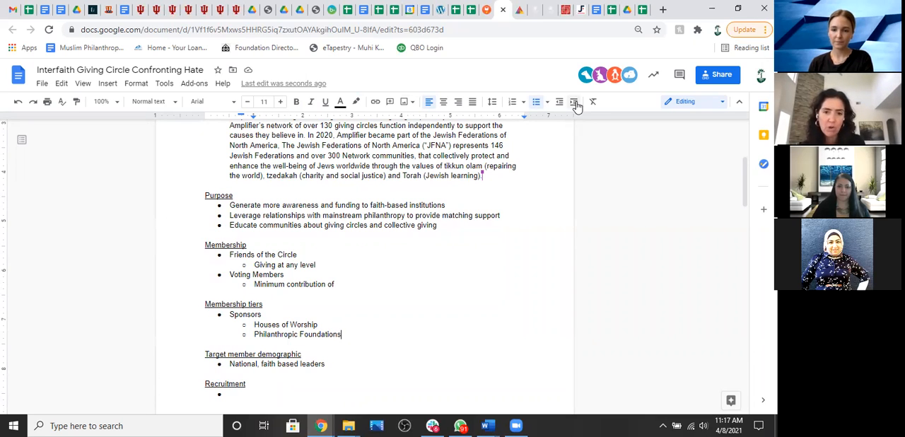
mouse_move(468, 85)
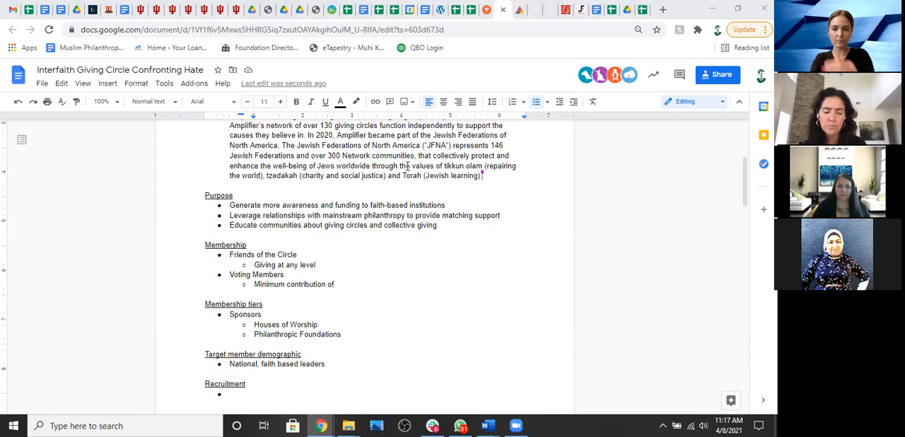
Write the Timeline bullet requesting charity nominations in June or July, due by August.
scroll("down", 3)
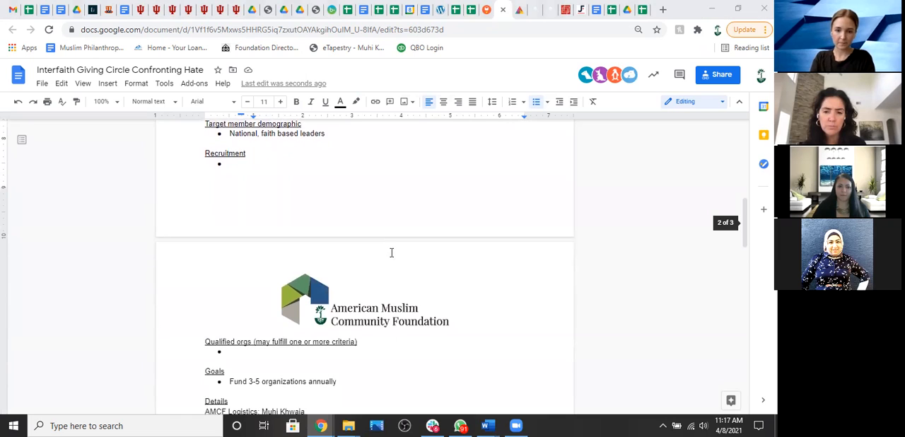
scroll("down", 3)
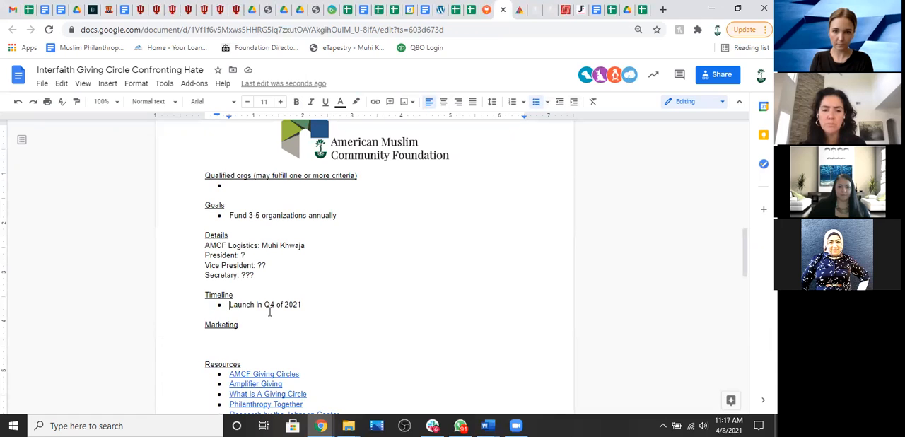
type("June or")
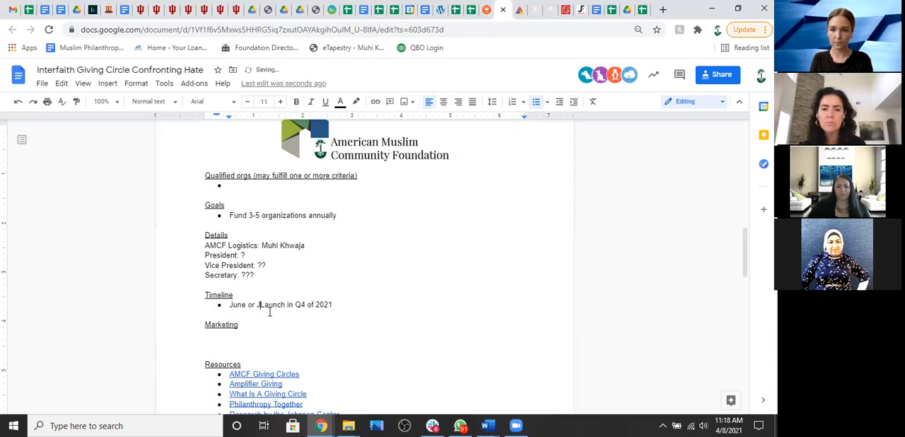
type("July begin recruitment")
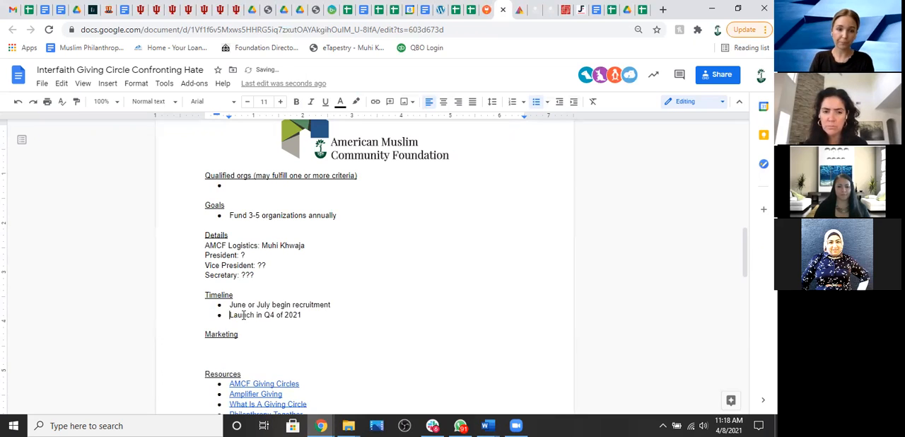
type("Res")
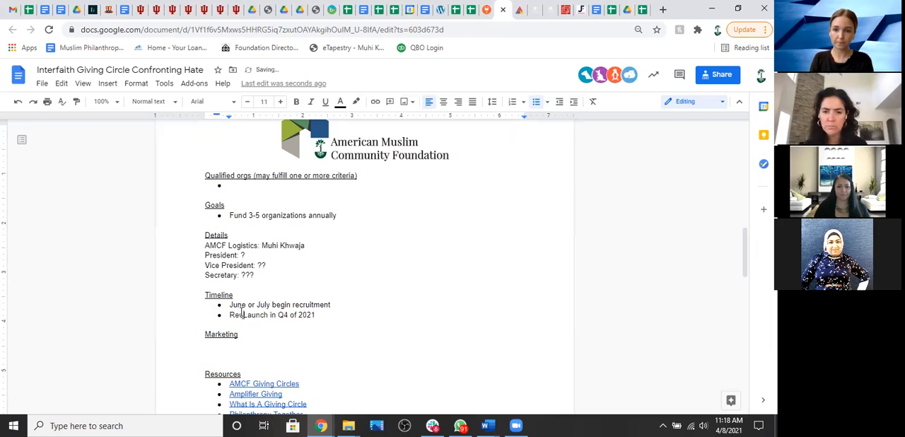
type("quest nominations")
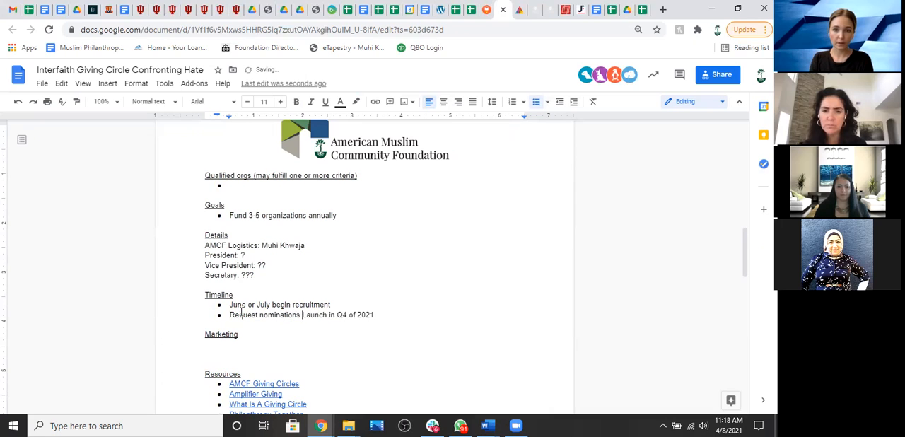
type("for charities to")
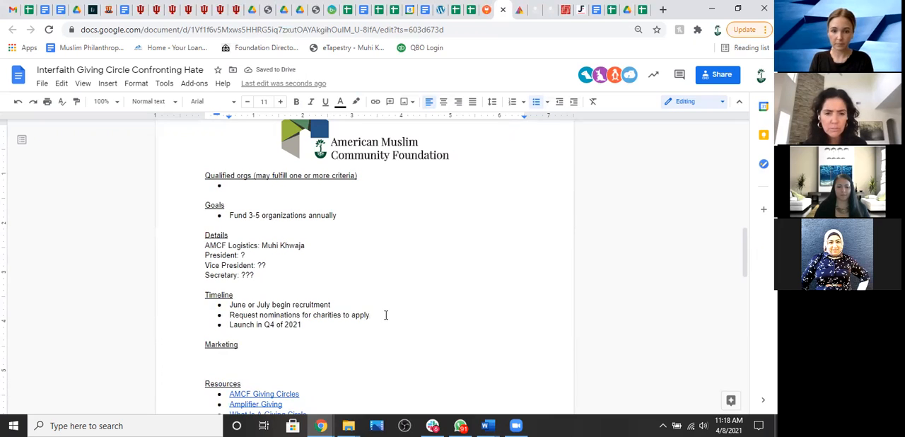
left_click(371, 315)
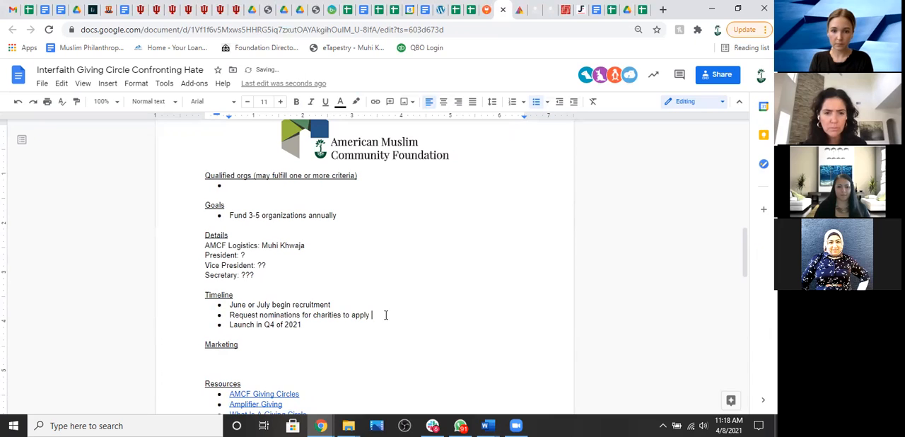
type("August")
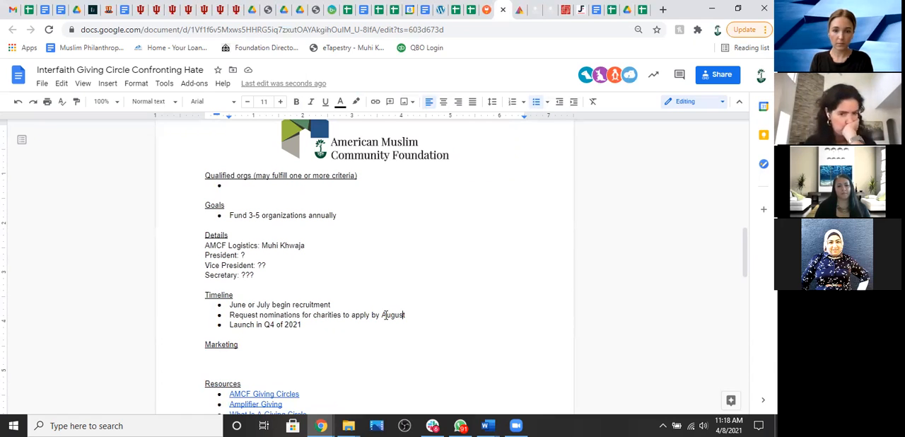
Add a 'Charities reviewed September' bullet and specify member nominations.
type("CHarities can be r")
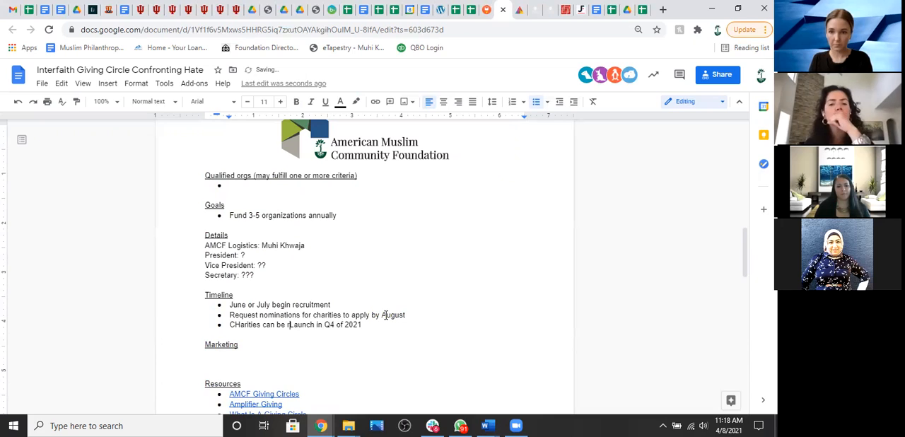
type("eviewed")
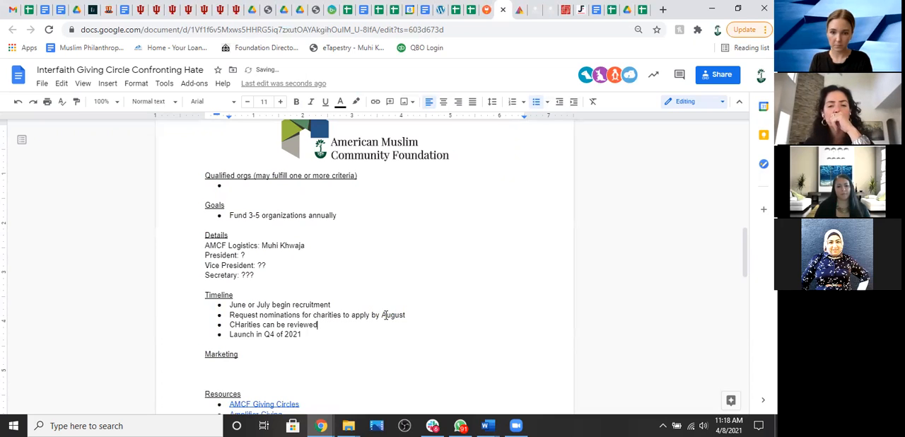
type("Septem")
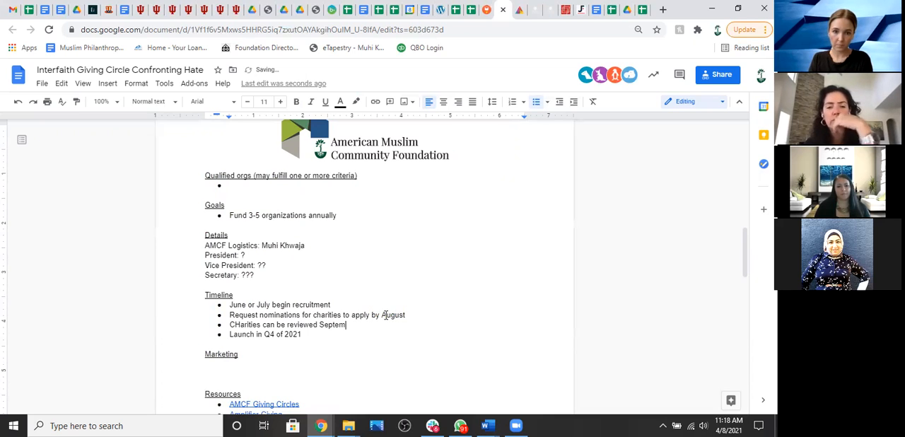
type("ber")
left_click(264, 334)
type("Distributio")
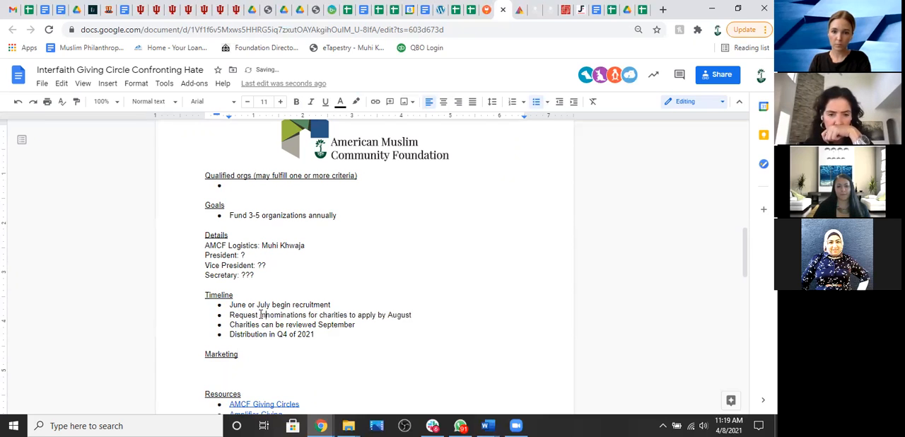
type("member")
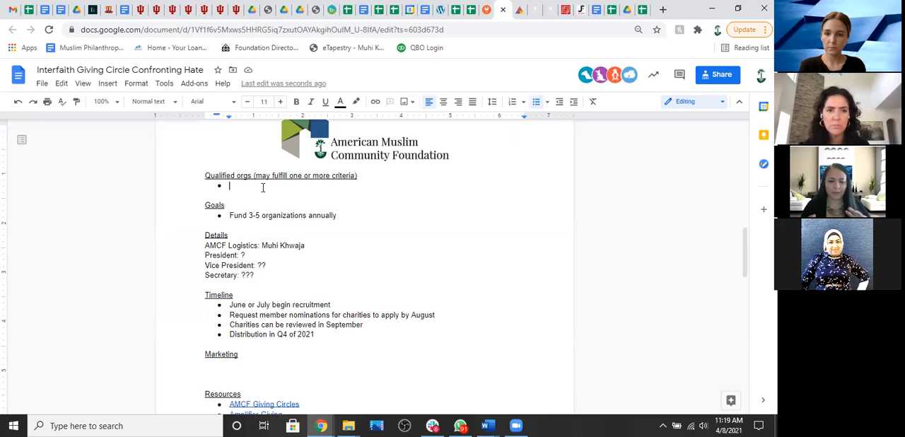
List Faith based and Xenophobia lens as criteria under Qualified orgs.
type("Faith based")
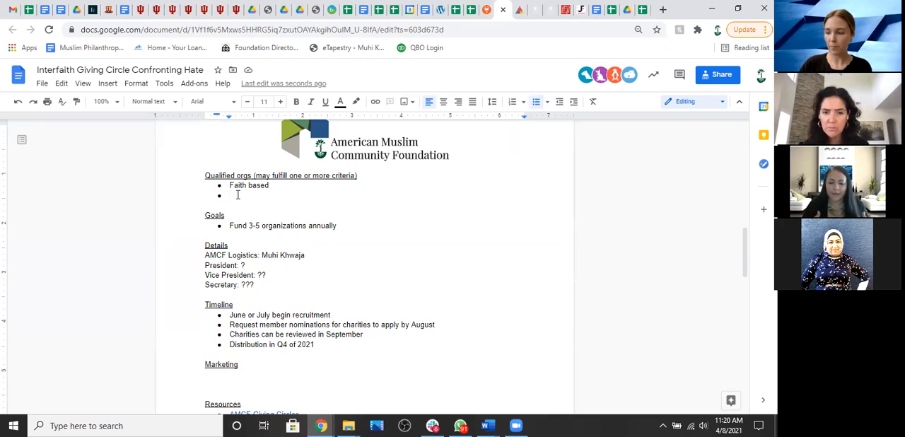
type("R")
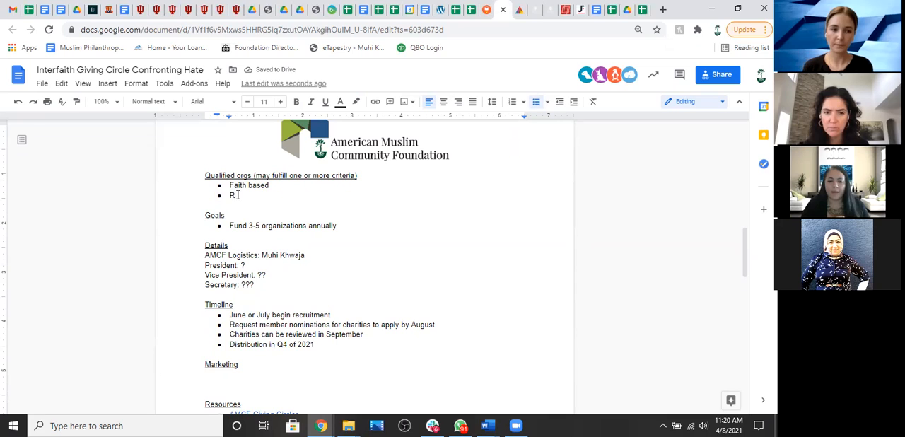
key("Backspace")
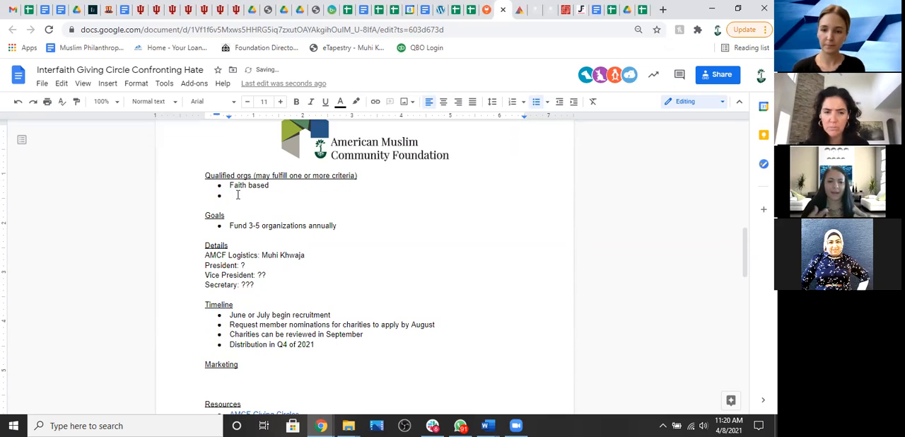
type("Xeno")
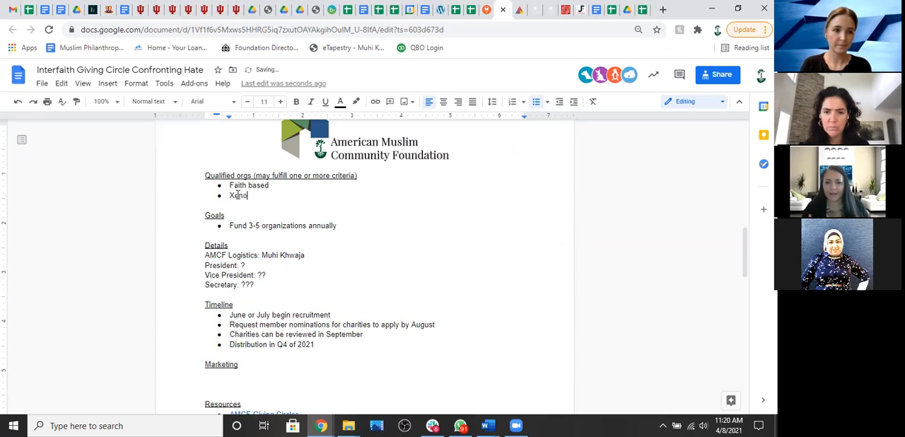
type("phobia")
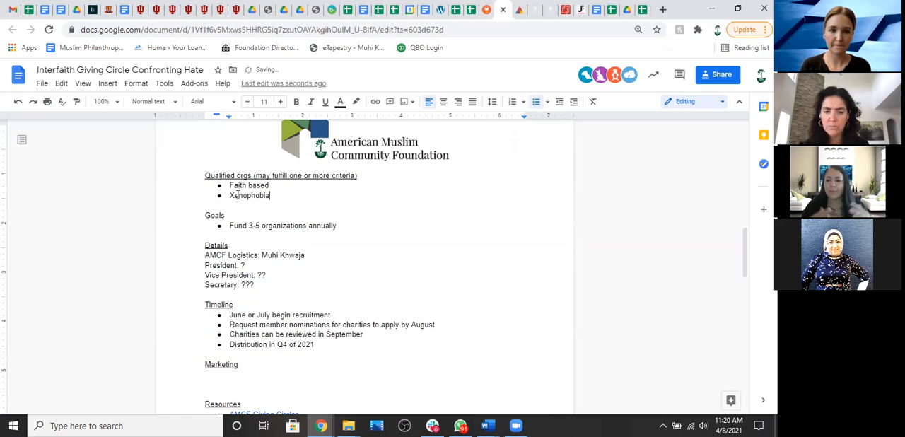
type("lens")
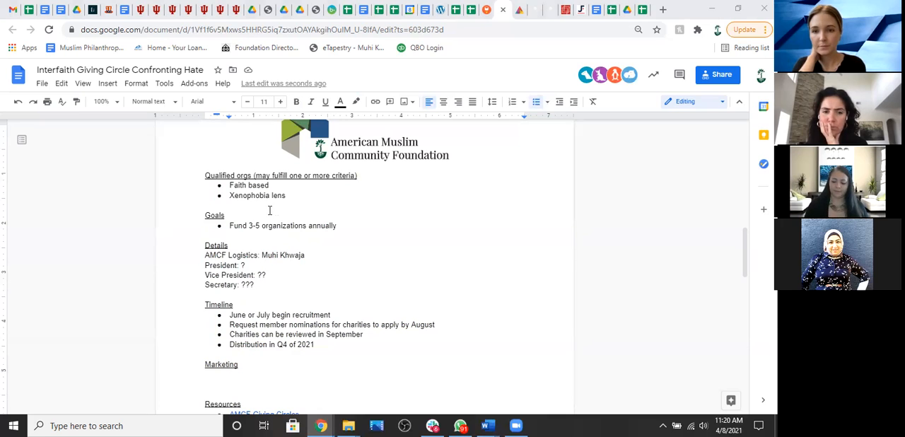
Add Religious intolerance as a third criterion after Xenophobia lens.
left_click(283, 195)
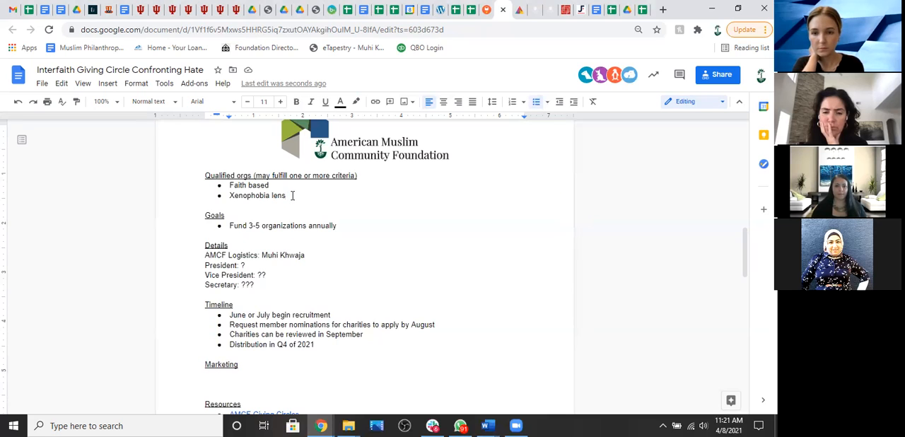
type("Religious")
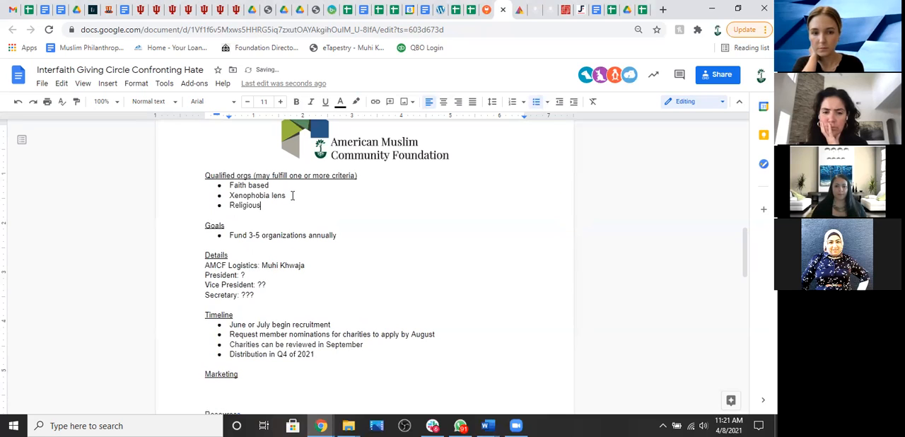
type("intoler")
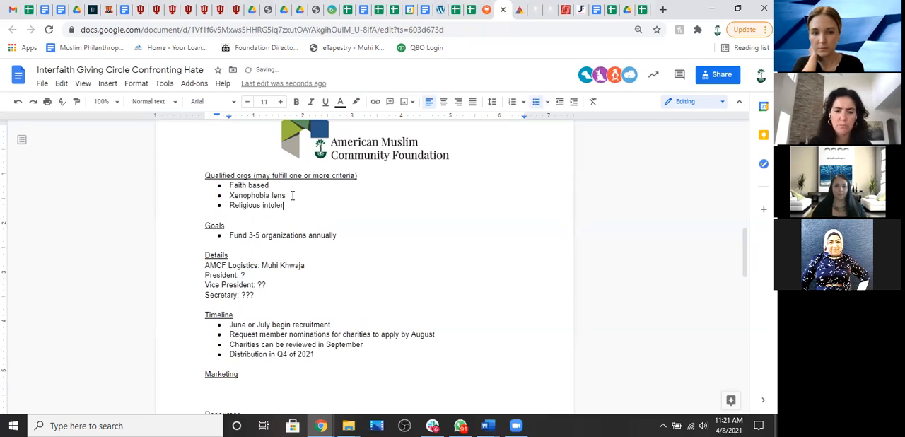
type("ance")
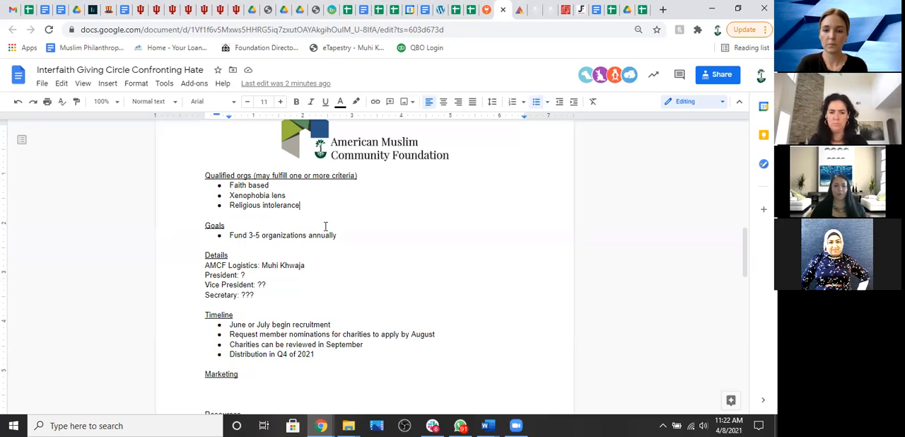
scroll("down", 3)
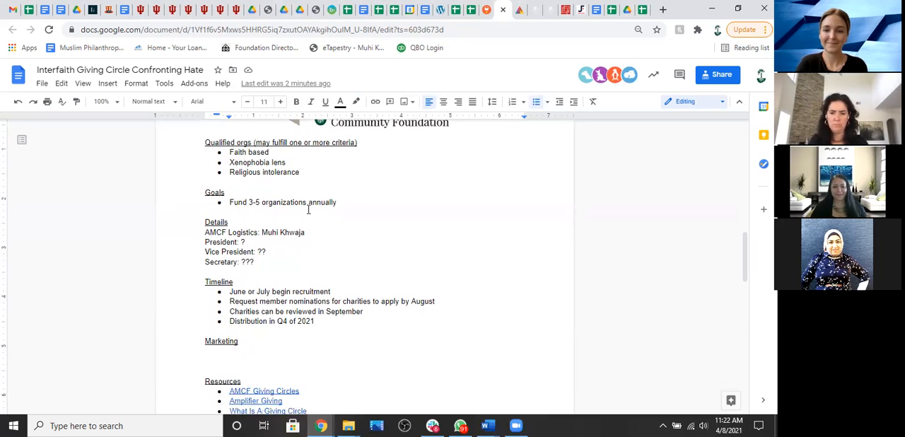
scroll("up", 3)
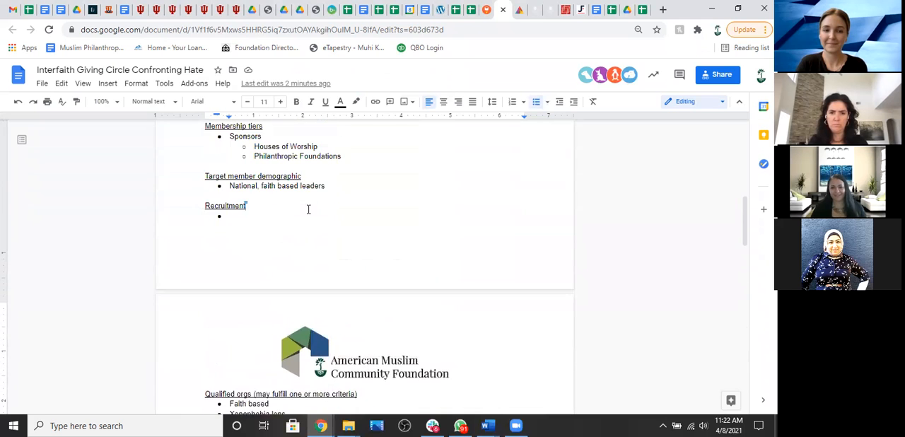
scroll("up", 3)
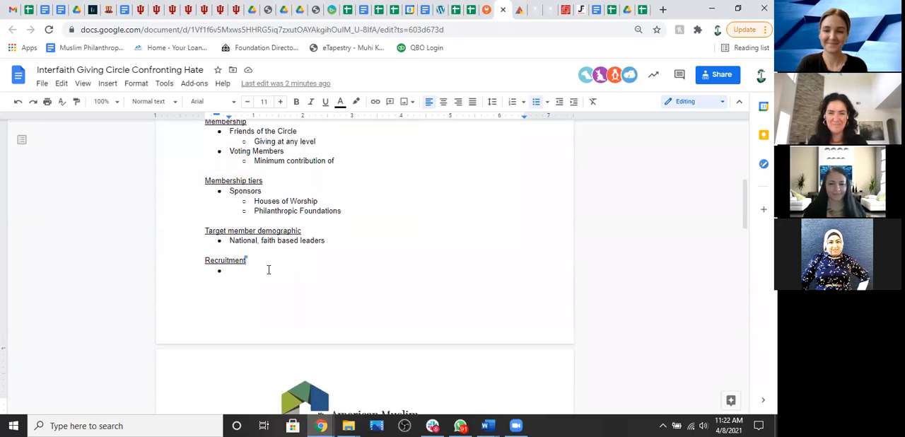
scroll("up", 3)
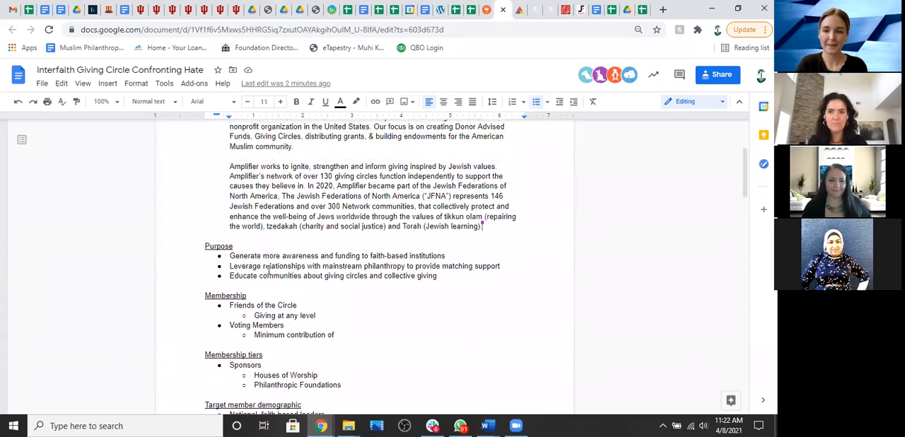
scroll("down", 3)
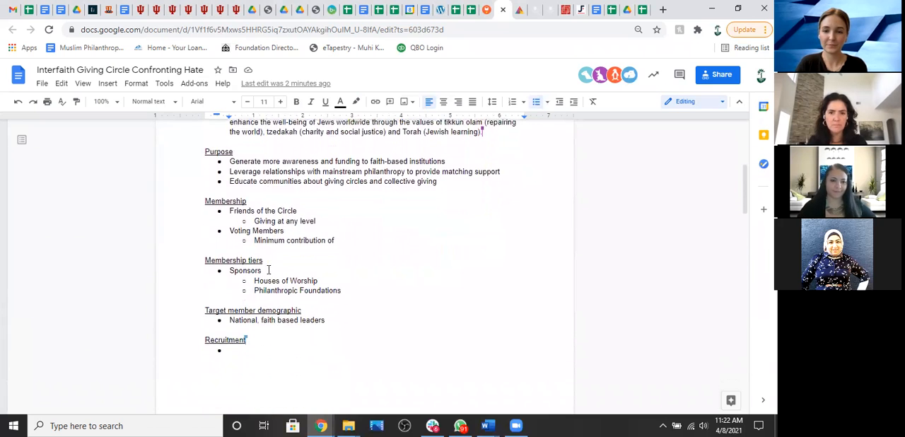
scroll("down", 3)
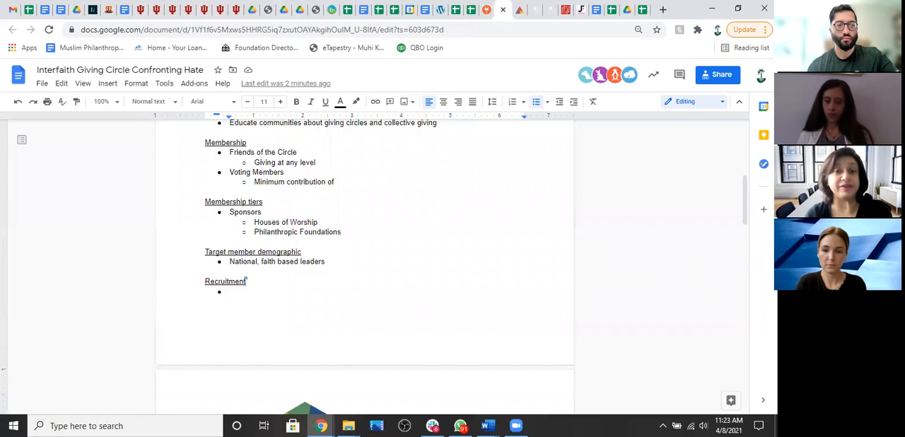
mouse_move(555, 79)
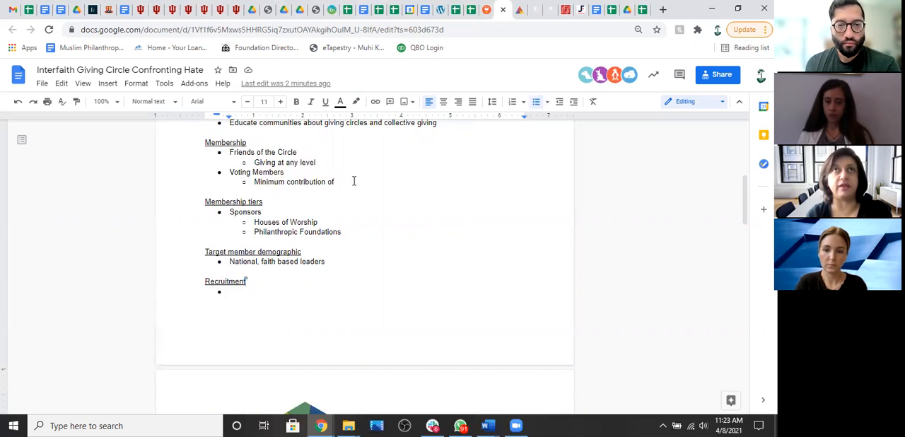
scroll("up", 3)
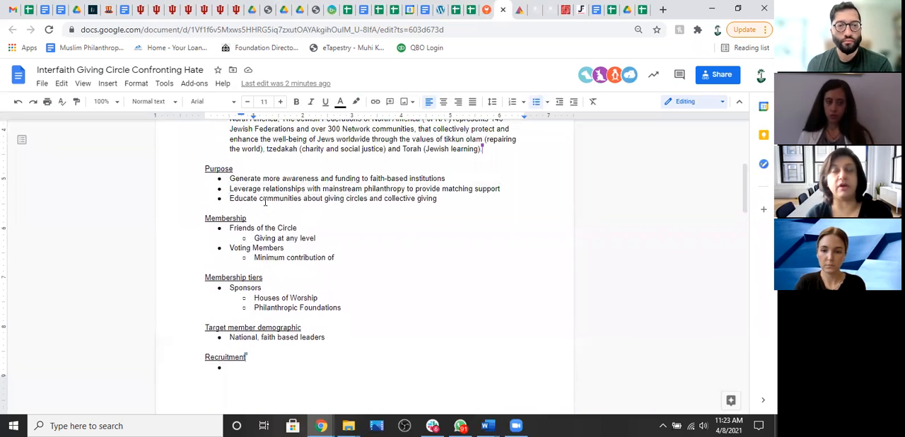
scroll("down", 3)
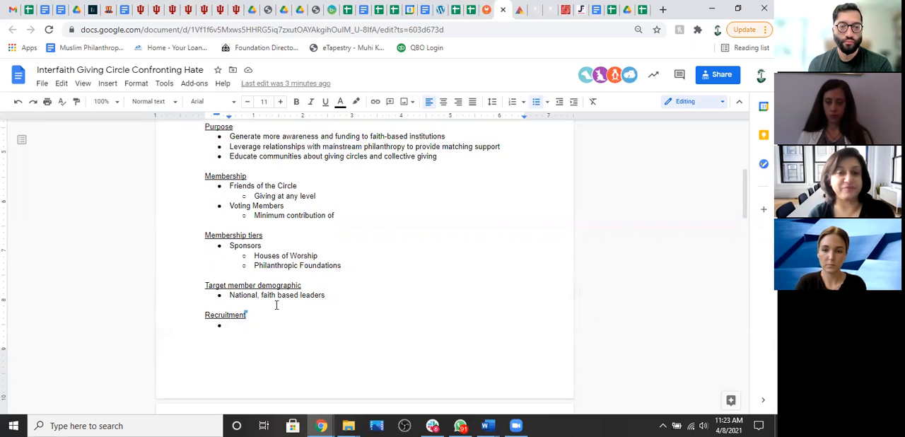
scroll("down", 3)
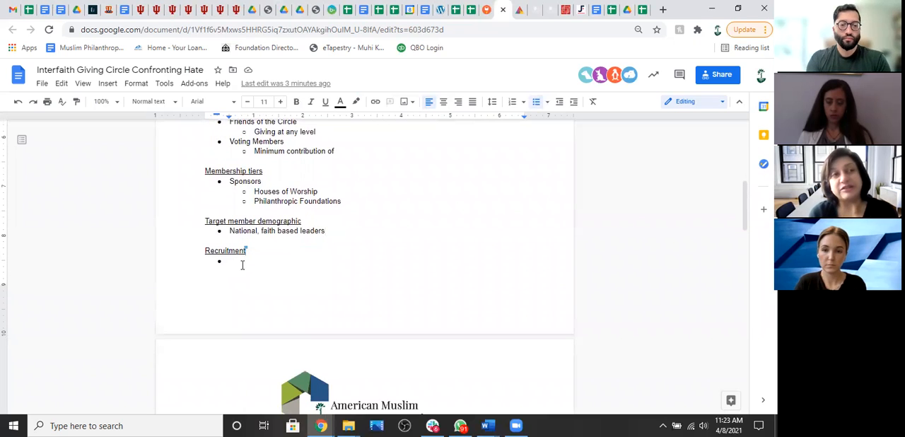
Write 'Work in interfaith councils across the country' under Recruitment.
type("Work in")
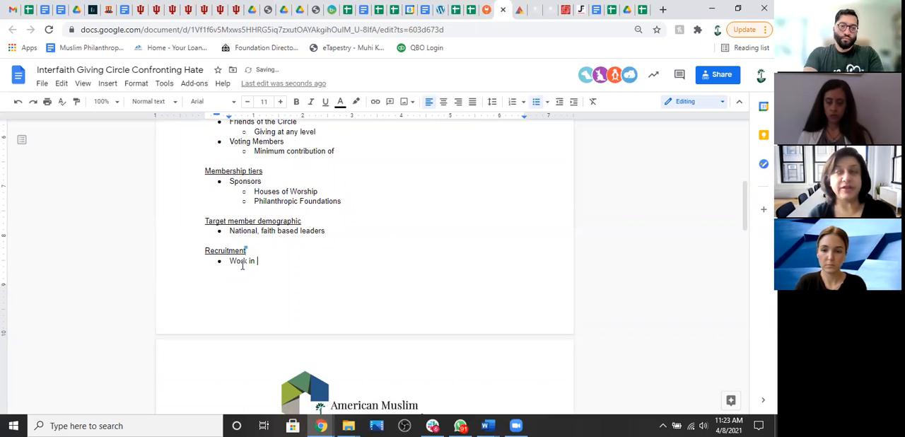
type("interfaith cou")
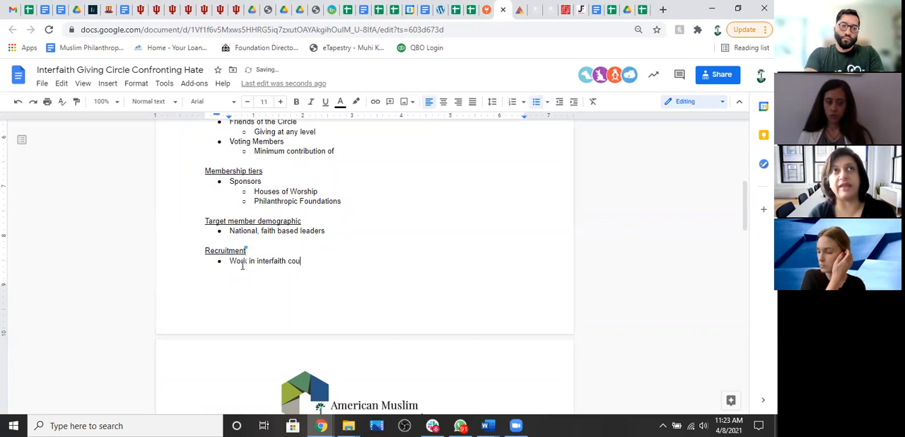
type("ncils across th")
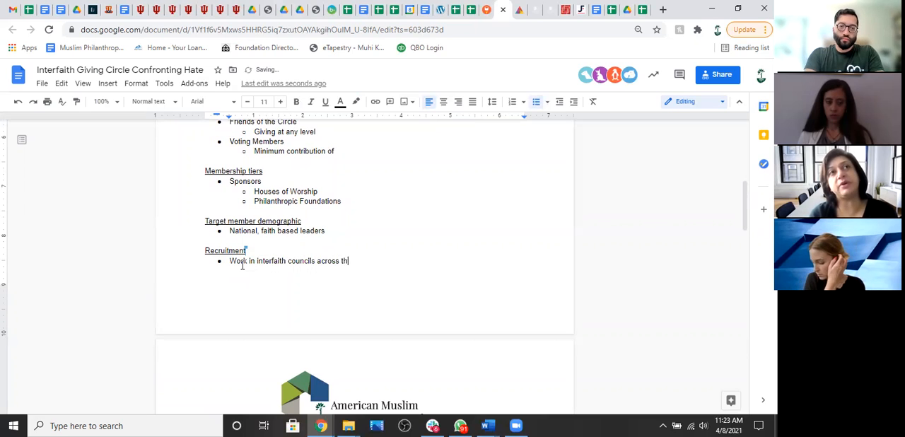
type("e country")
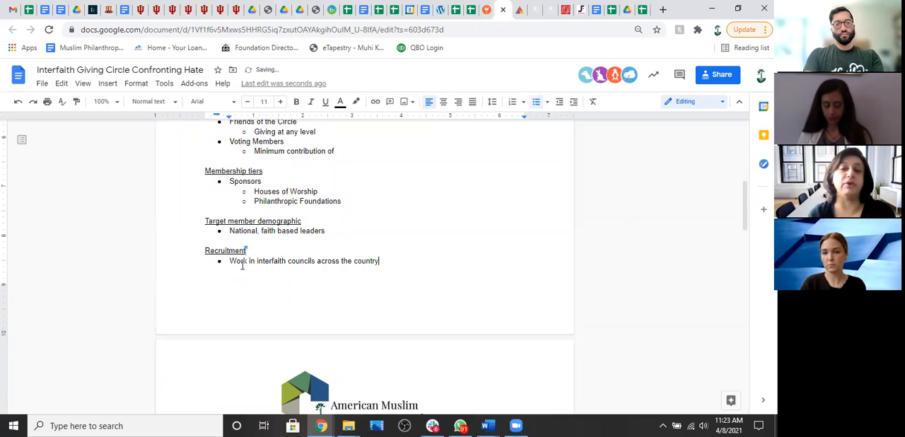
scroll("down", 3)
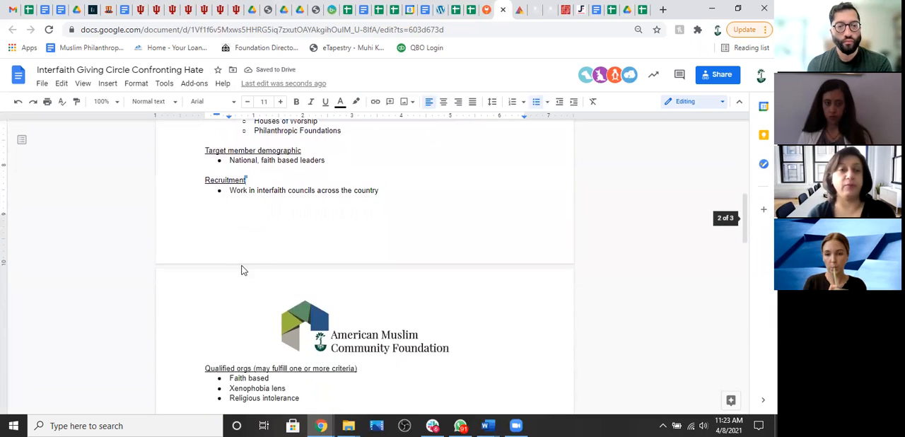
scroll("up", 3)
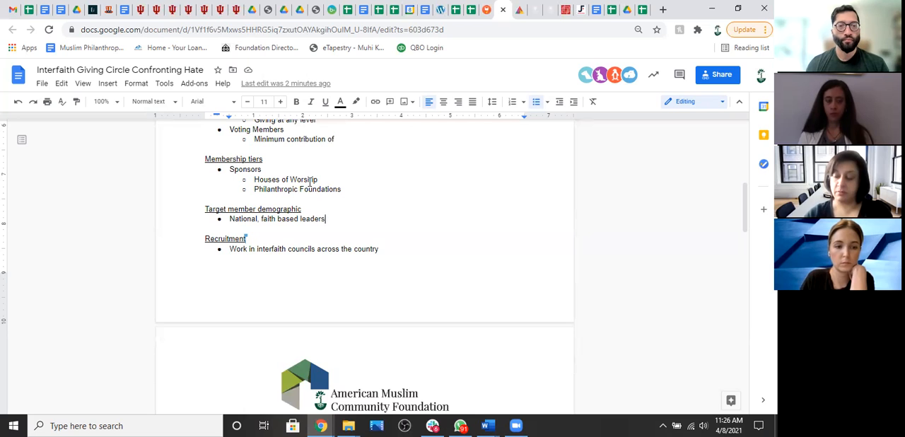
scroll("down", 3)
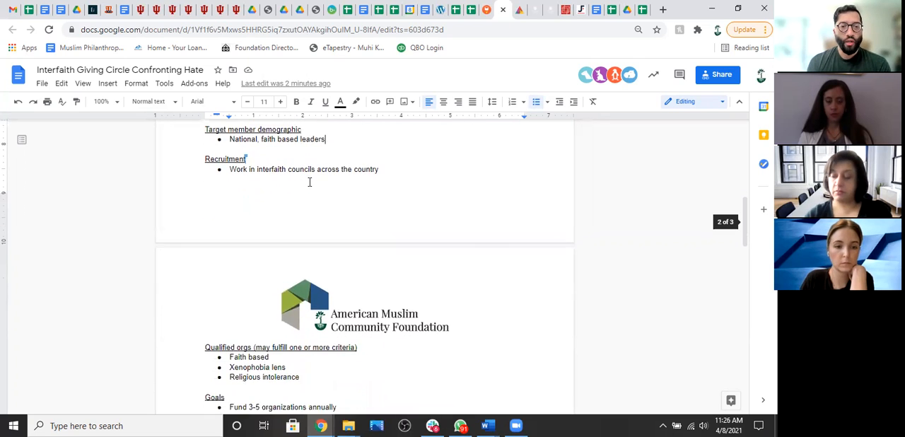
scroll("down", 3)
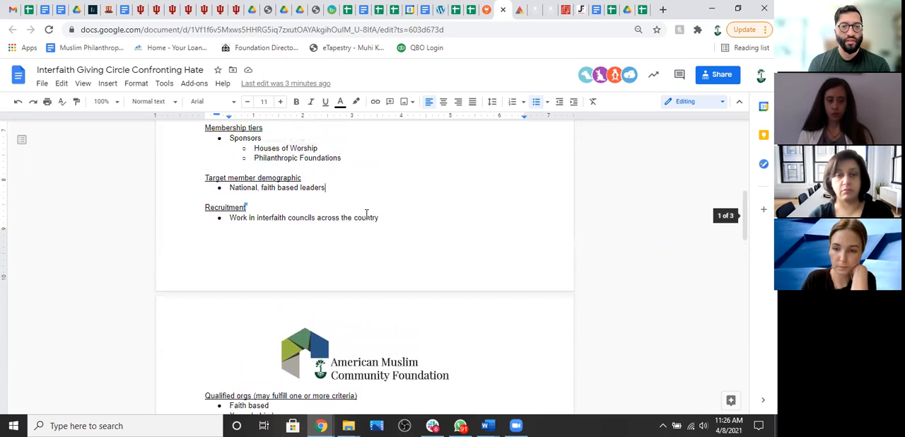
scroll("up", 3)
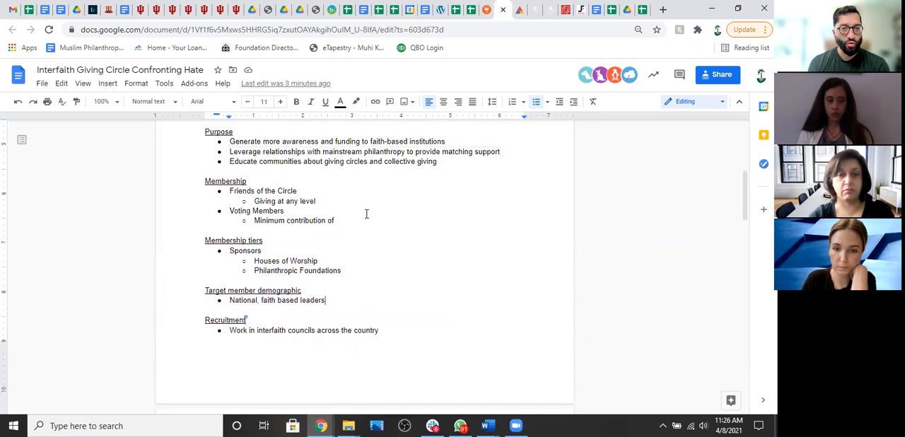
scroll("down", 3)
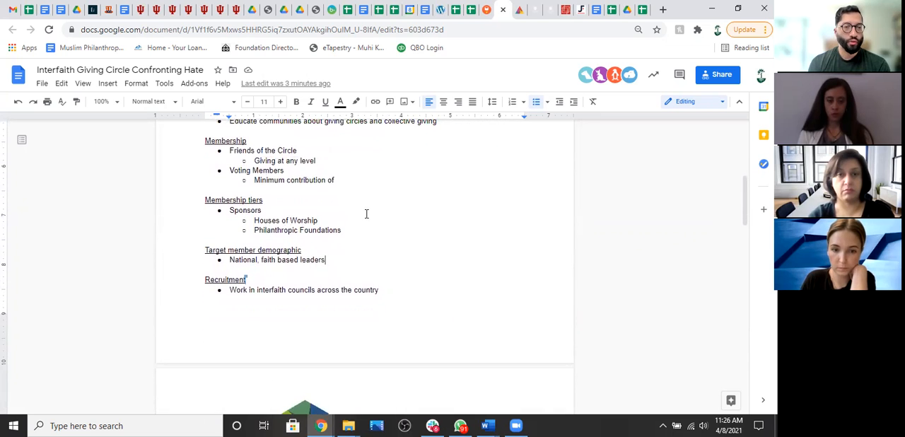
scroll("down", 3)
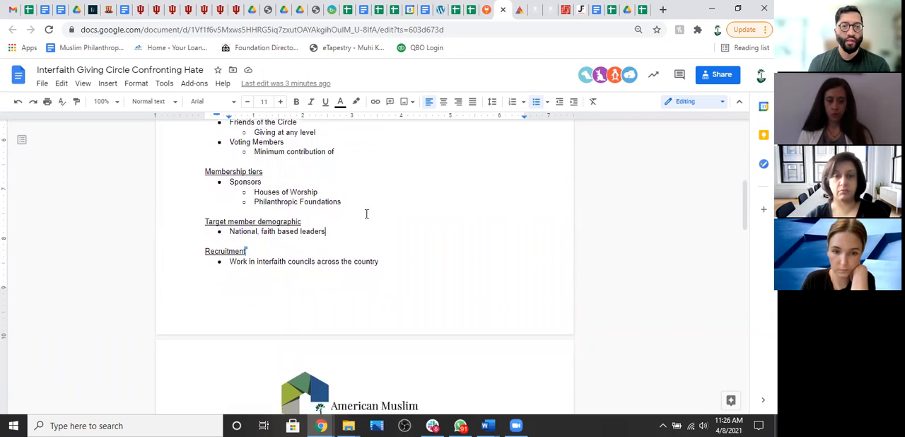
scroll("down", 3)
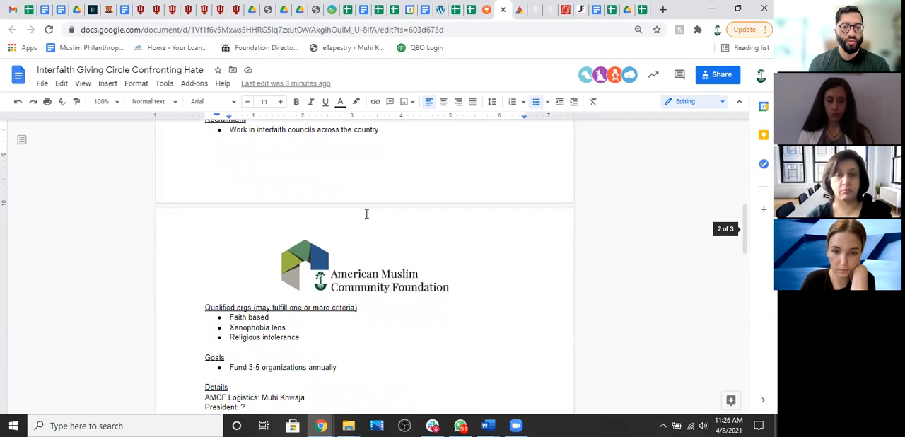
scroll("down", 3)
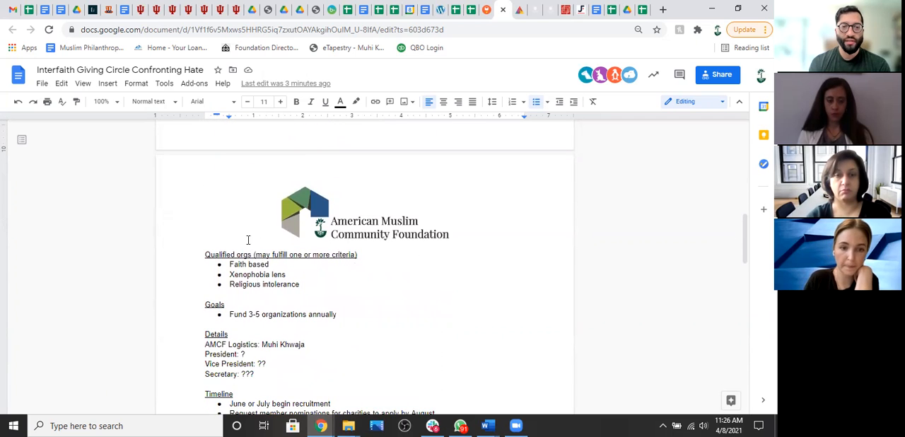
scroll("down", 3)
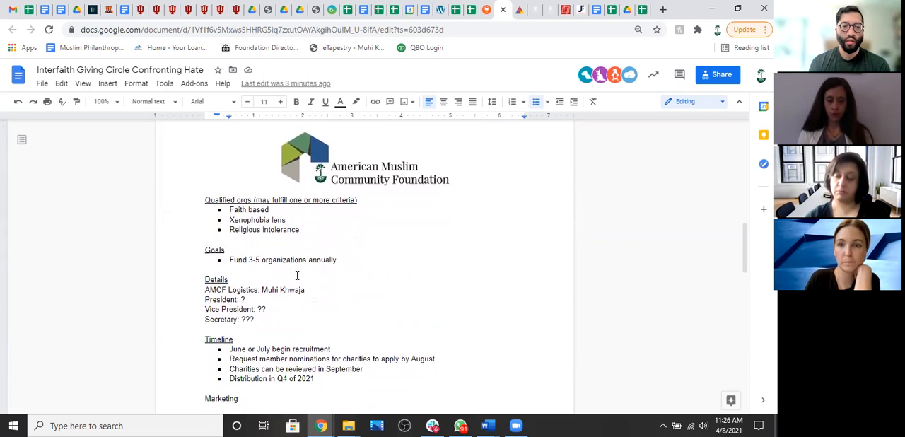
scroll("up", 3)
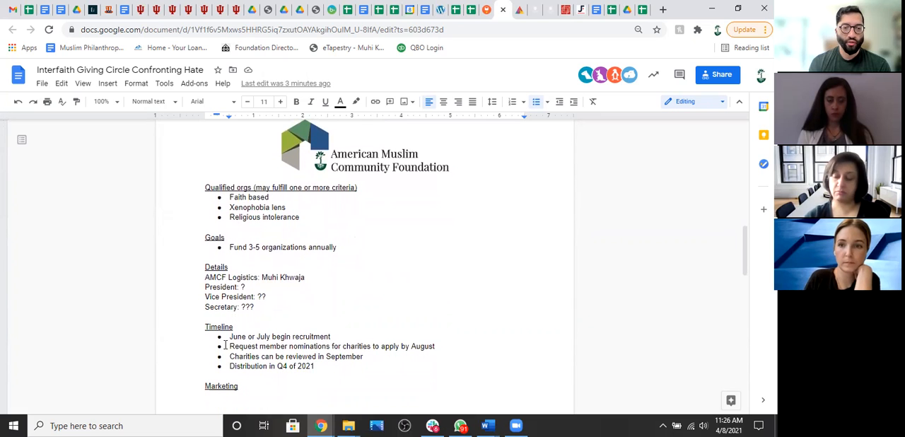
scroll("down", 3)
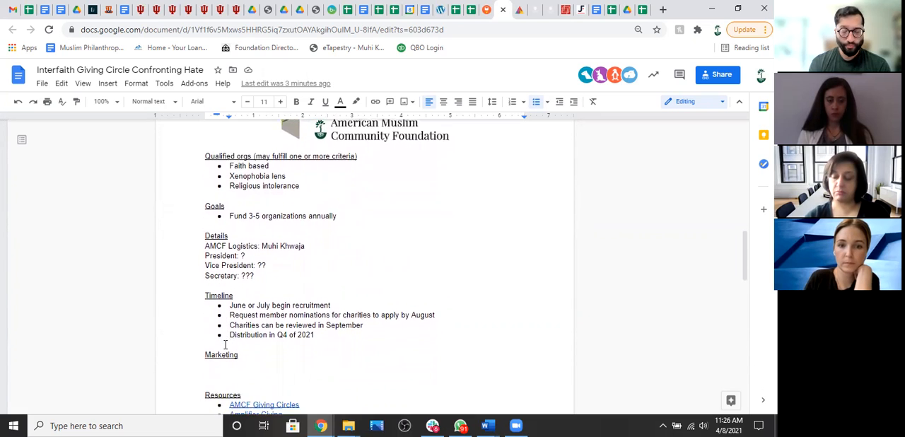
scroll("down", 3)
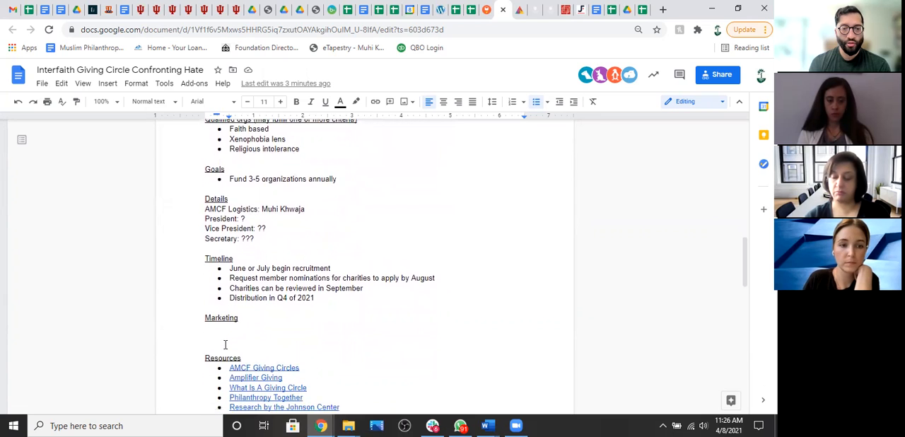
scroll("down", 3)
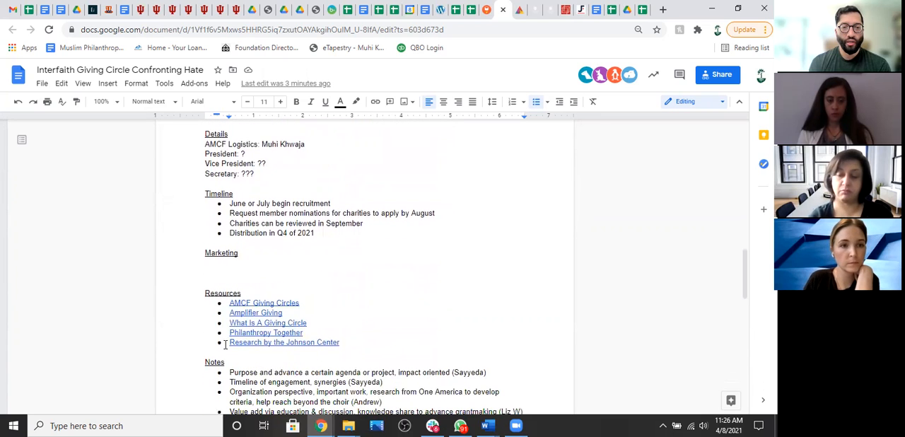
scroll("up", 3)
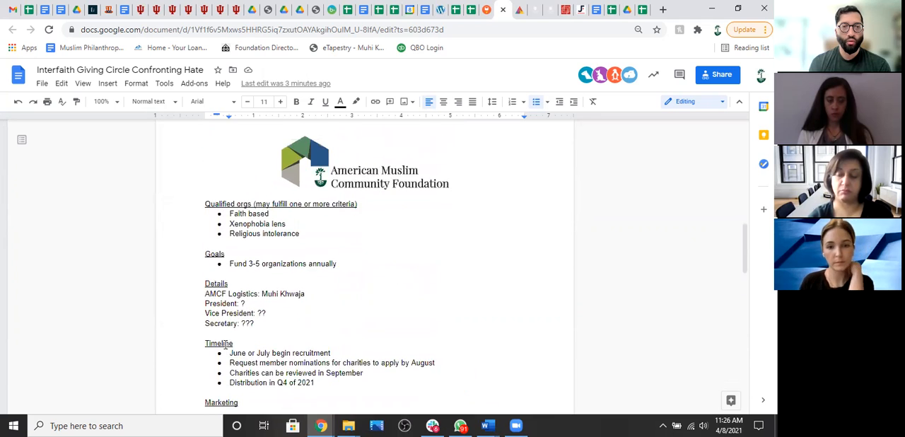
scroll("up", 3)
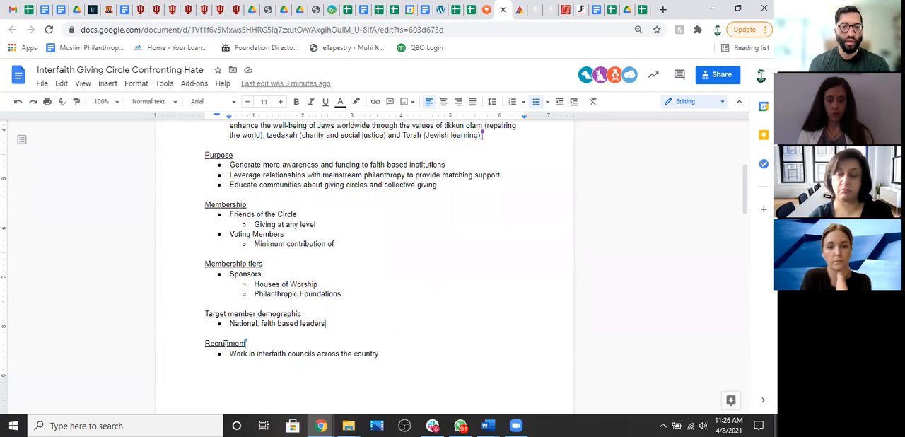
scroll("up", 3)
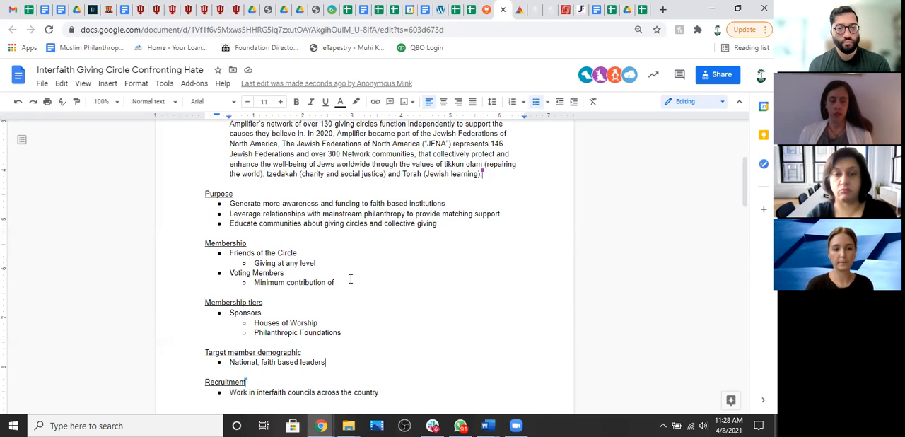
Scroll past the Recruitment section to the Qualified orgs and Goals sections on page 2.
scroll("down", 3)
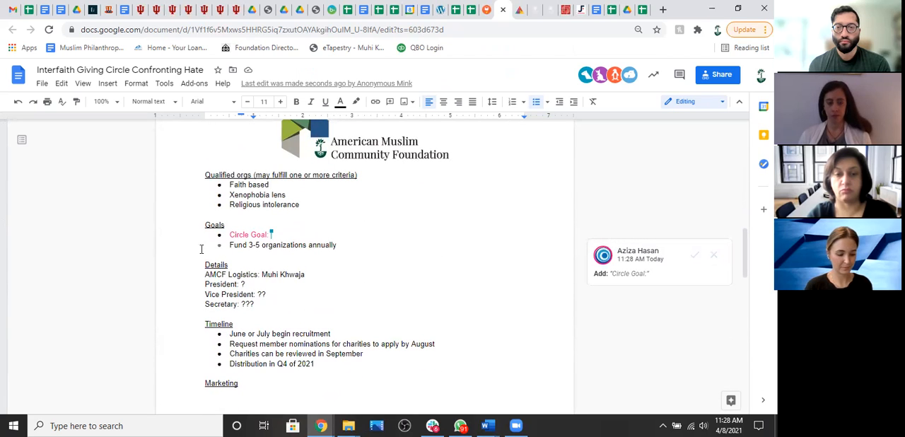
scroll("up", 3)
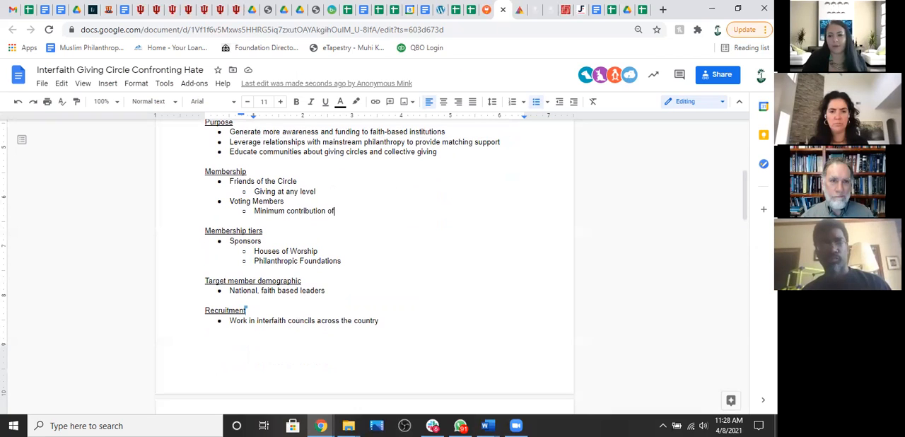
mouse_move(531, 193)
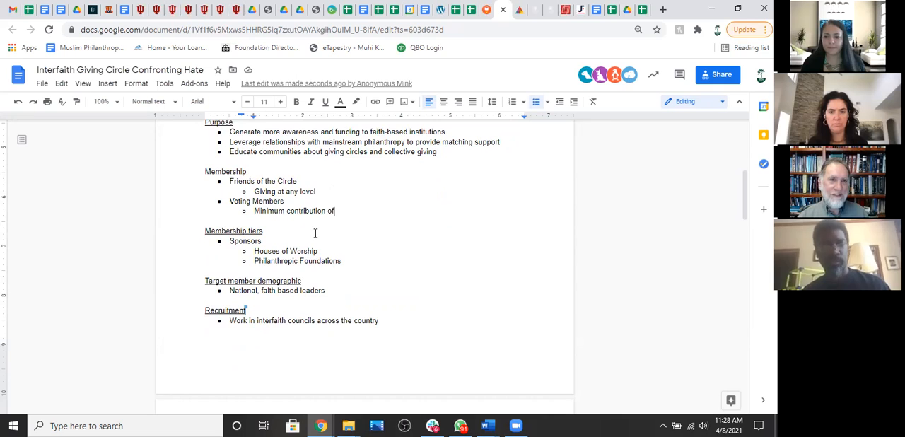
scroll("down", 3)
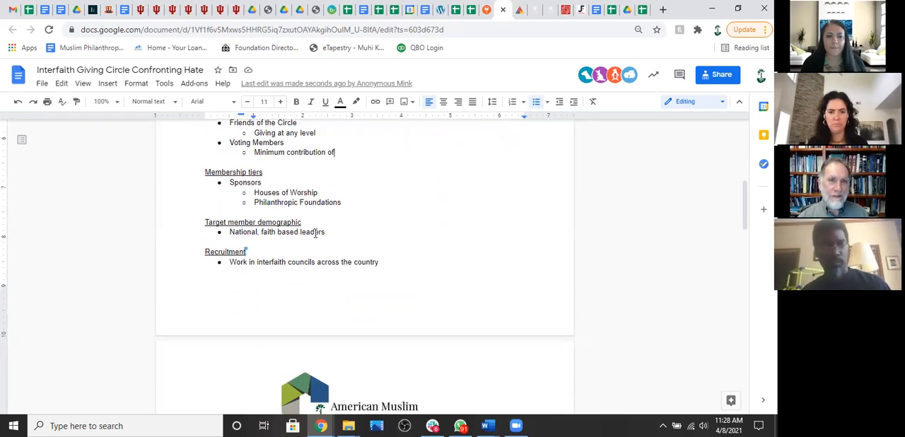
scroll("down", 3)
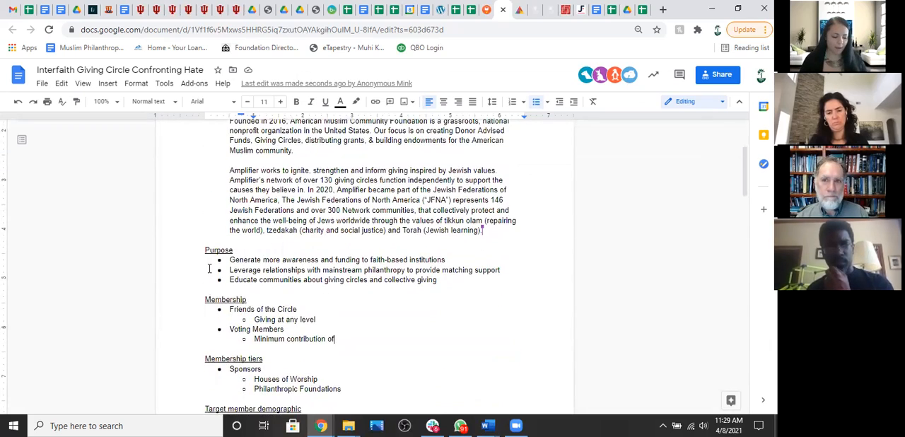
scroll("down", 3)
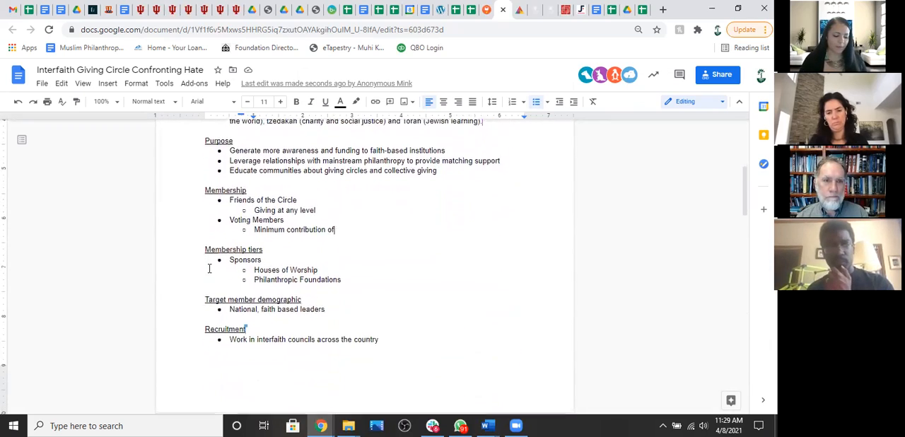
scroll("down", 3)
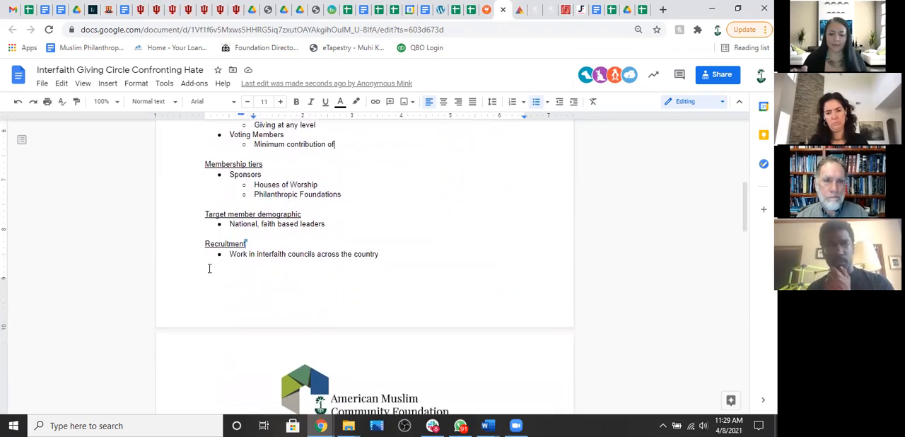
scroll("down", 3)
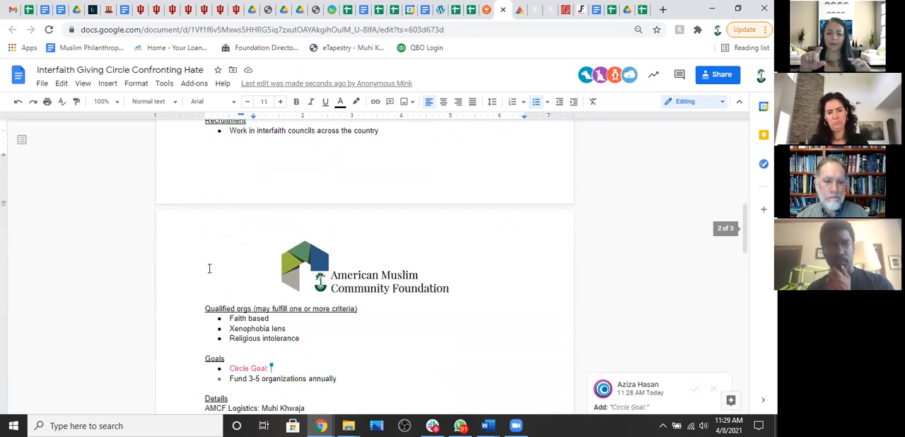
scroll("down", 3)
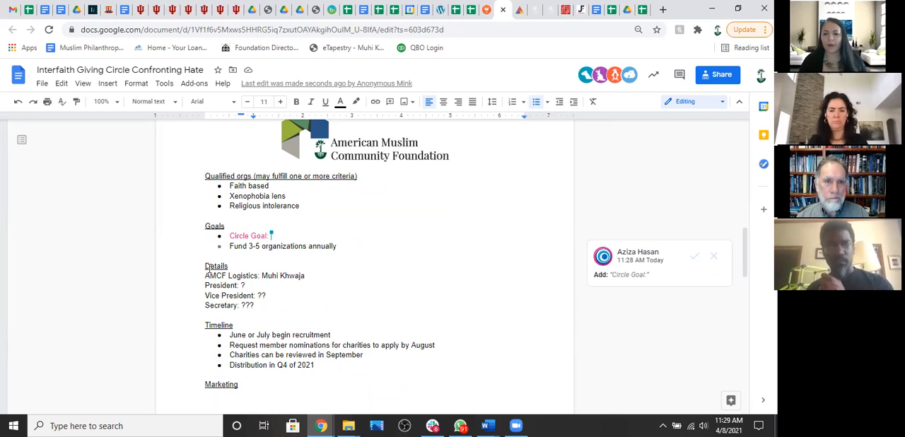
mouse_move(280, 219)
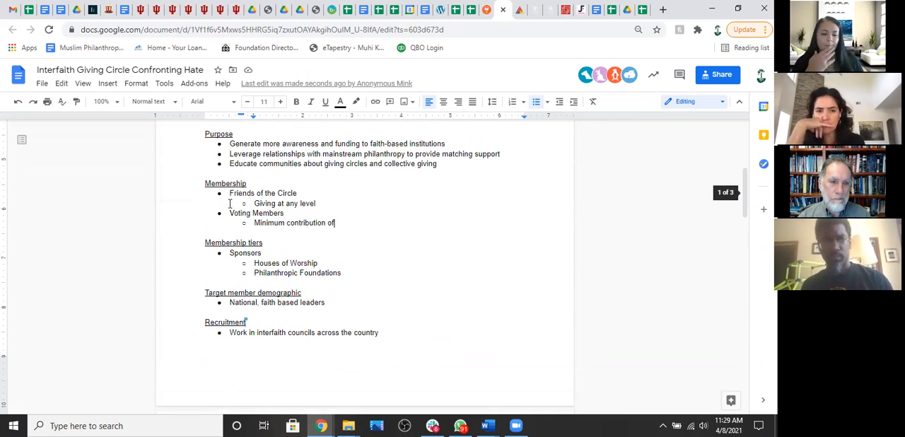
scroll("up", 3)
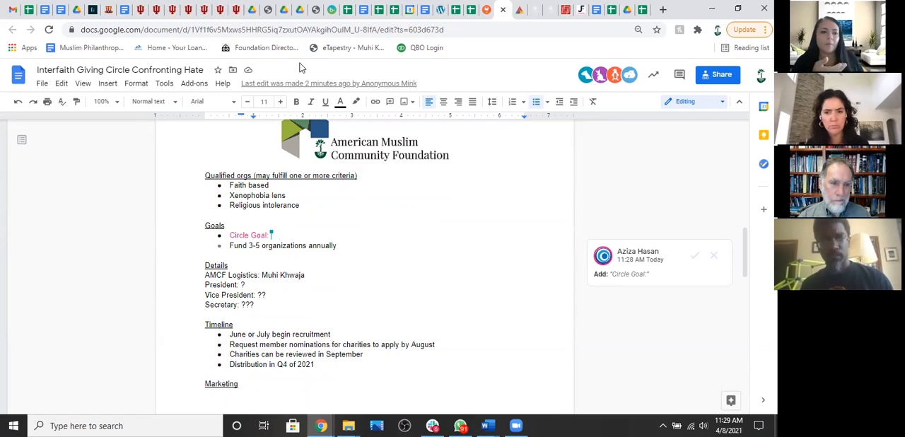
mouse_move(276, 223)
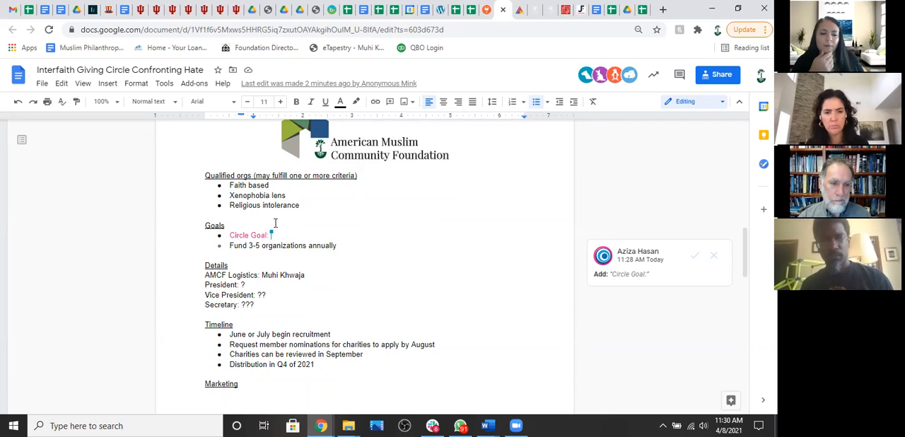
mouse_move(260, 170)
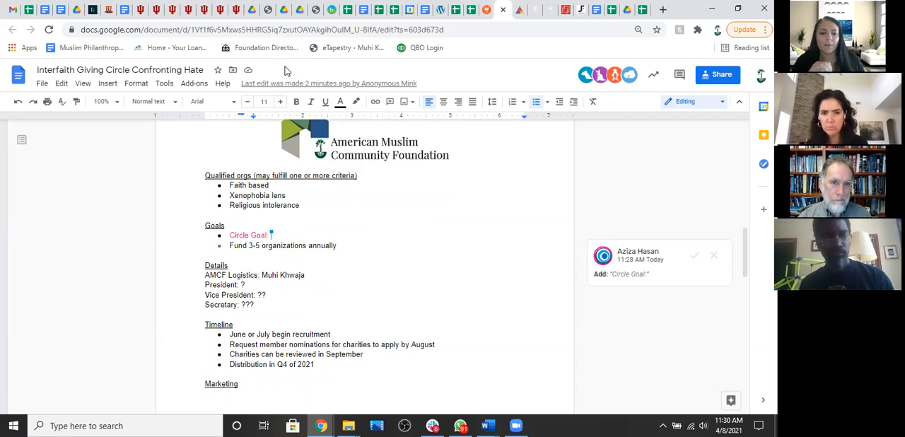
mouse_move(289, 225)
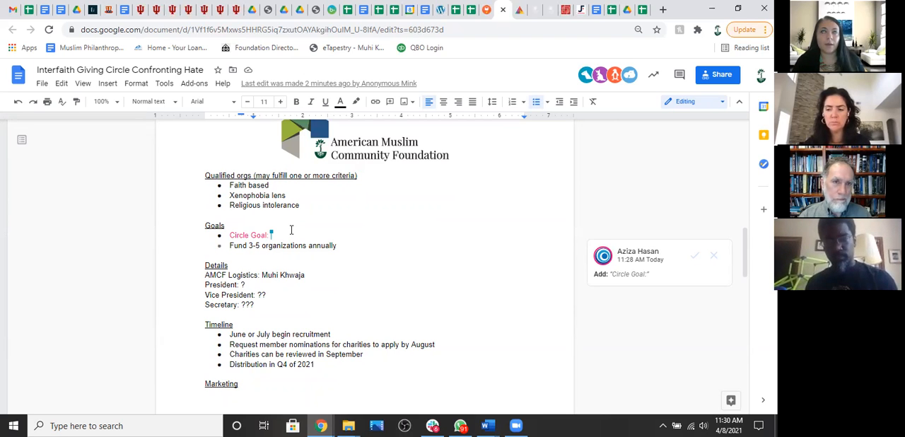
scroll("down", 3)
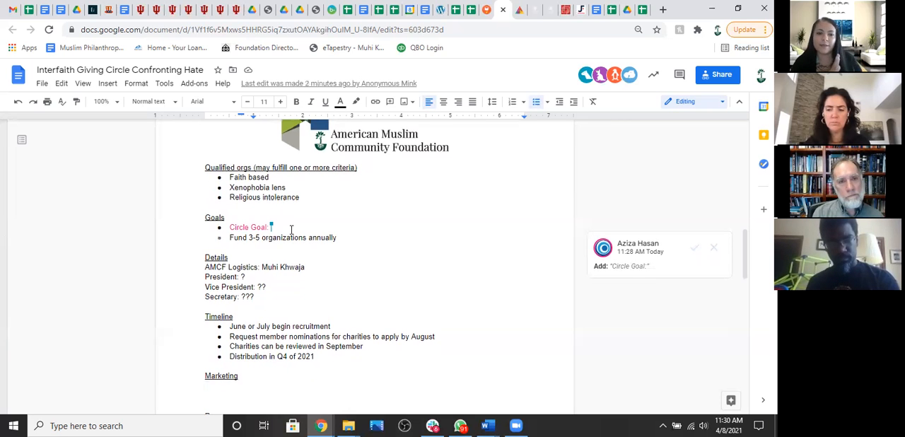
Retitle the bullet as 'Circle Goal/Mission Statement:'.
scroll("down", 3)
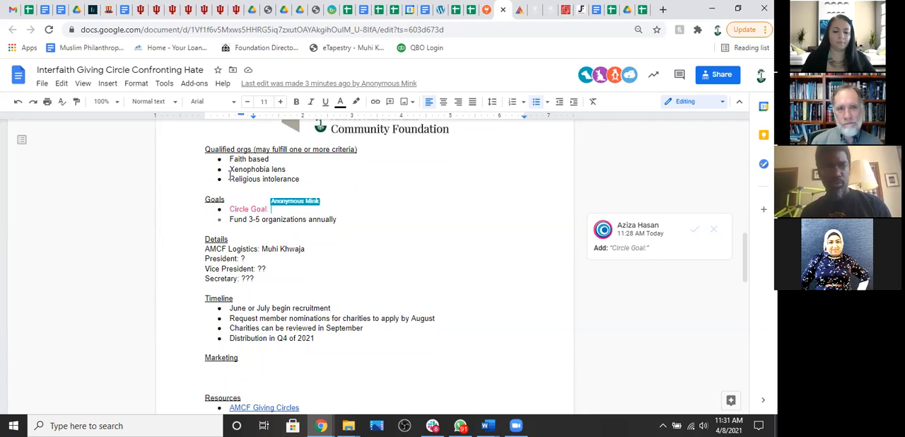
type("Is")
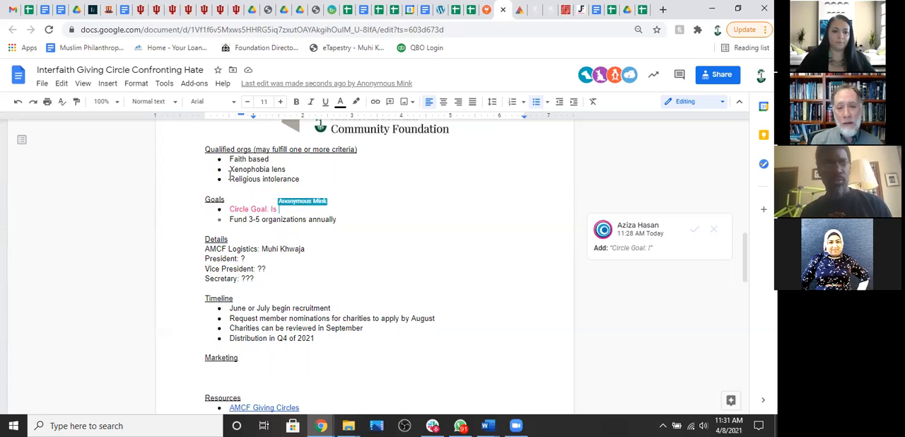
type("Miss")
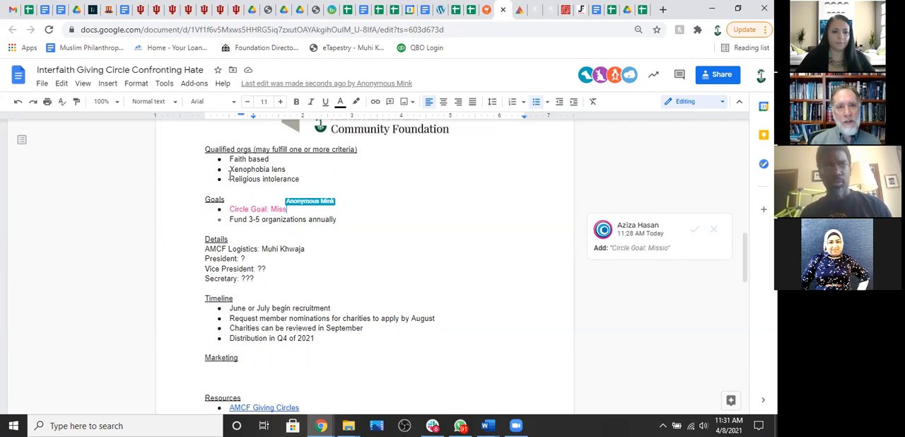
key("backspace")
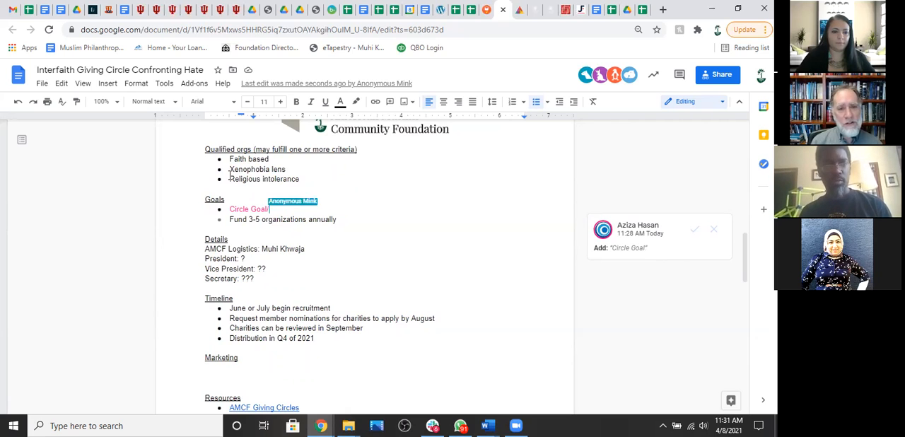
type("/Mission State")
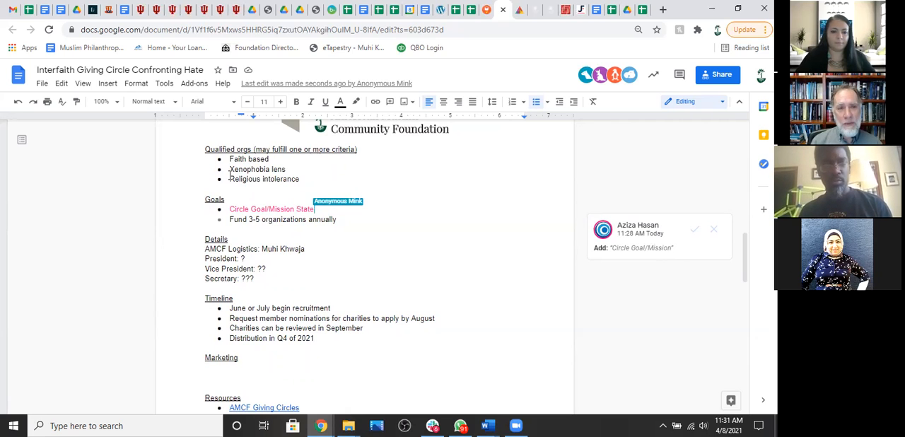
type("ment:")
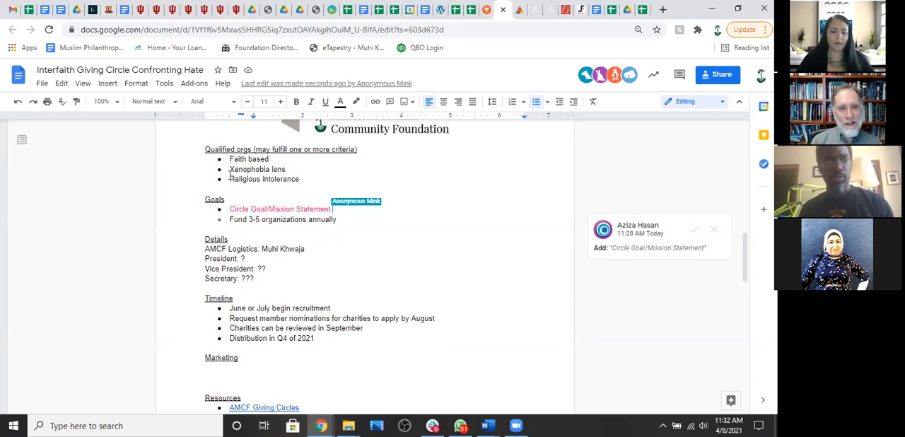
Write the mission: support organizations dismantling hate through one-on-one engagement and building networks; start a Geography bullet.
type("(")
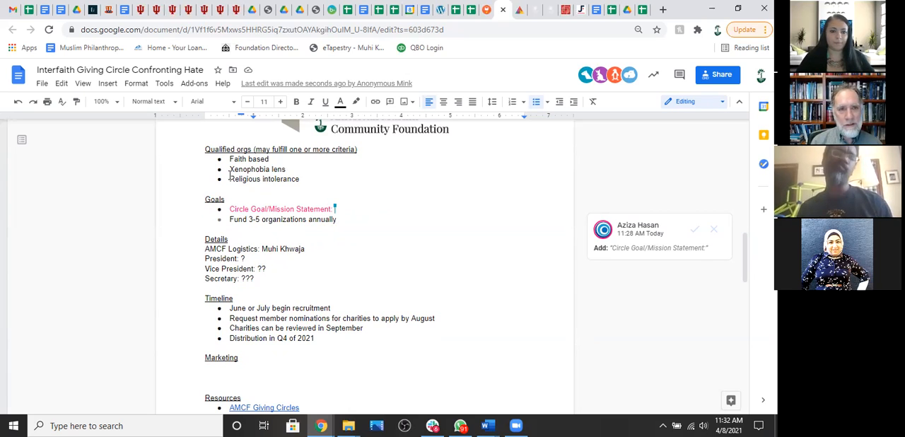
type("N")
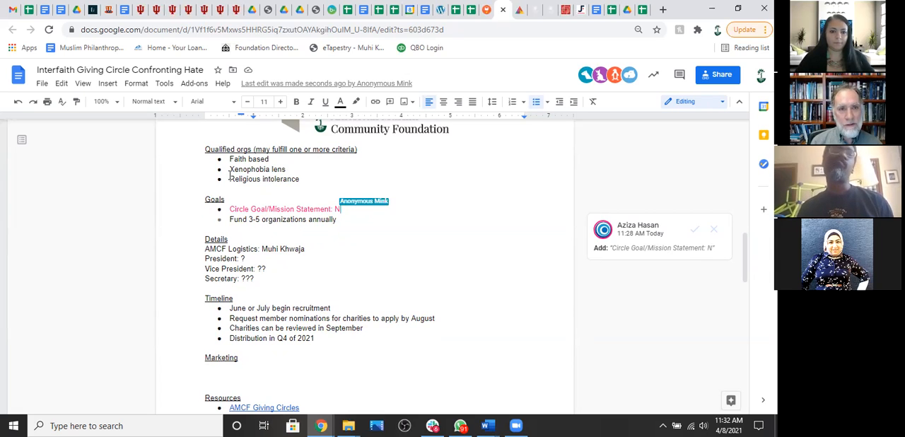
key("backspace")
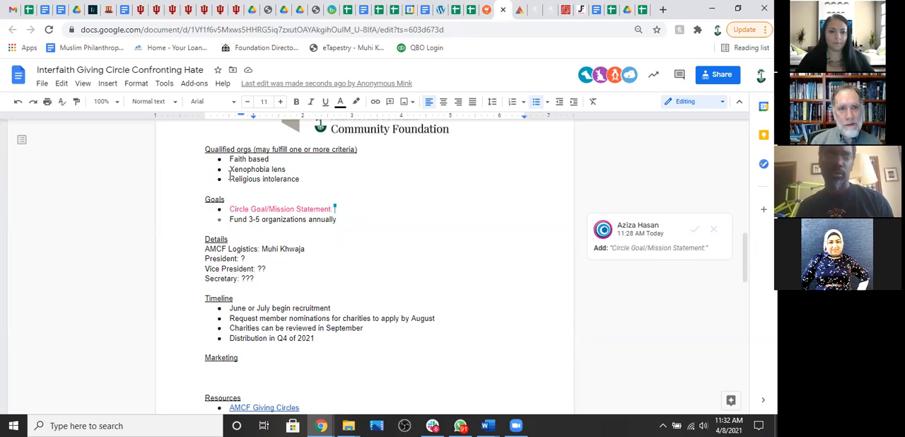
type("Support different organiztions that work to dismantle")
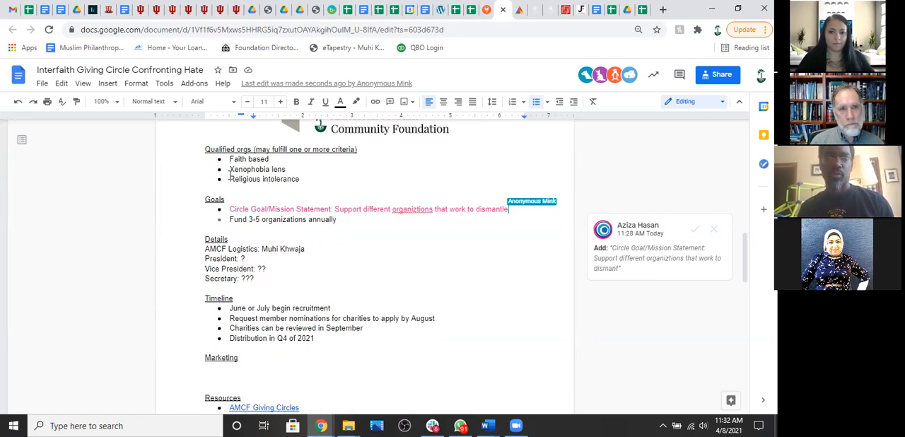
type("hate through one on one engagement")
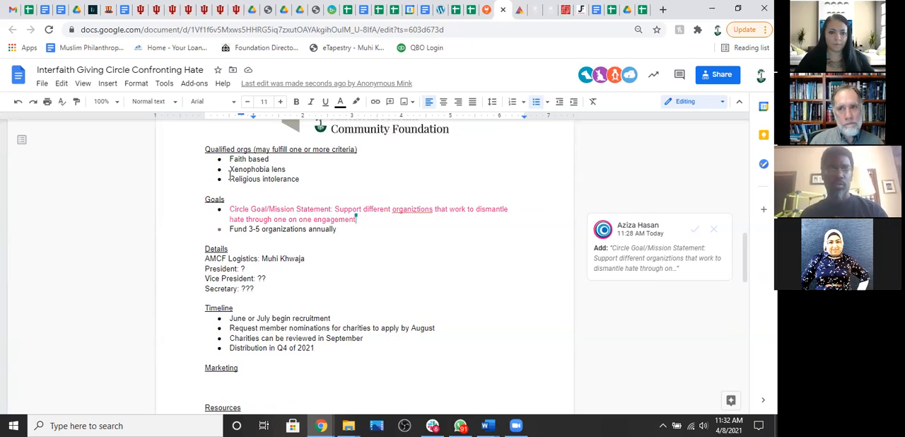
type("and the building")
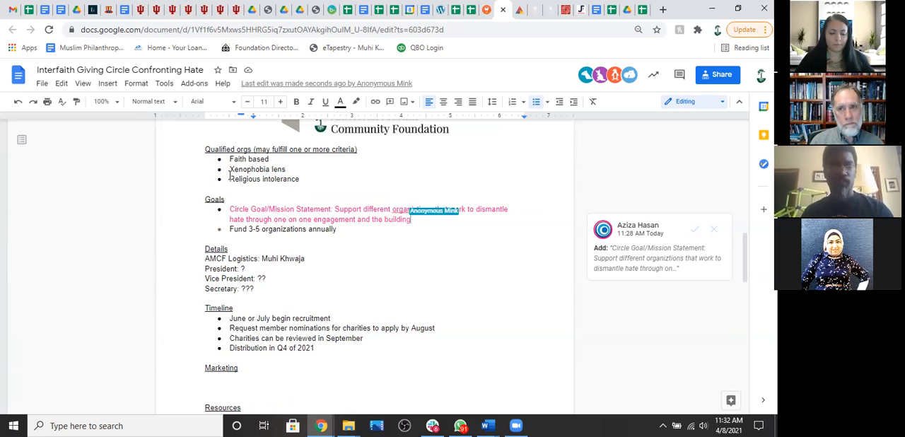
type("of networks.")
type("Geor")
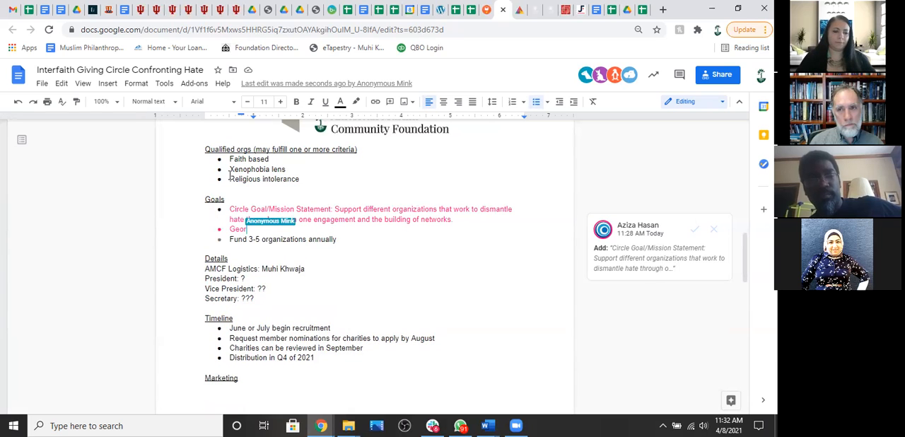
type("graphy: All orgnaiations in the Un")
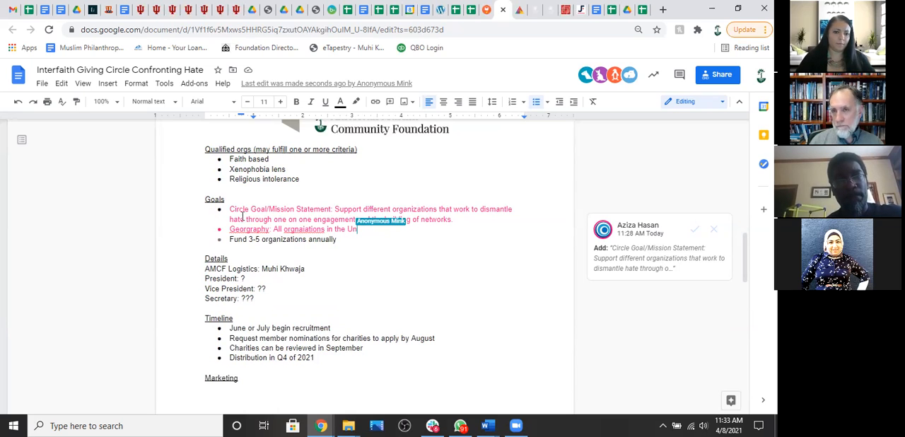
Fix the Geography spelling, add 'eligible to apply' and 'or fiscally sponsored', and end the mission 'through relationships'.
right_click(249, 229)
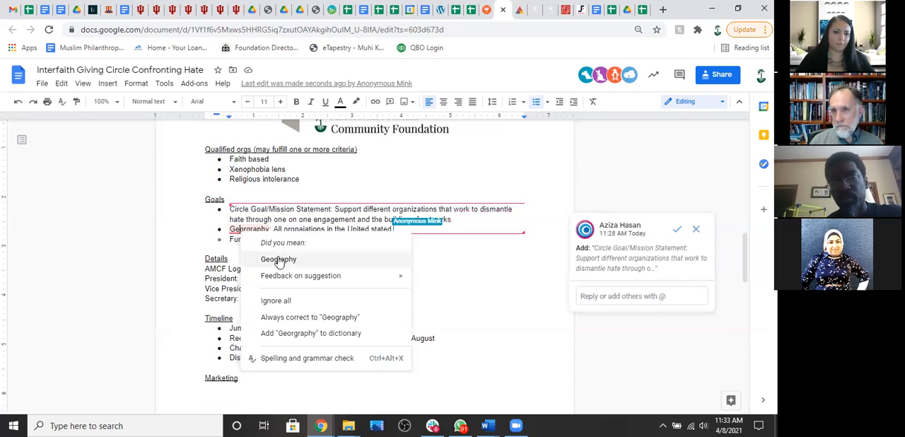
left_click(278, 260)
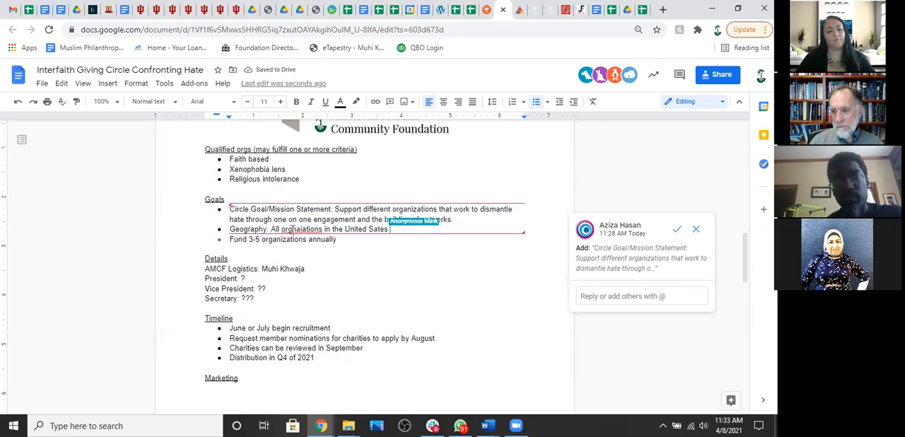
type("eligible to apply.")
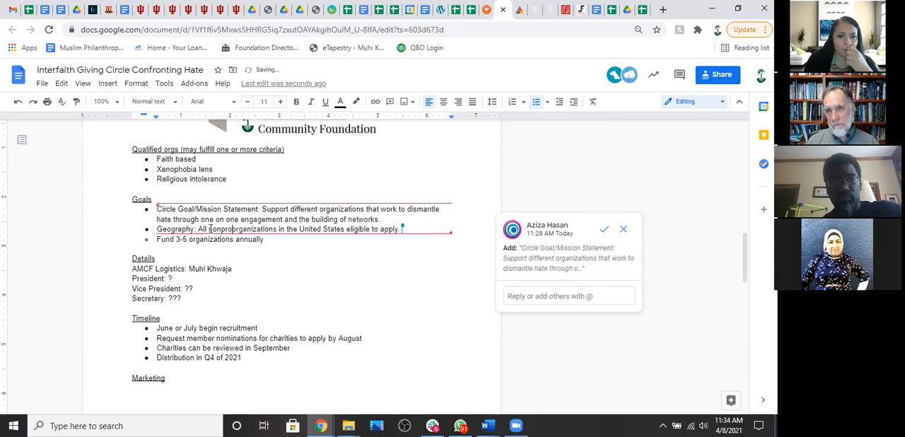
type("or fiscally sponsored")
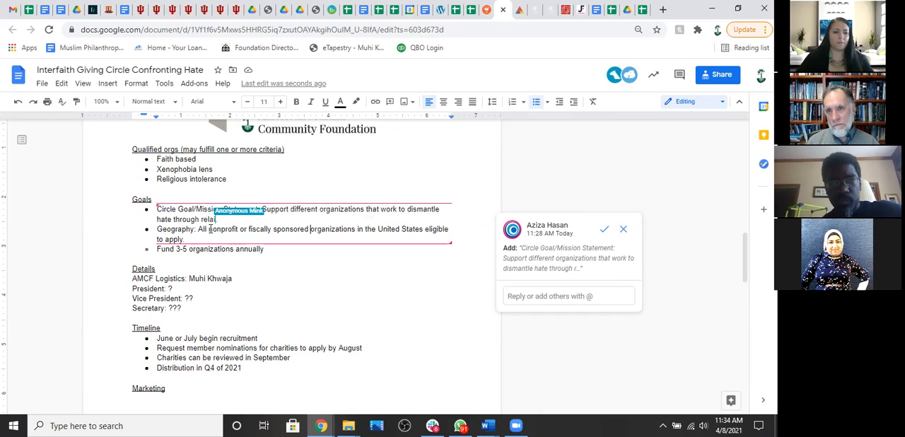
type("ionships")
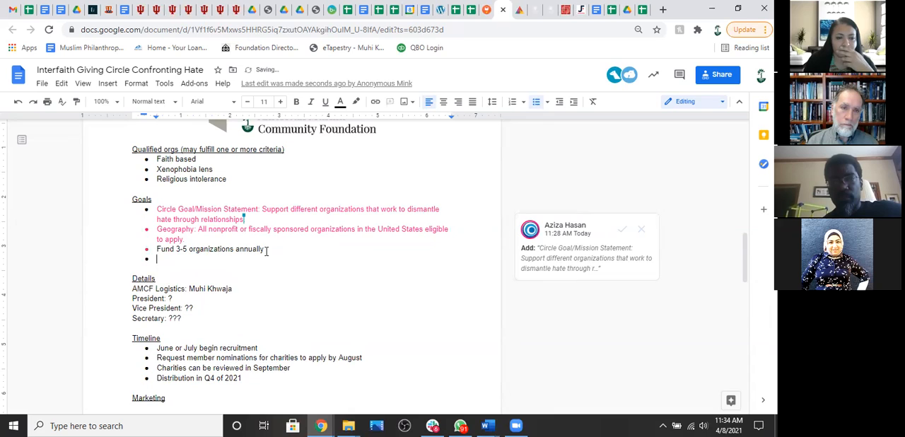
Add a Grantmaking goal with 'Decided by membership' and prepare to nest Geography under the mission.
type("Grantmaking:")
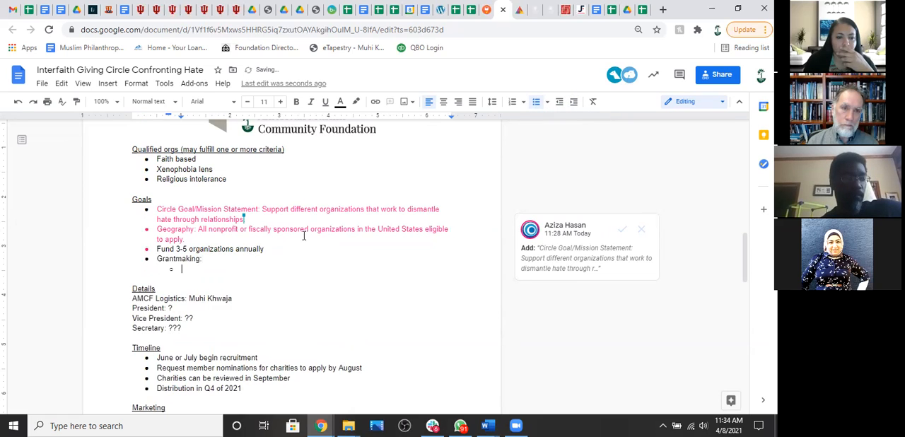
type("Decided by memb")
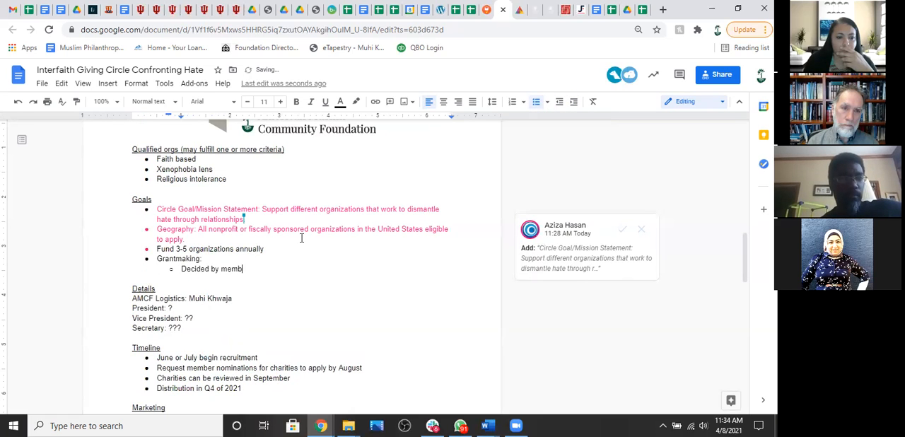
type("ership")
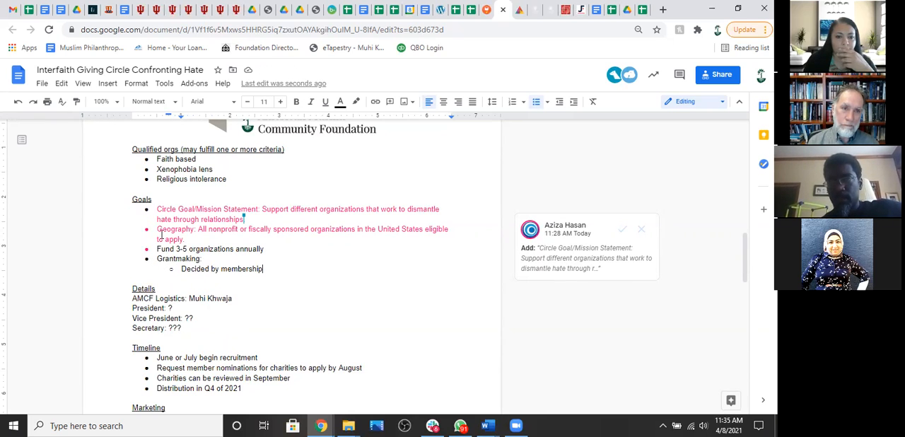
left_click(573, 247)
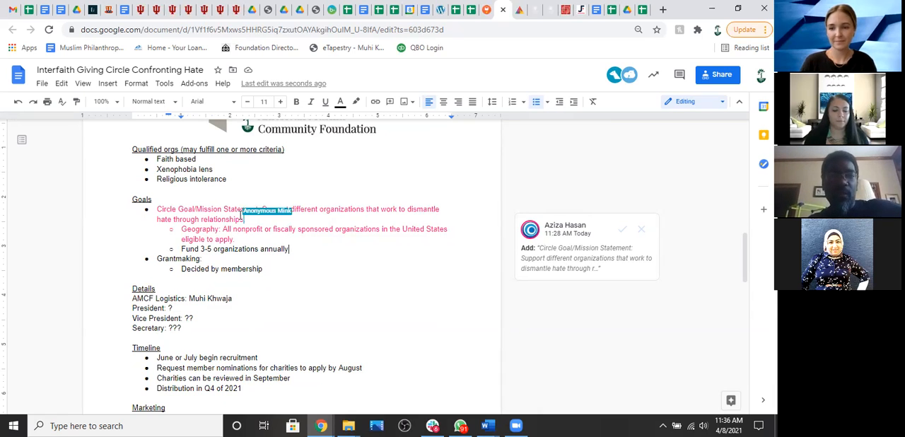
Begin Qualified orgs with '501c3 or fiscally sponsored organizations in the United States'.
scroll("up", 3)
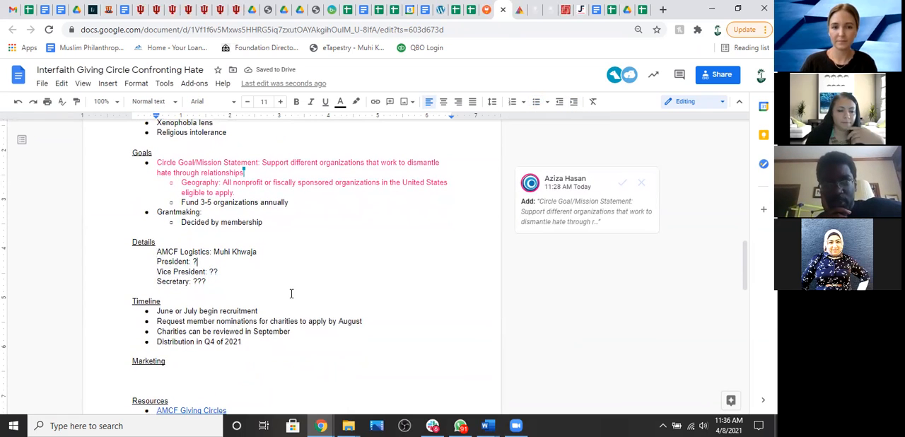
scroll("down", 3)
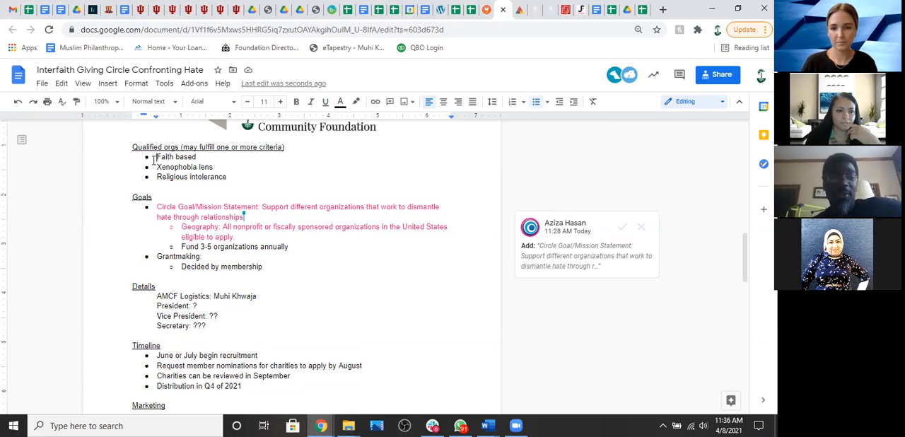
type("50")
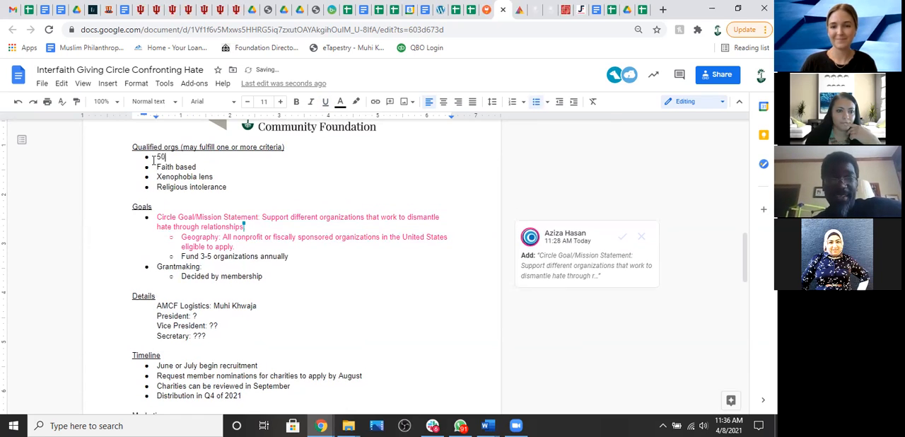
type("1c4")
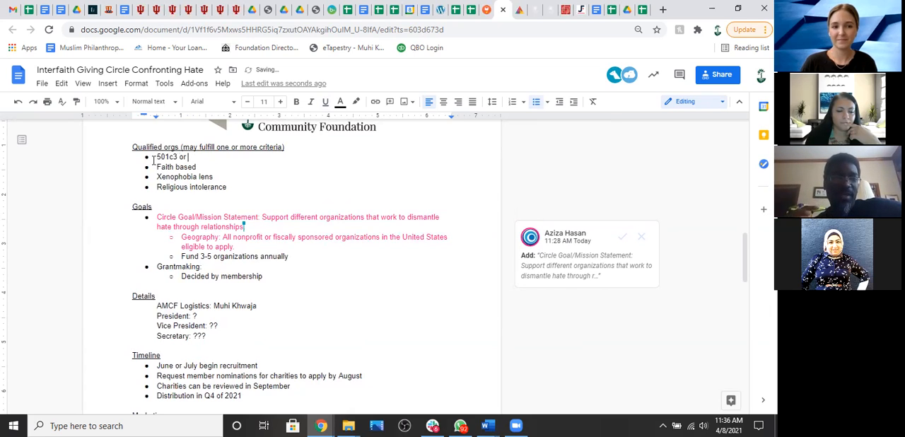
type("fiscally")
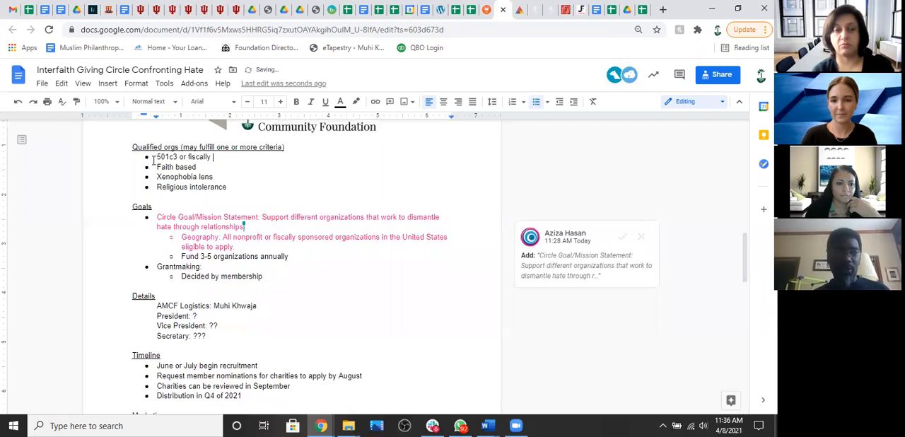
type("sponsored organizations")
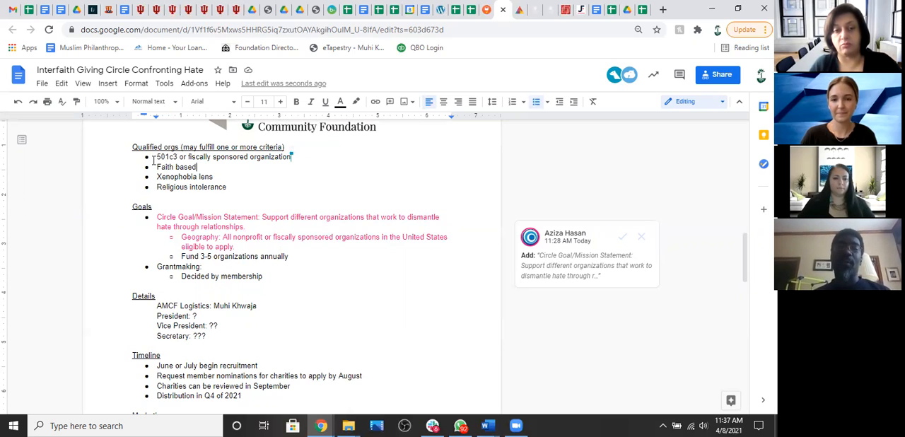
type("in the United States.")
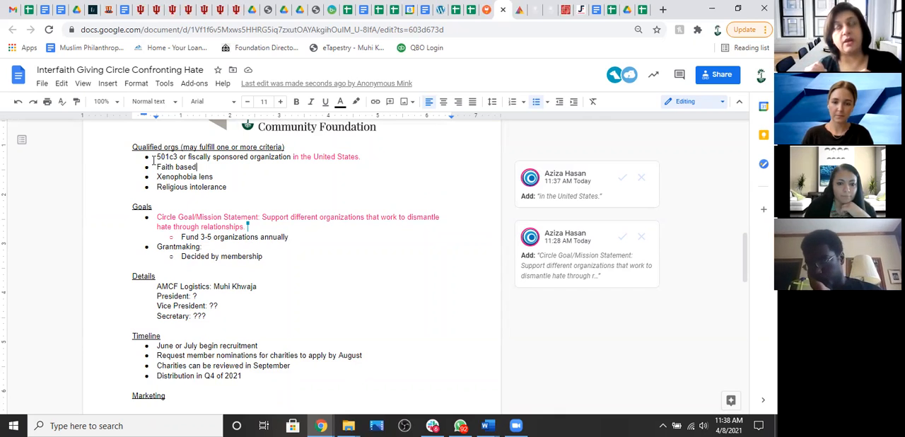
mouse_move(399, 227)
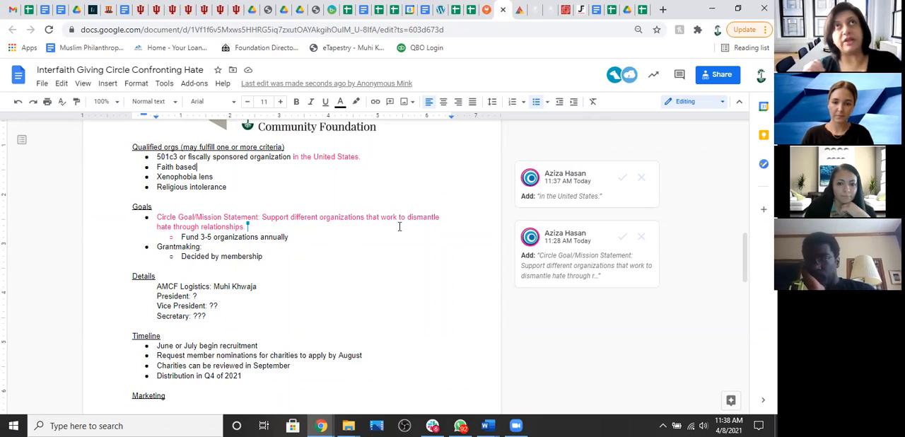
left_click(586, 255)
type(" 2021")
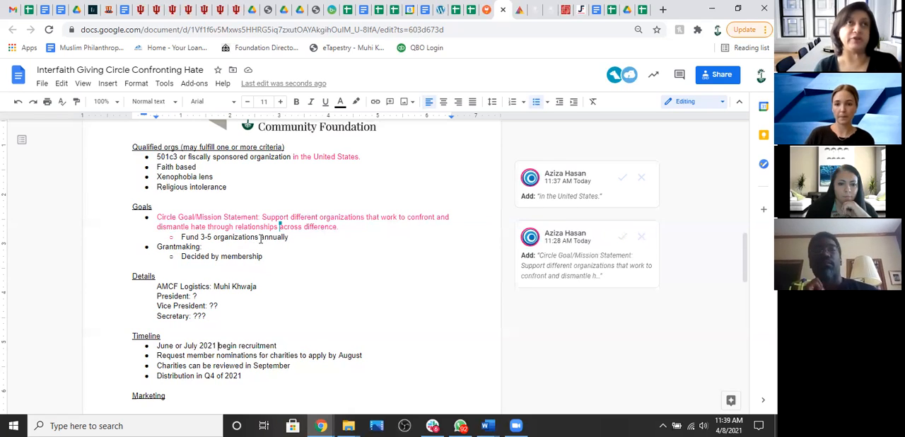
Change the funding goal to 'Fund 3-5 organizations operations annually'.
type("operations")
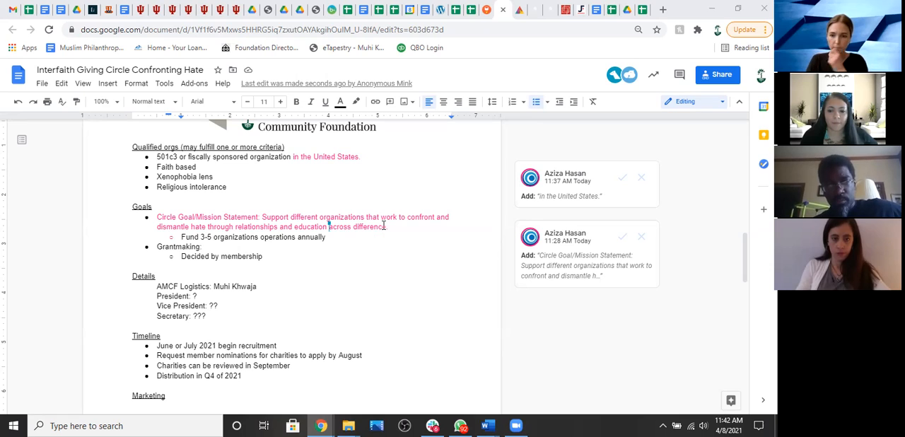
Open the suggestion comment card on the mission statement.
left_click(566, 255)
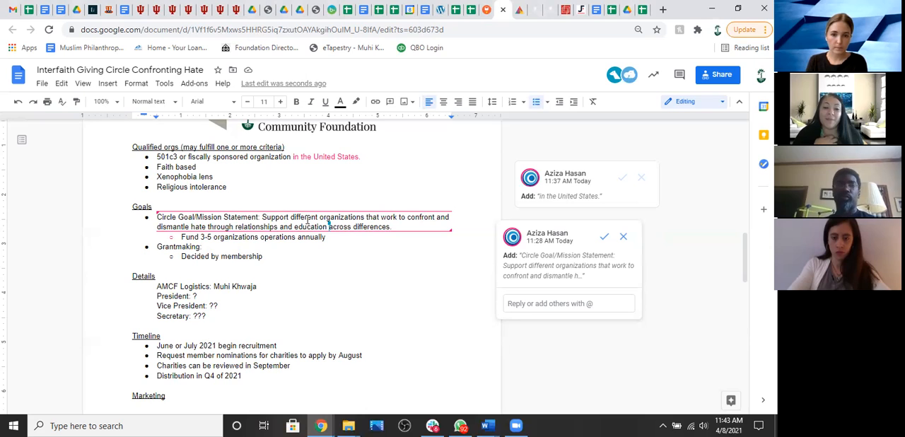
Reword the mission to 'relationship building and education across faith based communities'.
double_click(305, 218)
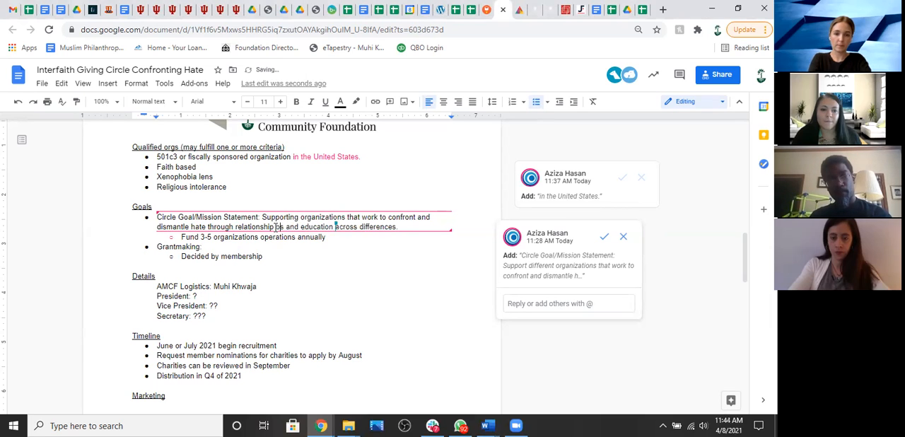
type("building")
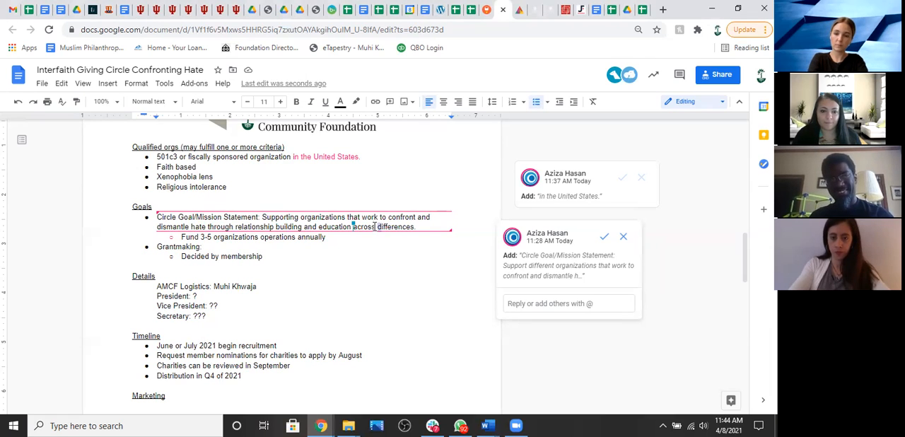
type("fat")
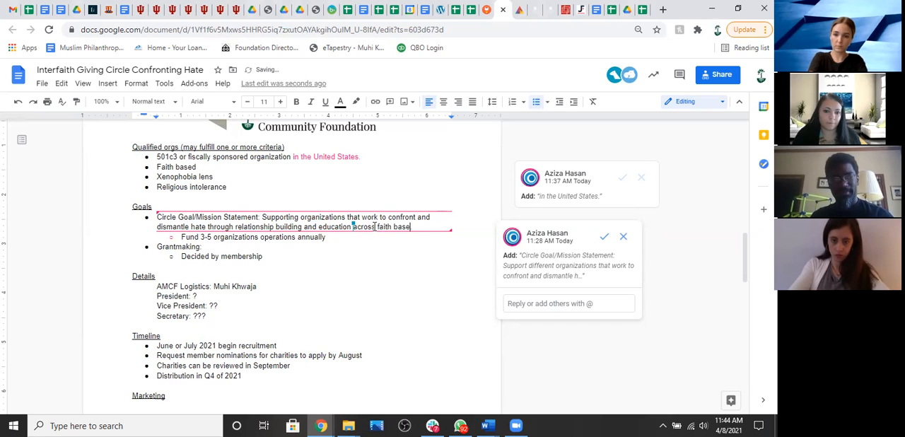
type("communities.")
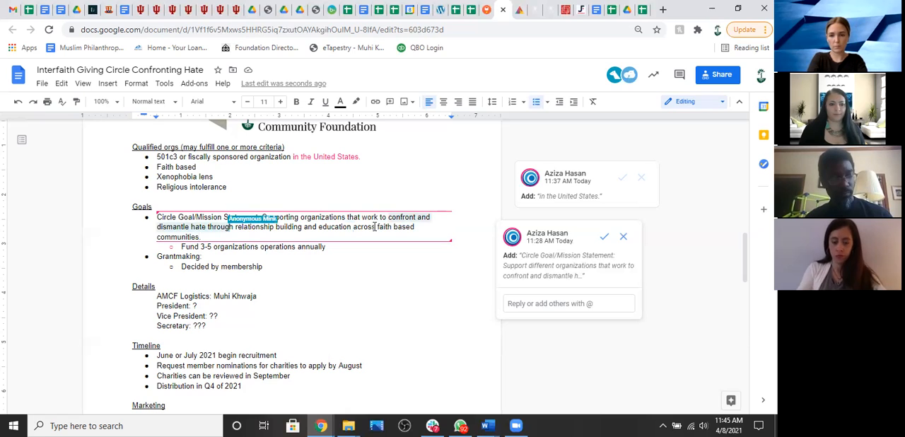
End the mission statement with 'towards building peace' and trim the old wording.
type("towards building peace")
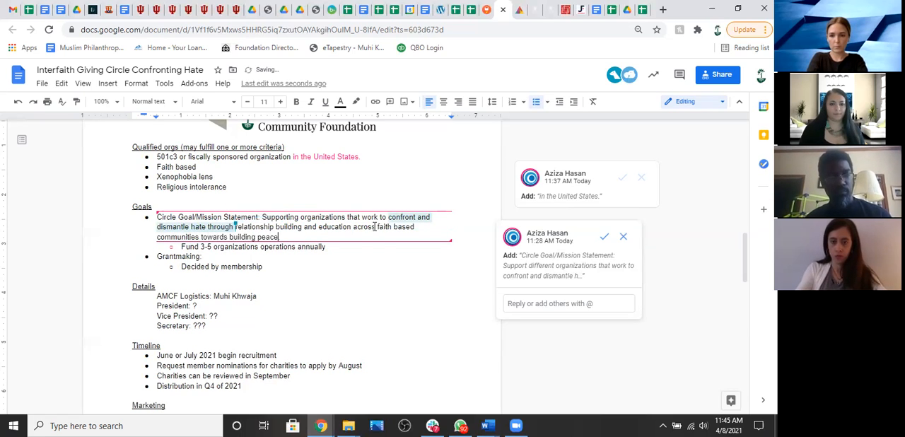
key("Backspace")
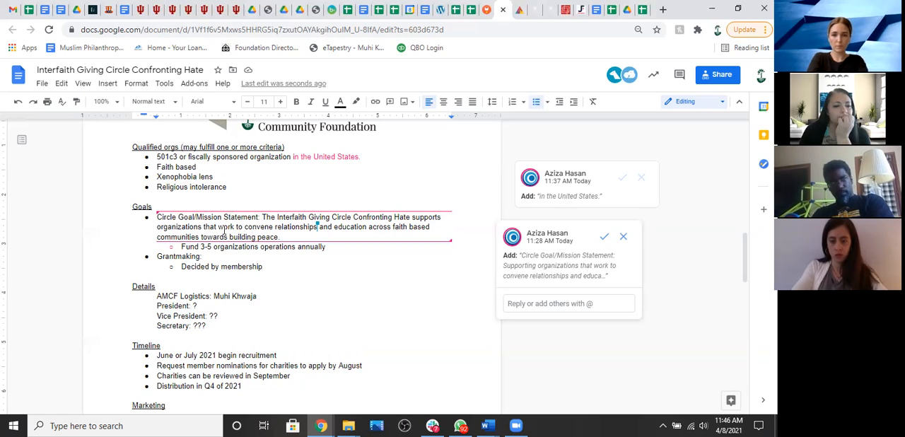
Insert 'financially' after 'supports organizations' in the mission statement.
left_click(215, 226)
type(" financially")
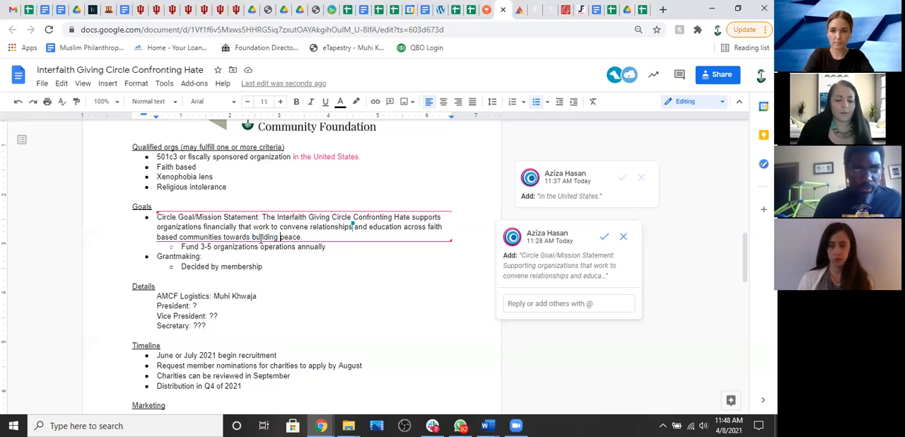
End the mission with 'building bridges of understanding and respect' and select 'Confronting' for removal.
type("bridges of understanding and")
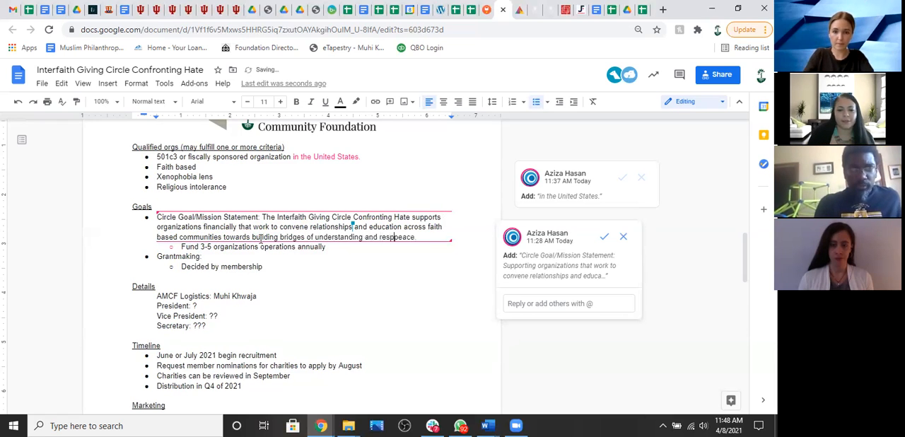
type("respect")
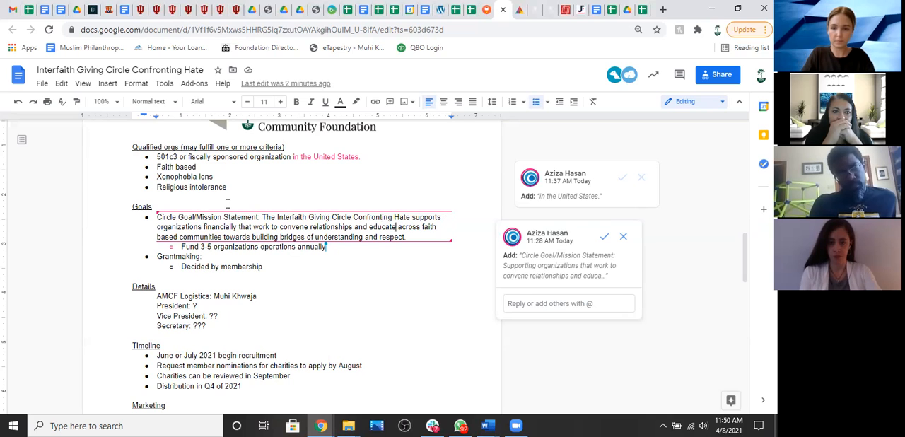
scroll("down", 3)
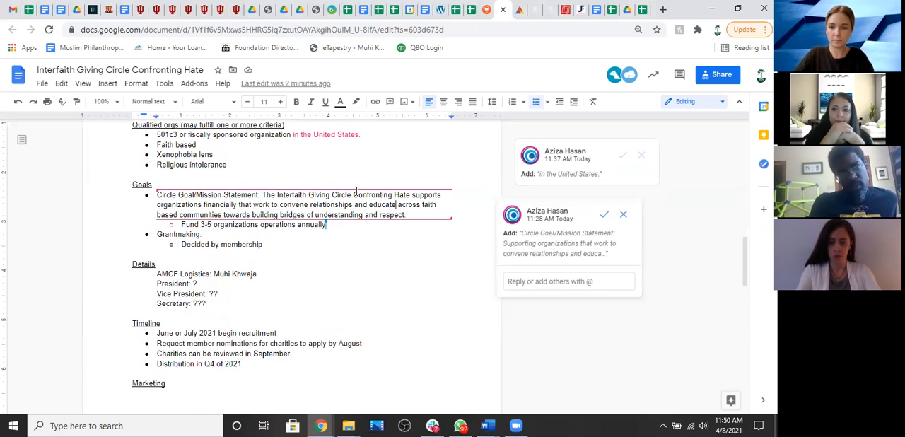
double_click(373, 195)
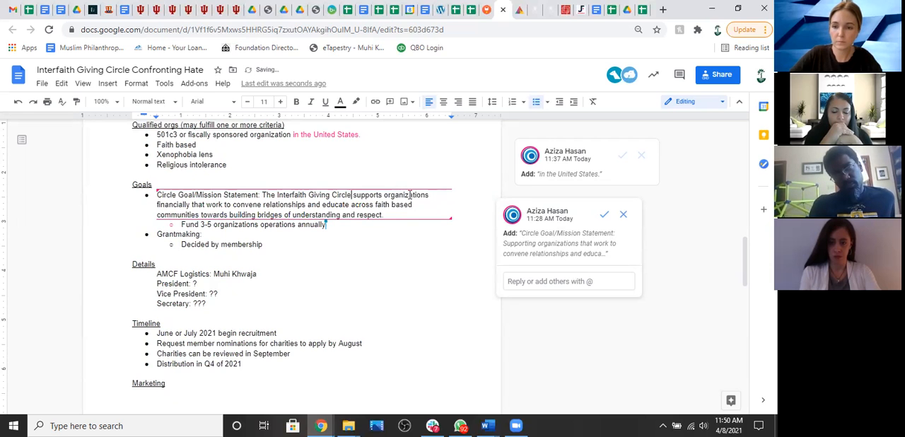
Drop 'Confronting Hate' from the file title so it reads 'Interfaith Giving Circle'.
scroll("down", 3)
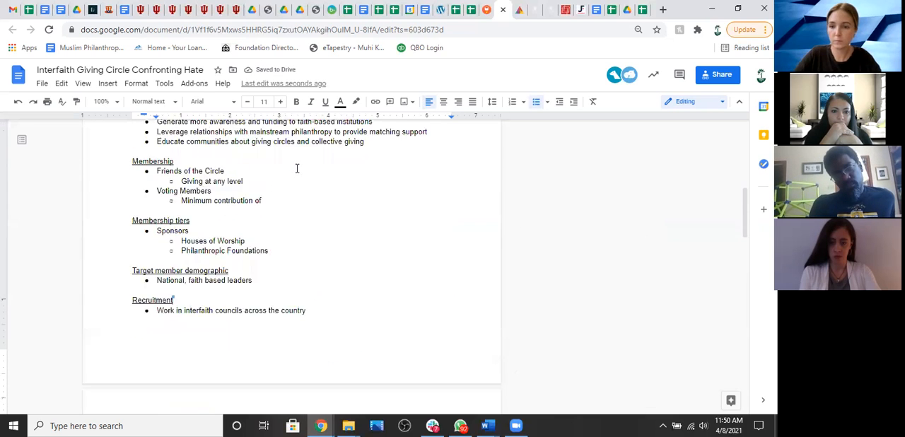
scroll("up", 3)
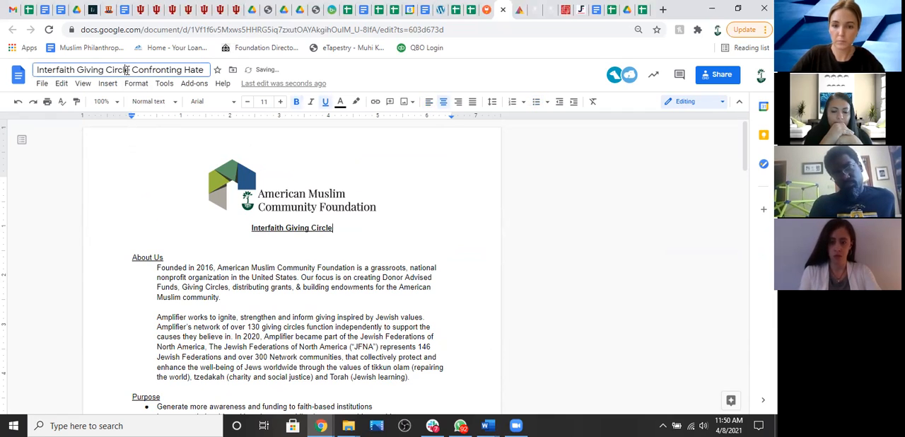
double_click(167, 69)
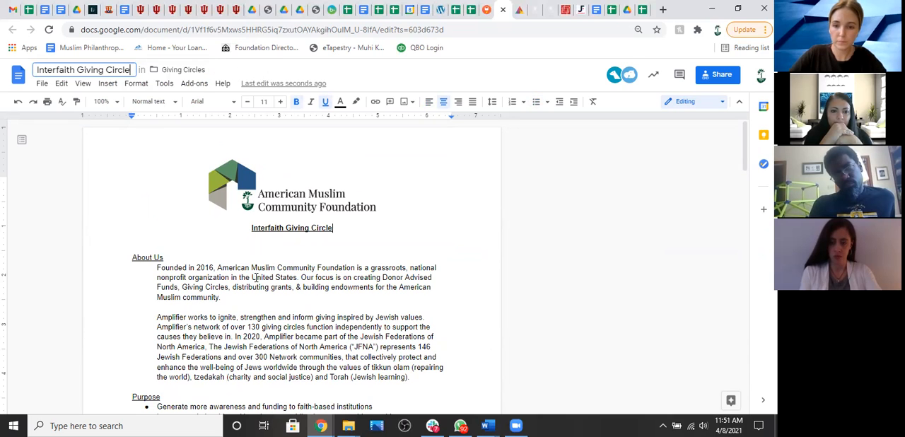
scroll("down", 3)
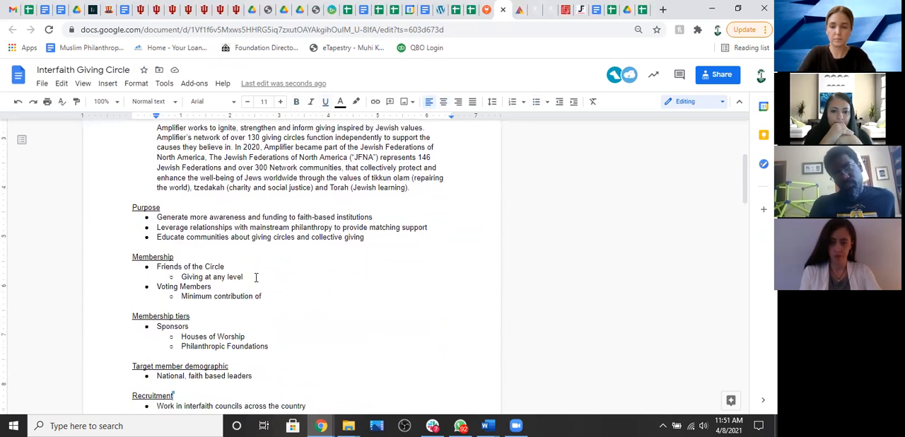
scroll("down", 3)
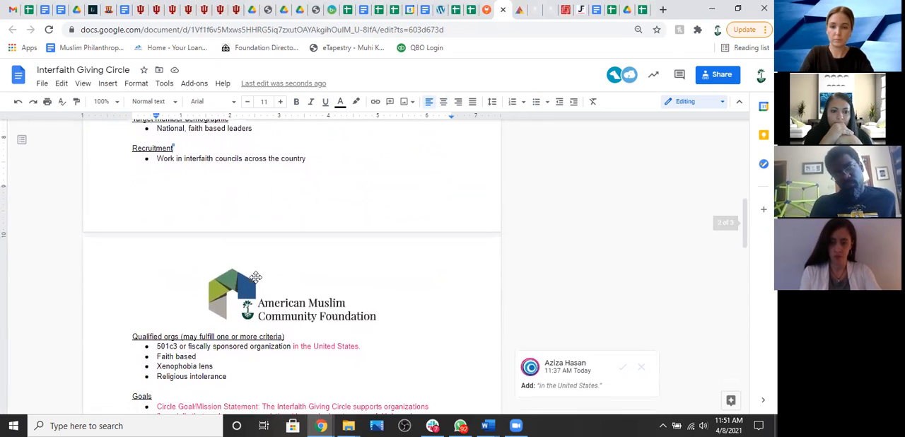
Make the heading read 'Qualified Orgs Focus Areas (may fulfill one or more criteria):'.
scroll("down", 3)
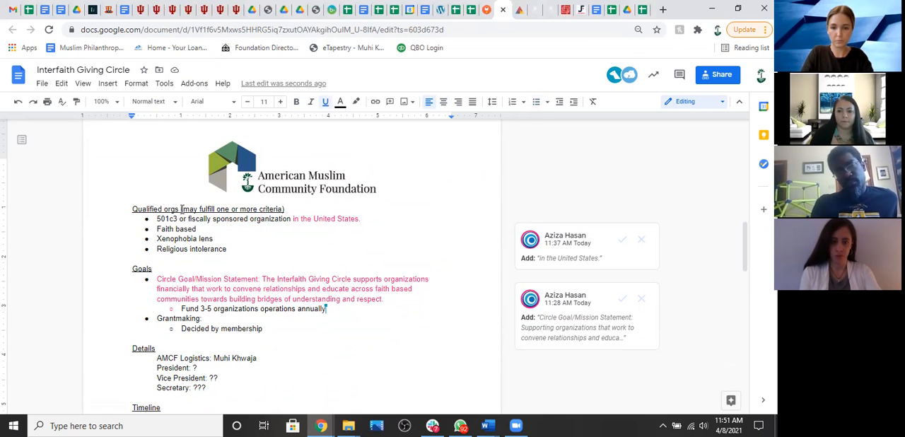
type("Focus Areas")
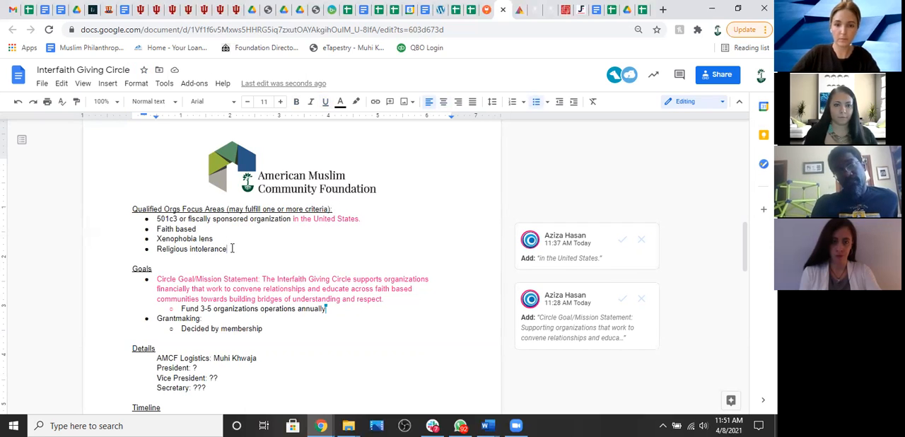
mouse_move(475, 261)
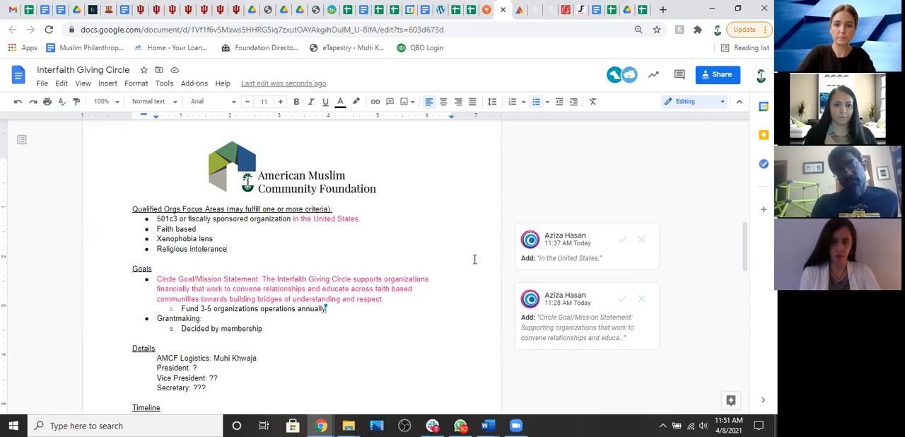
Accept the 'In the United States' and mission statement rewrite suggestions.
left_click(622, 239)
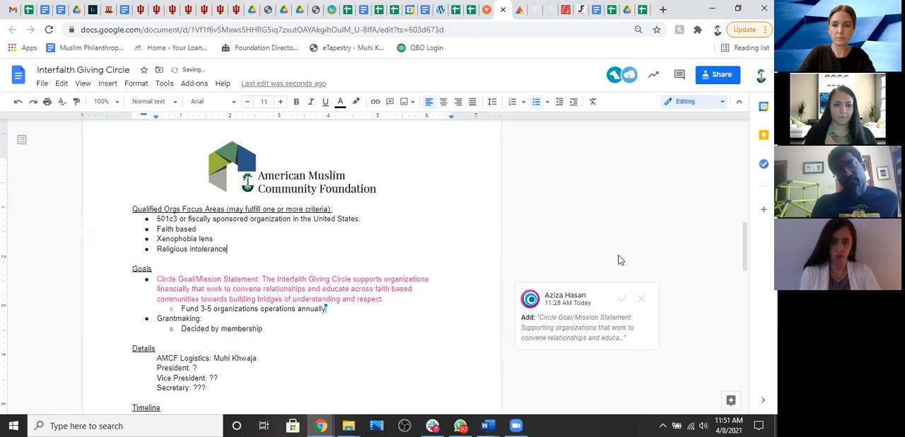
left_click(622, 299)
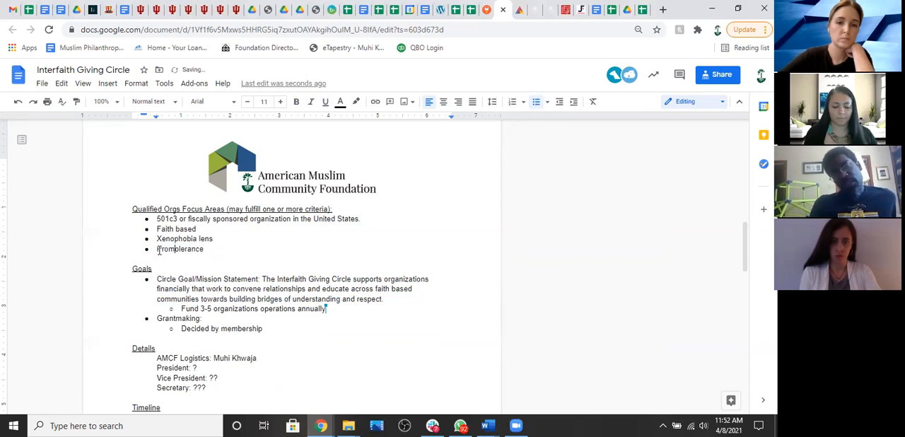
Replace Religious intolerance with 'Promoting tolerance' and a new 'Religious understanding' bullet.
type("Promoting tolerance")
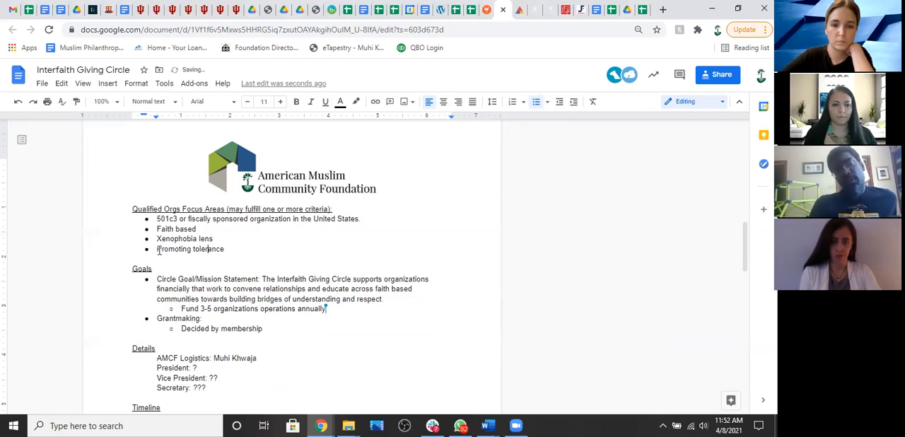
key("enter")
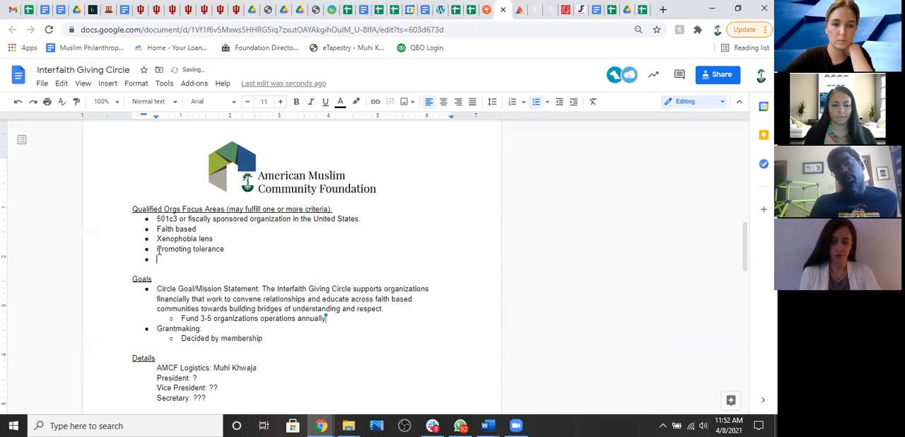
type("Understanding")
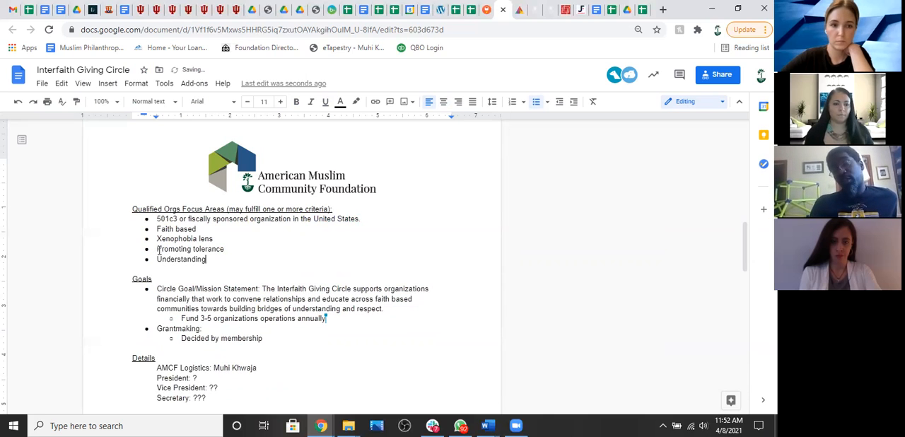
type("Religious u")
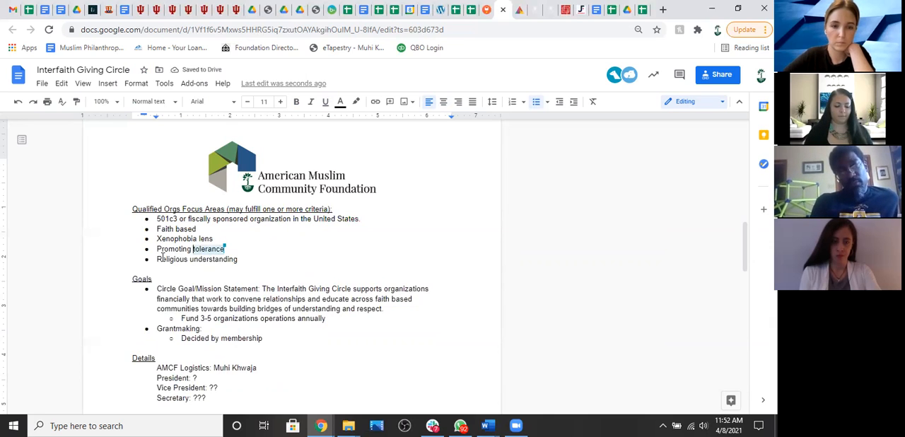
type("religious")
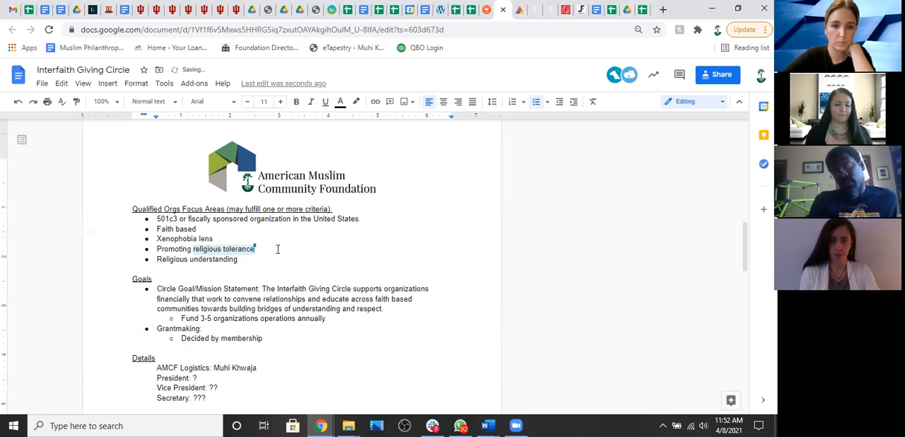
Merge the bullet into 'Promoting religious tolerance & understanding'.
type("& understanding")
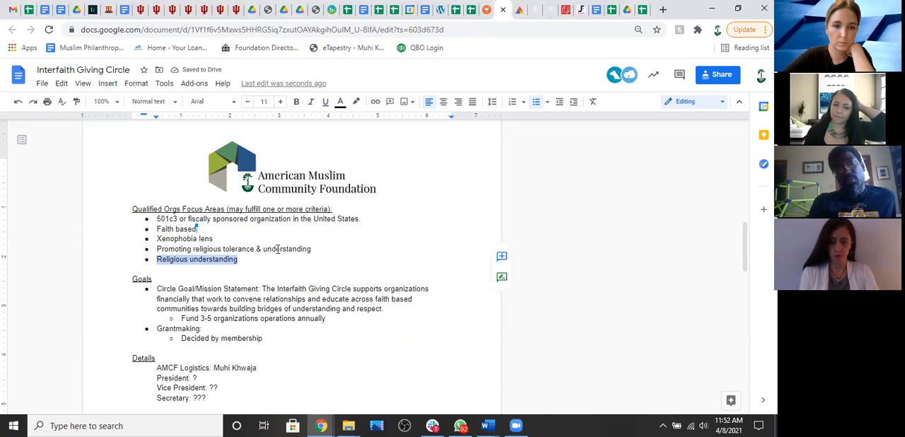
Add a bullet: 'Confronts any form of religious or cultural hate, xenophobia, anti-semitism, Islamophobia'.
type("Confronts")
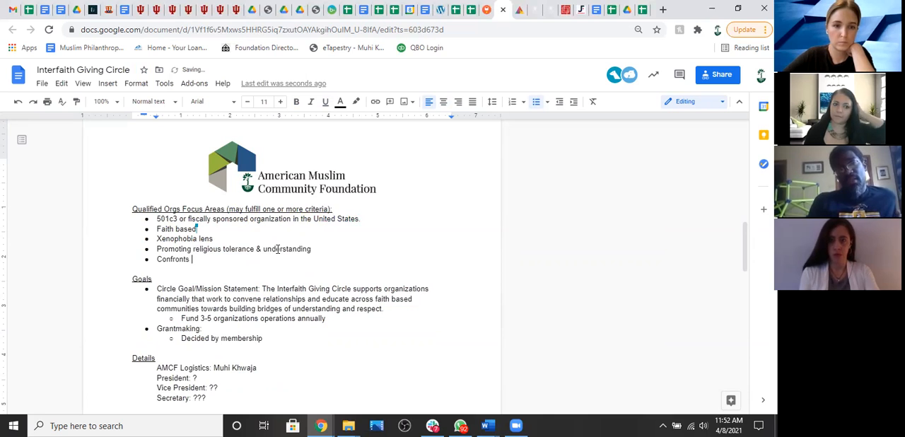
type("hate")
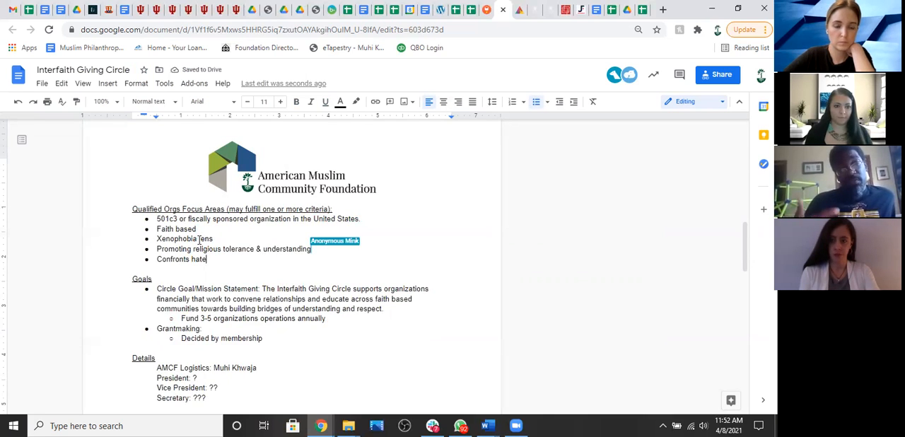
type(", xno")
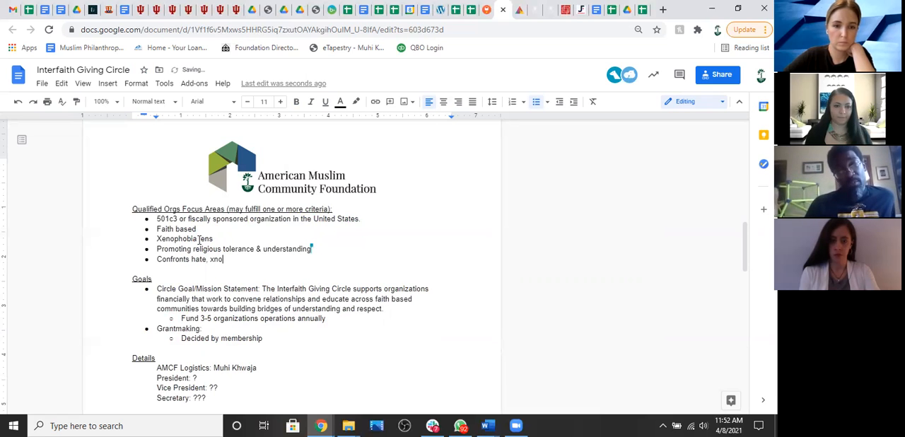
type("enophobia, anti-semitism,")
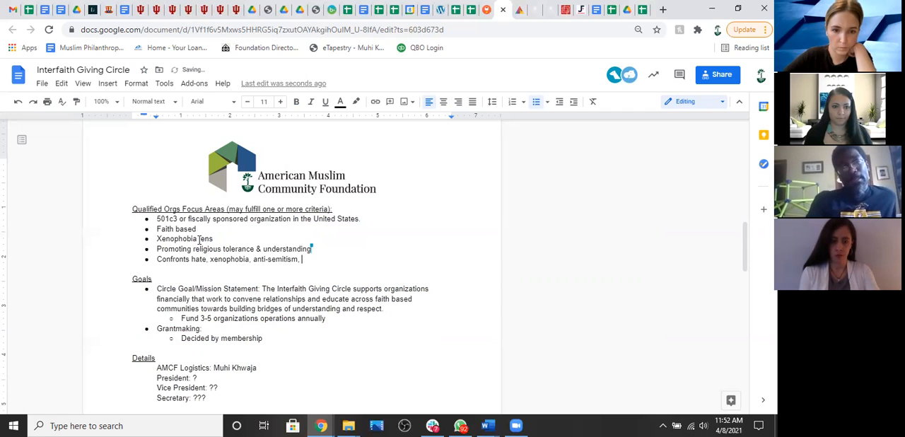
type("Islamophobi")
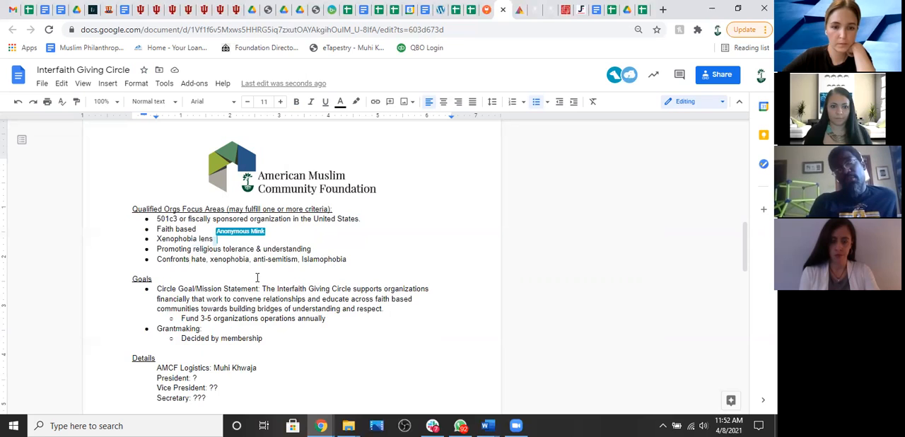
type("any form of religious or culturanl")
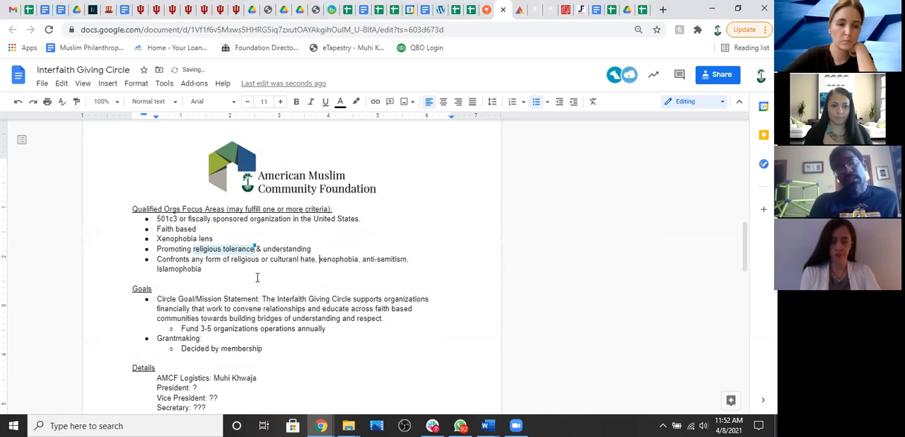
Insert 'including' before xenophobia in the hate-confronting bullet.
type("including")
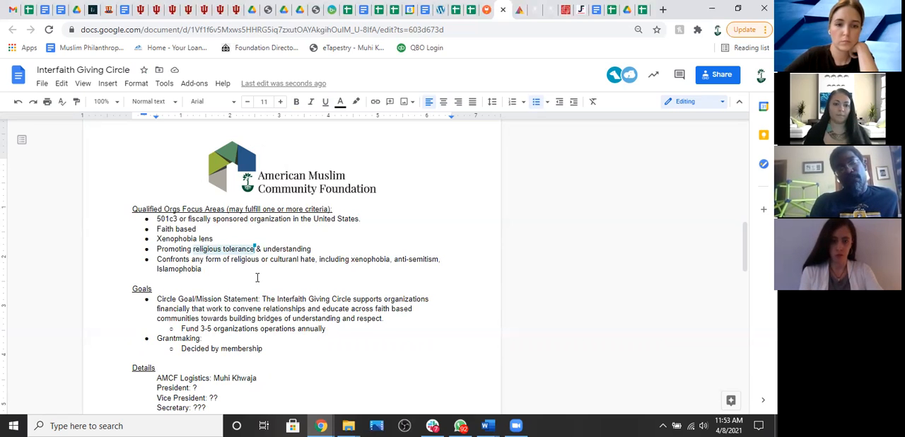
mouse_move(322, 249)
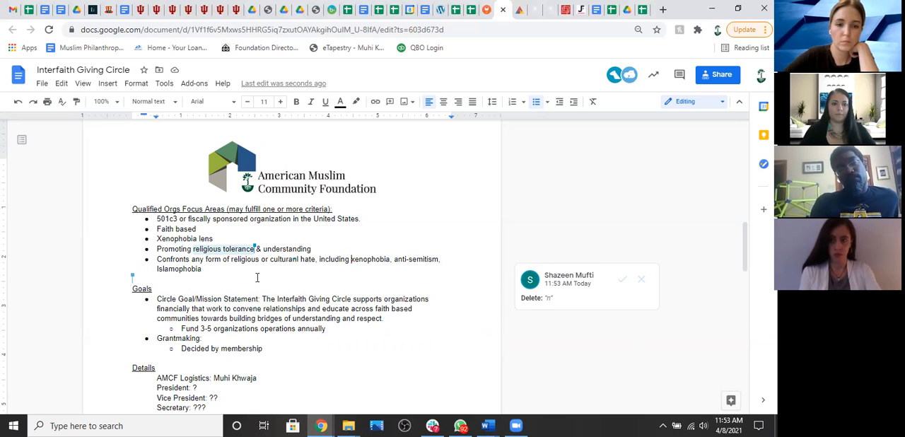
mouse_move(592, 258)
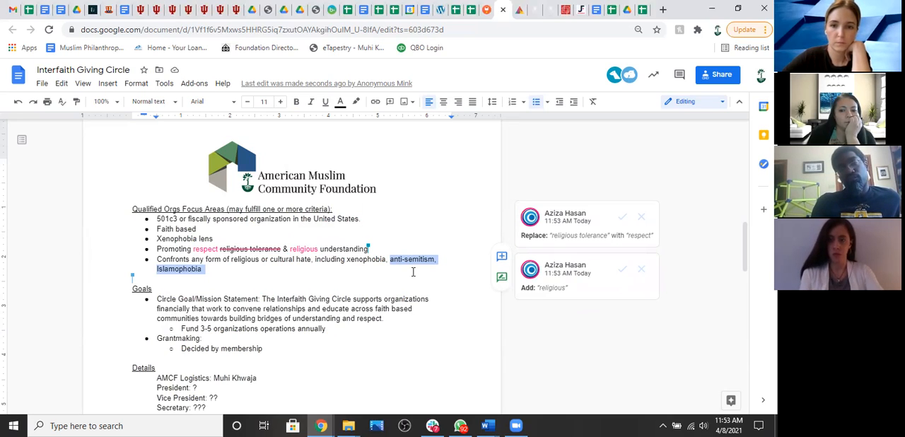
End the Confronts bullet at 'including xenophobia' and add 'equity,' after Promoting.
key("Delete")
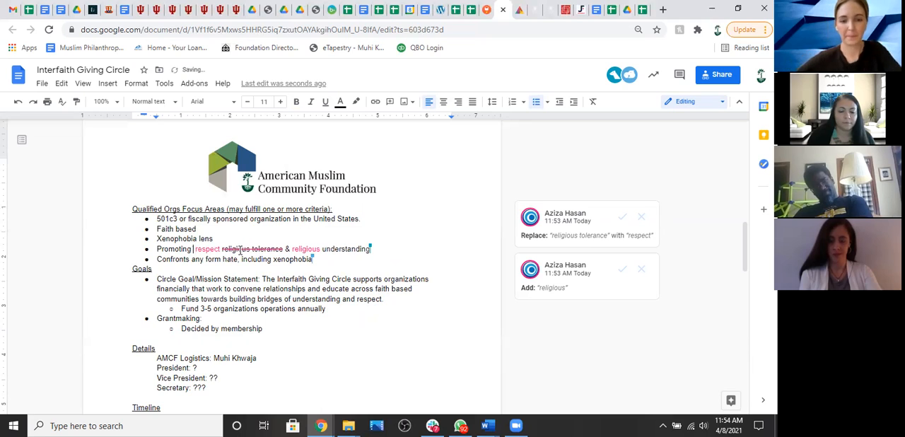
type("equity,")
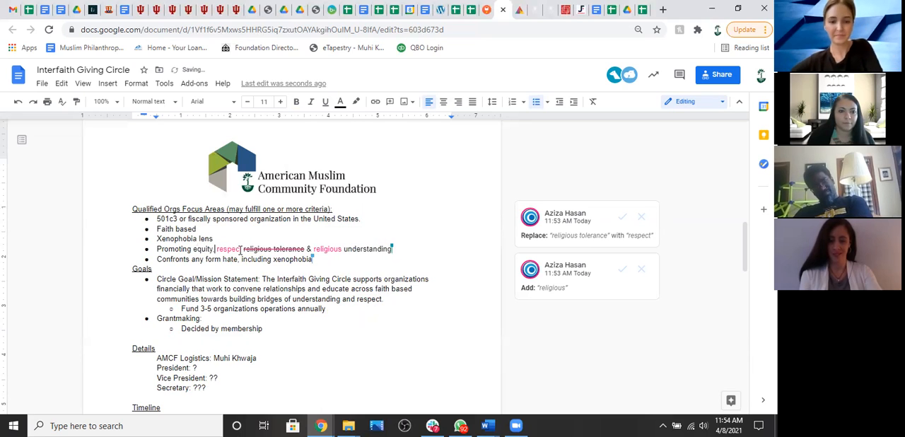
mouse_move(622, 216)
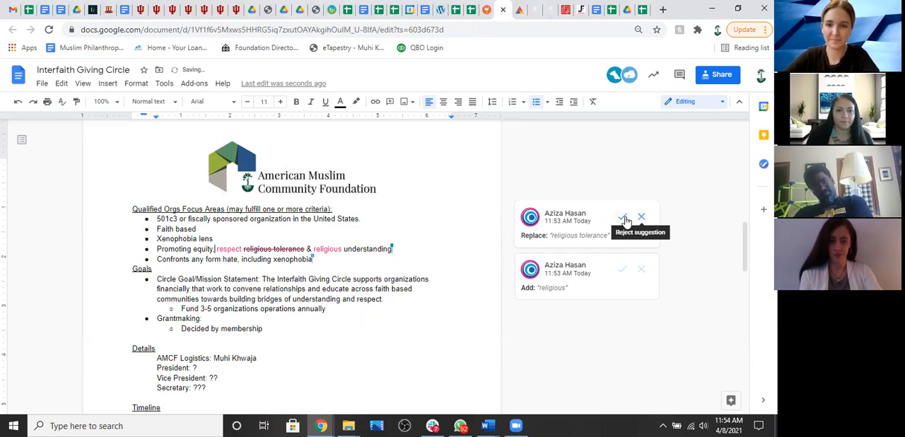
Resolve the respect suggestion and extend the bullet to 'religious pluralism and understanding'.
left_click(623, 215)
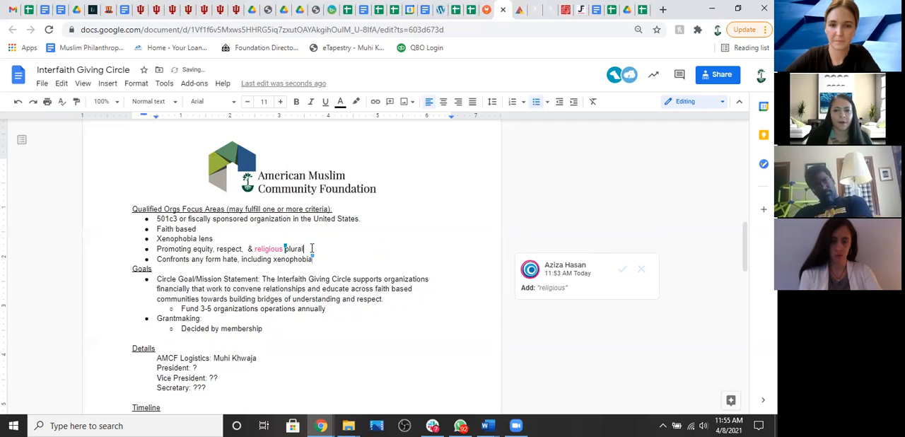
type("ism")
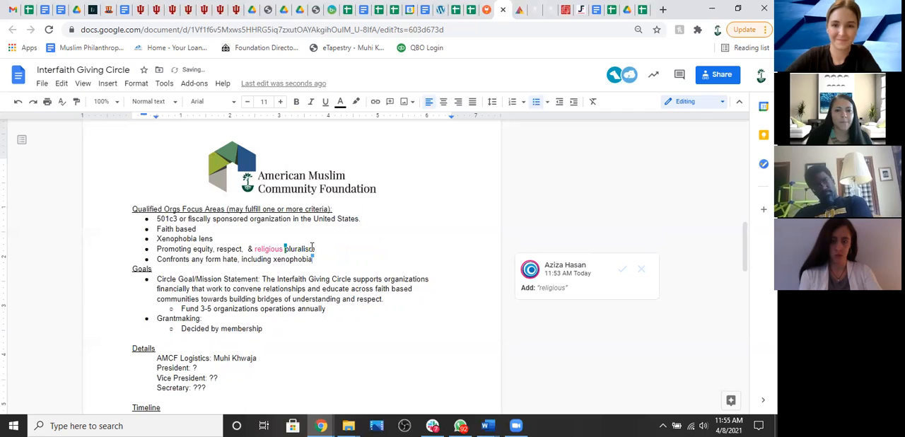
type("and")
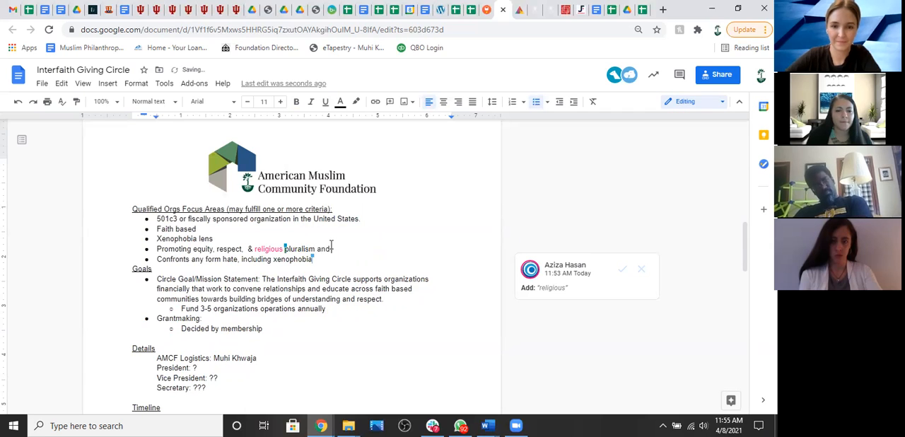
type("understanding")
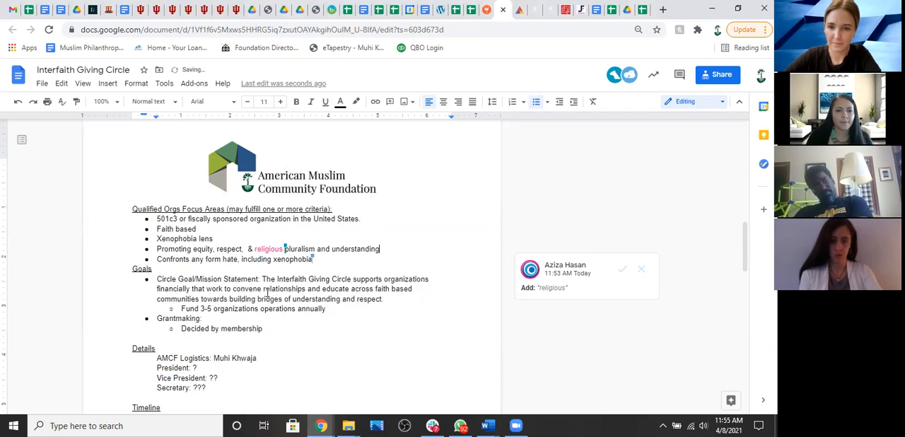
Insert 'mutual appreciation,' before respect in the Promoting bullet.
double_click(317, 298)
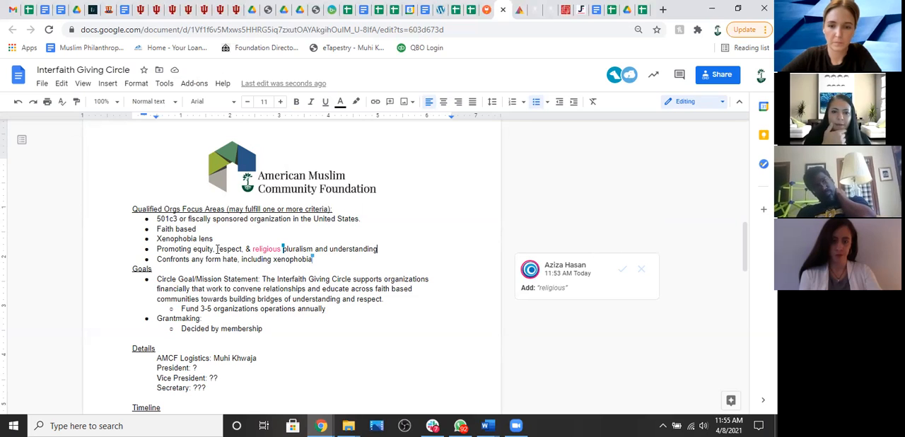
type("mutual")
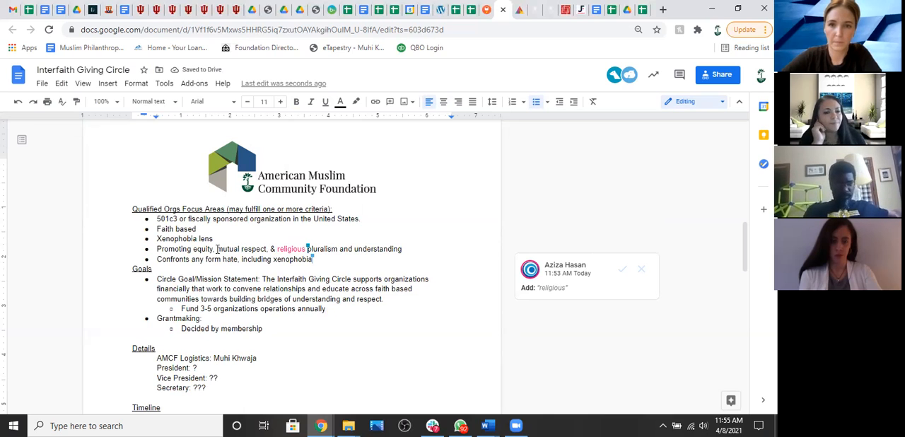
type("appreciation,")
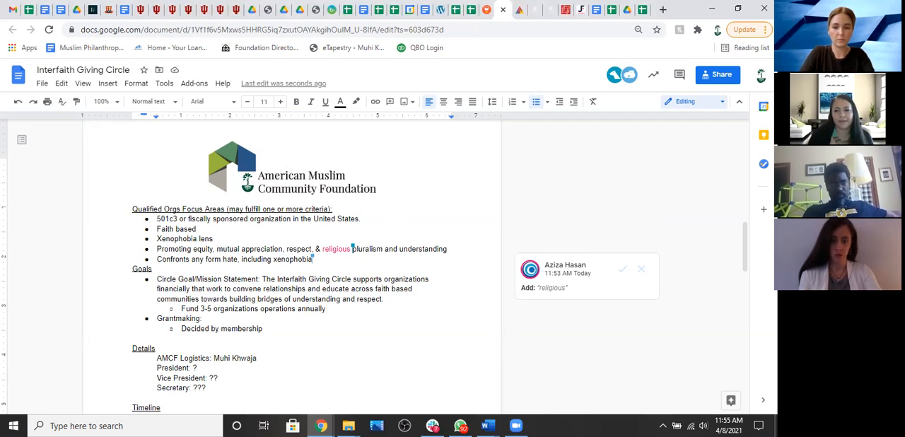
mouse_move(651, 223)
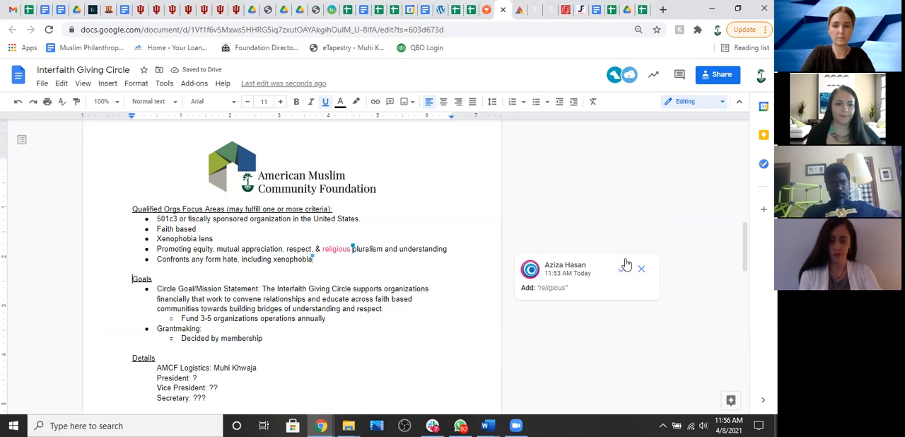
Scroll through the document to review the accepted focus-area and mission edits.
scroll("down", 3)
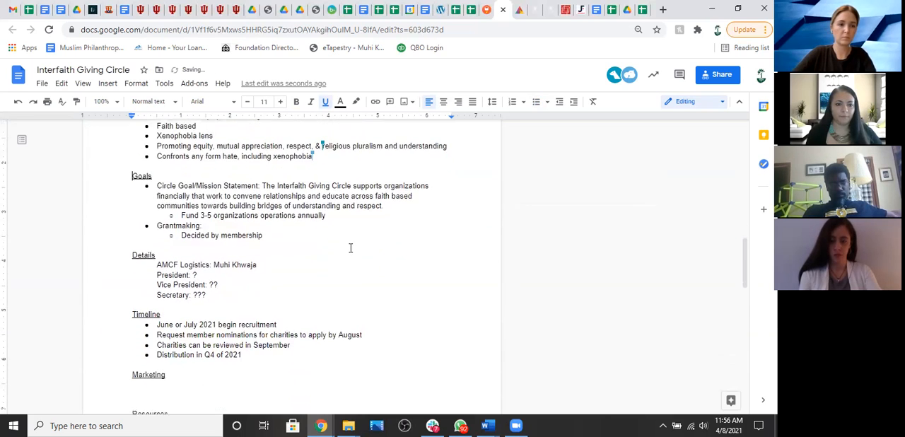
scroll("down", 3)
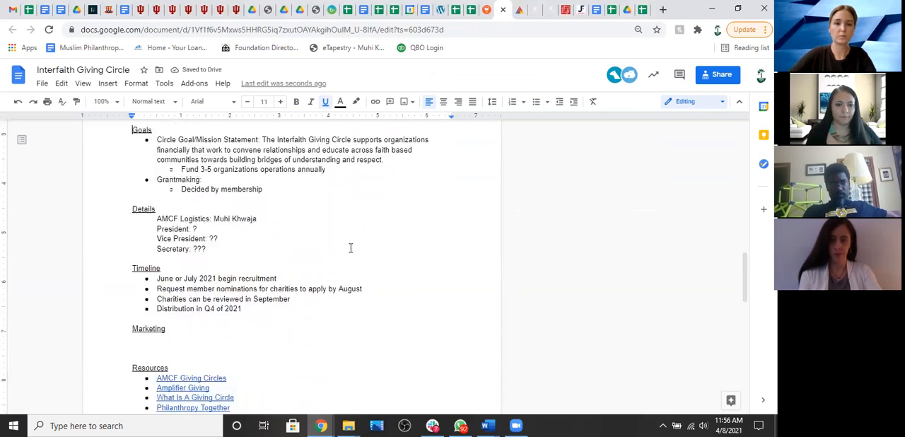
scroll("up", 3)
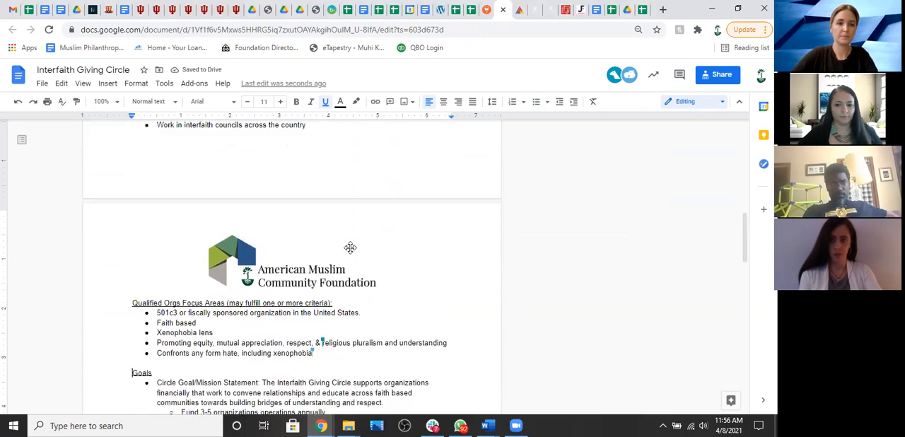
scroll("up", 3)
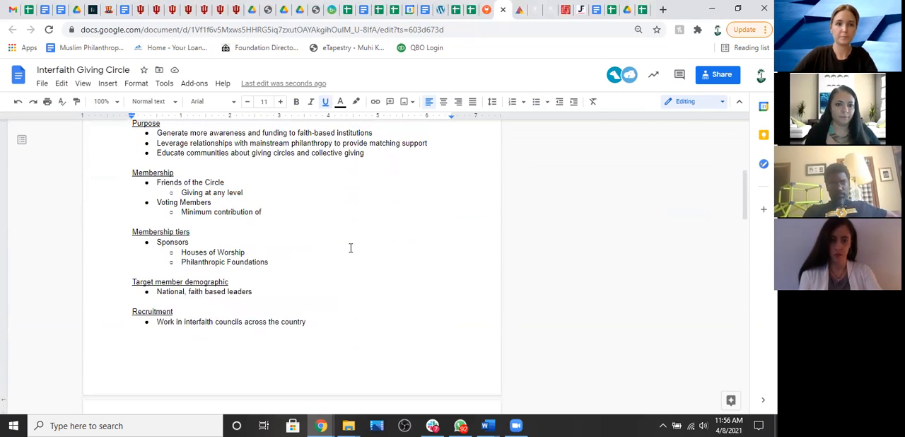
scroll("up", 3)
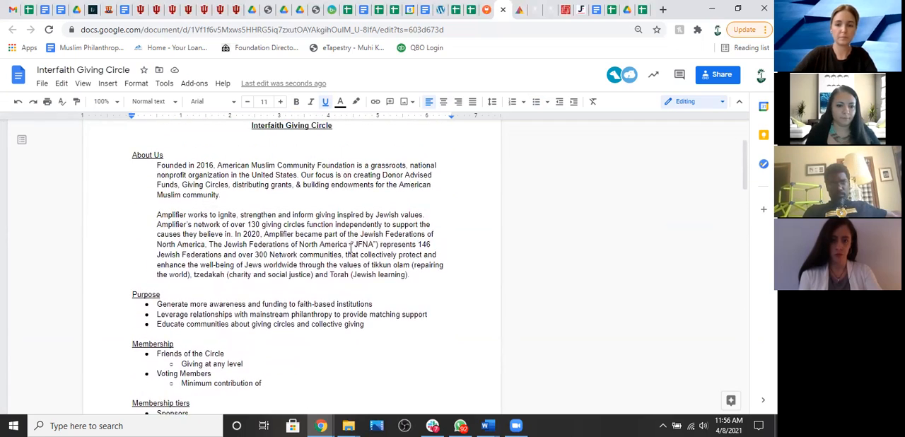
scroll("up", 3)
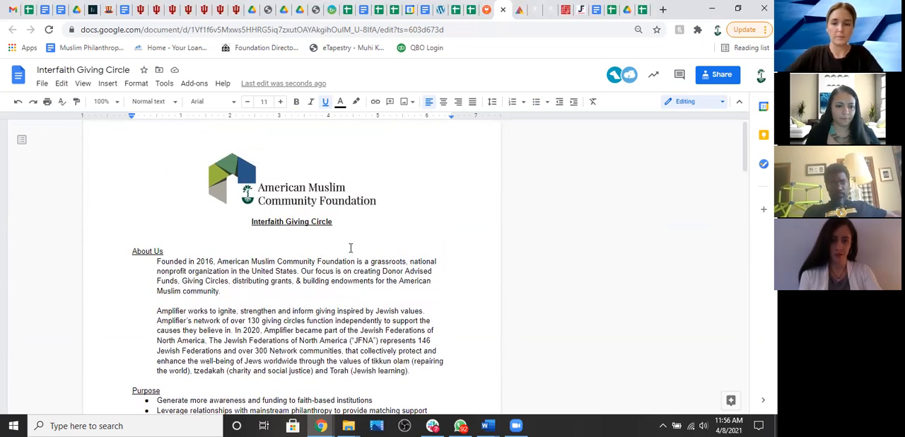
scroll("down", 3)
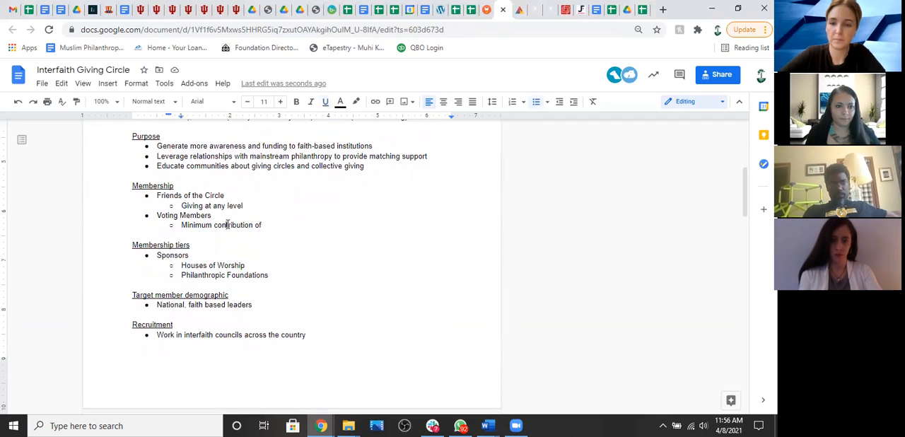
mouse_move(291, 227)
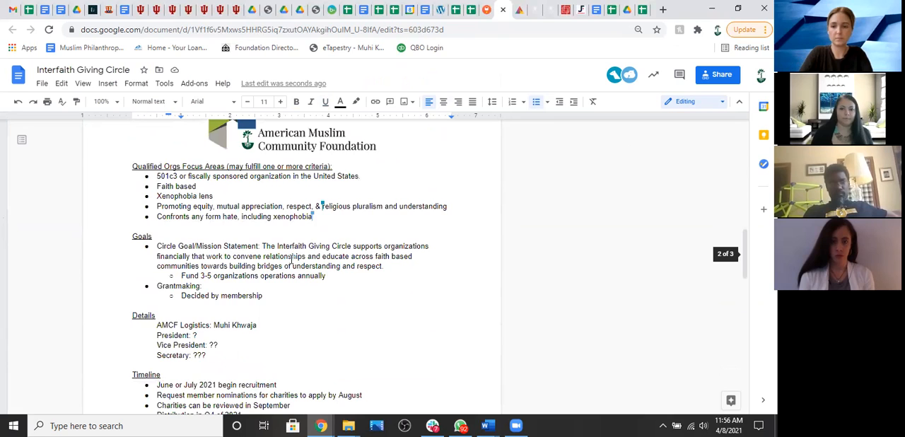
scroll("down", 3)
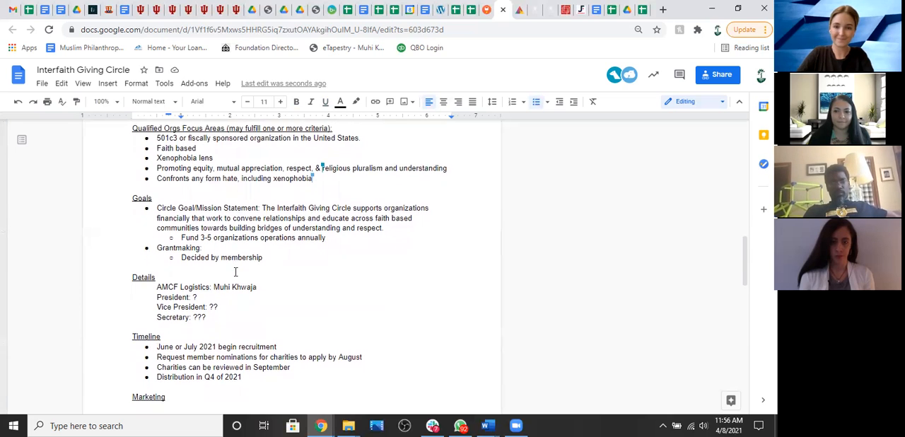
scroll("down", 3)
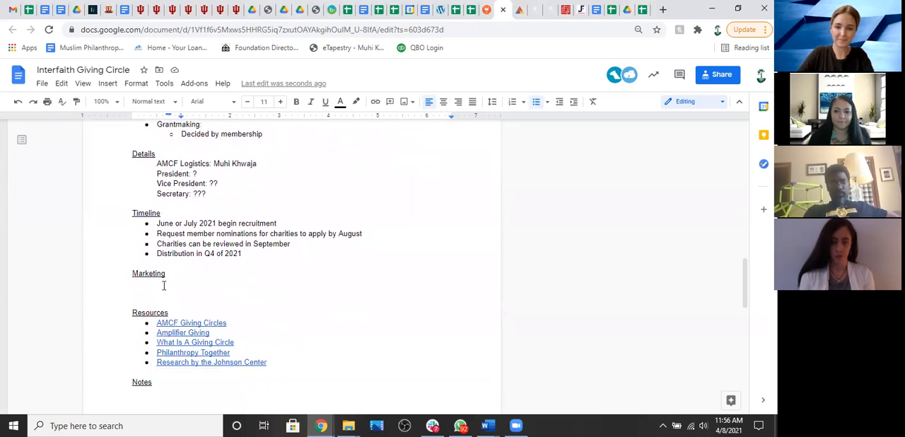
scroll("up", 3)
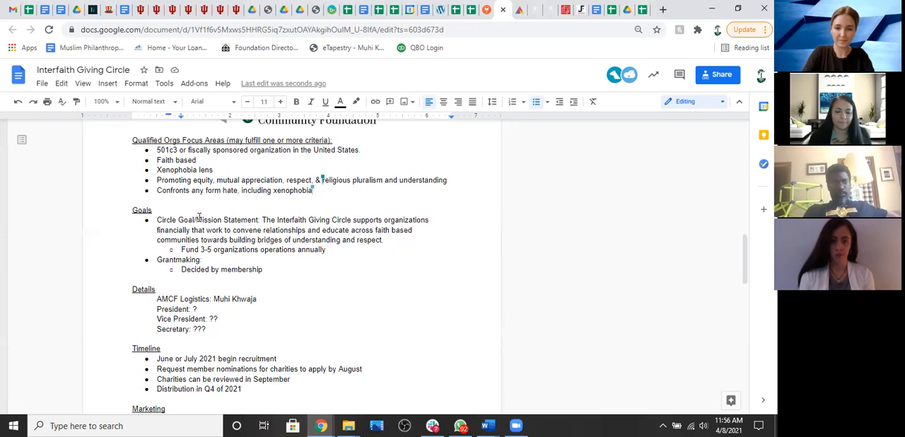
scroll("up", 3)
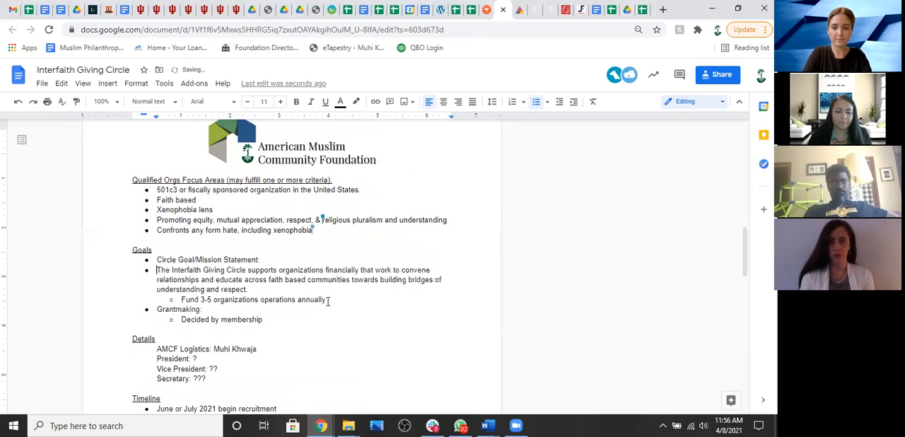
mouse_move(577, 102)
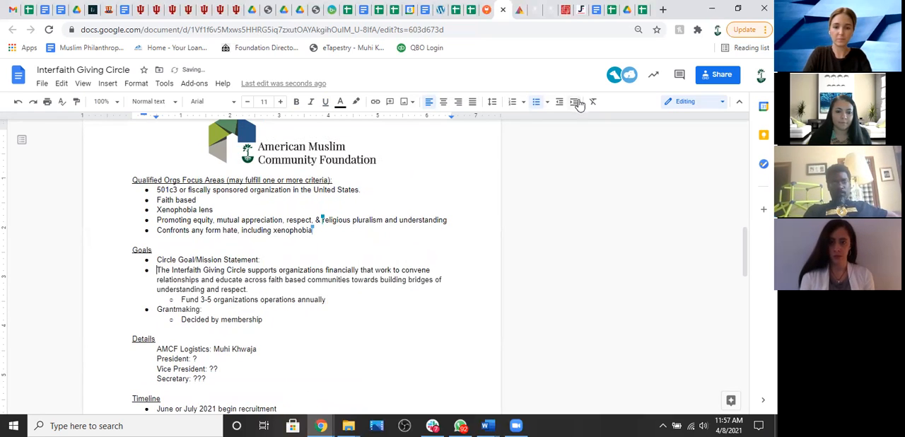
Indent the mission sentence one level as a sub-point under Circle Goal/Mission Statement.
left_click(574, 101)
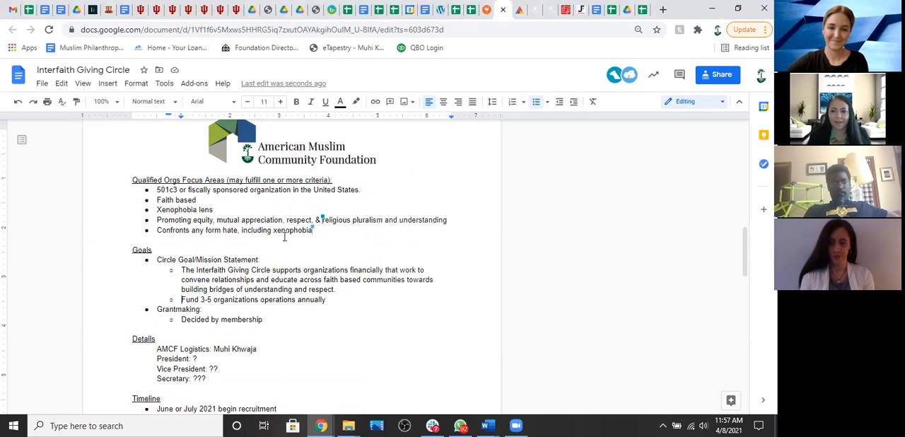
scroll("down", 3)
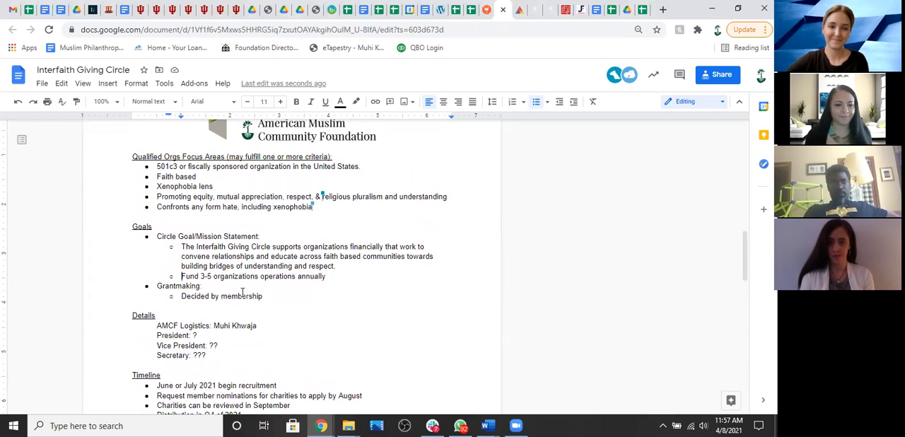
scroll("down", 3)
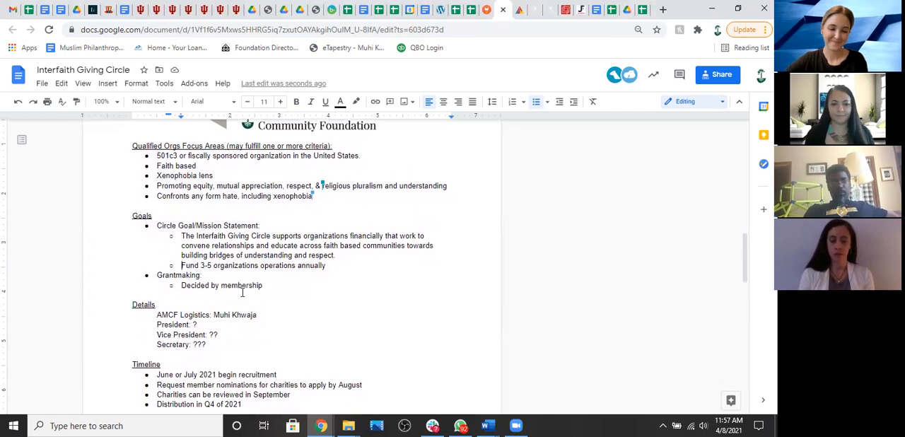
Replace the President and Vice President lines with 'Co-Chairs'.
left_click_drag(156, 324, 218, 334)
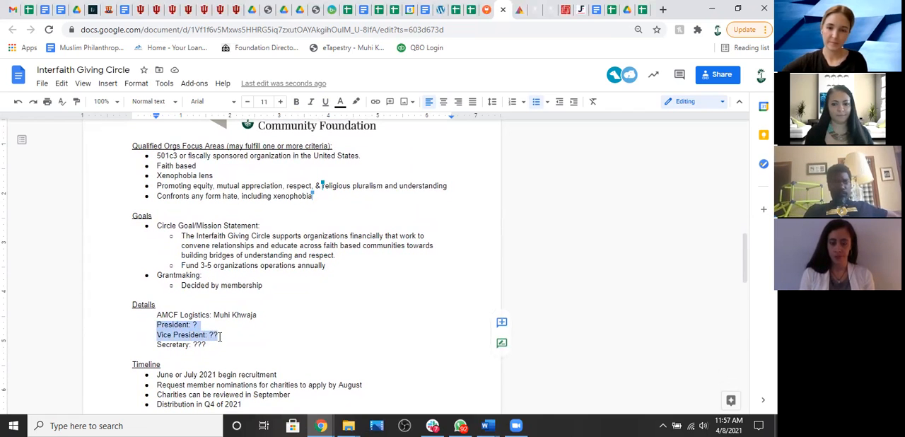
type("Co-")
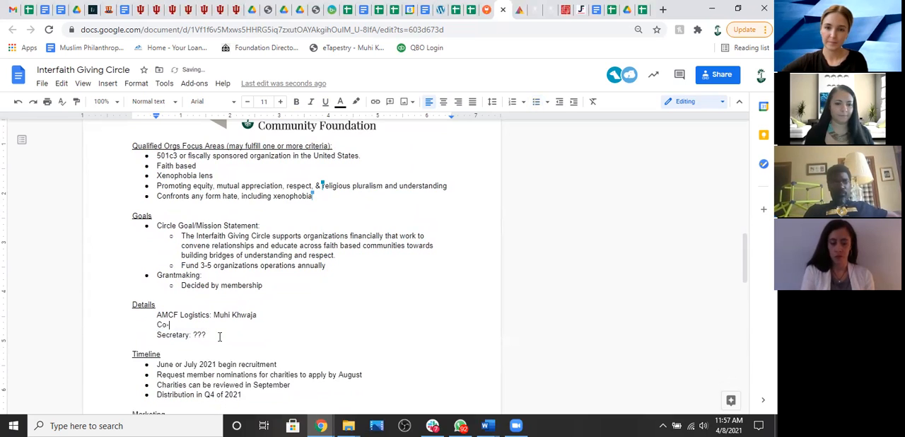
type("Chairs:")
left_click(143, 304)
type("Leadership Committ")
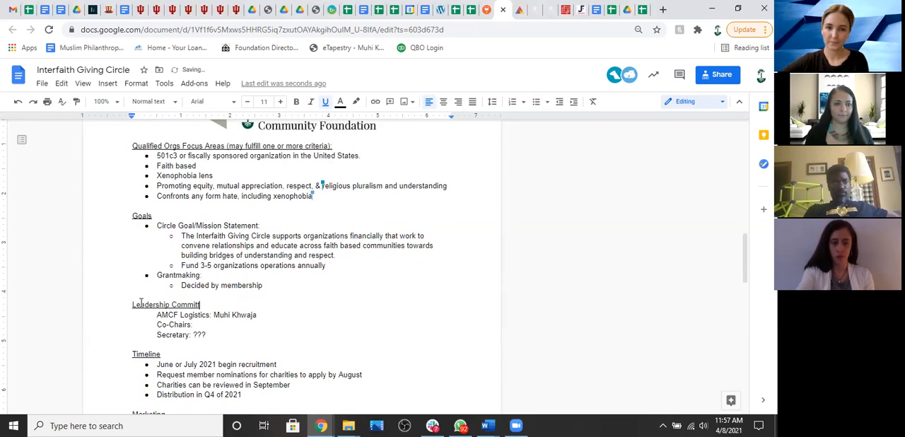
Rename the Details heading to 'Leadership Committee Positions'.
type("ee Positions:")
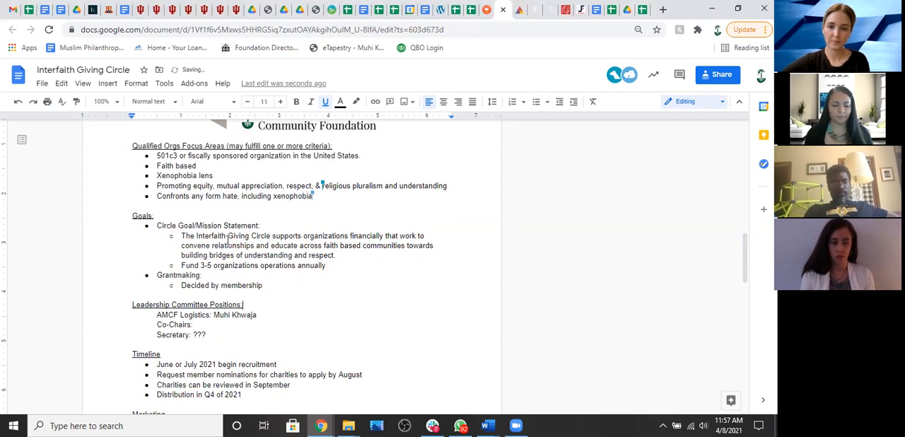
scroll("up", 3)
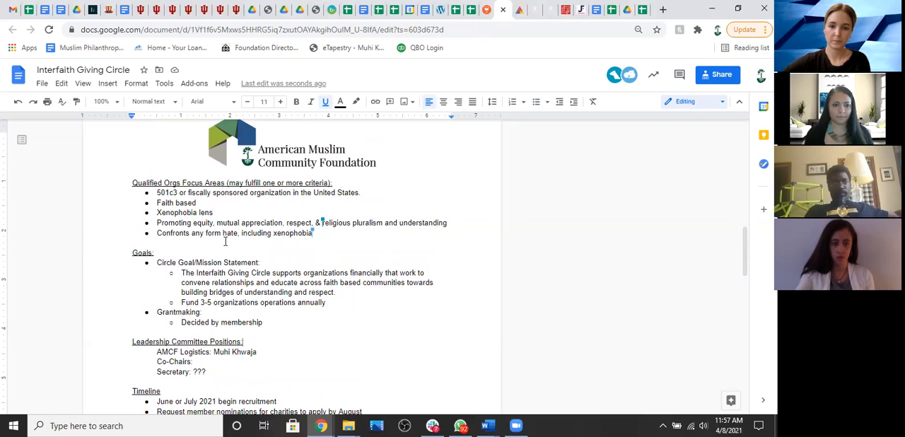
mouse_move(685, 101)
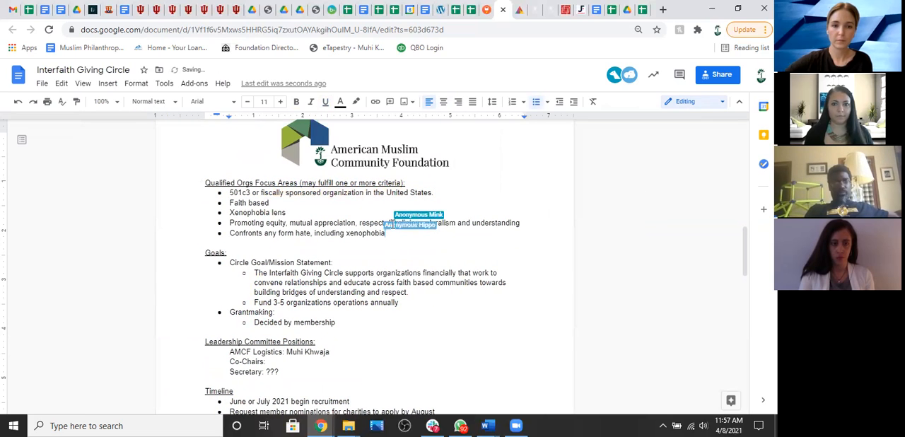
scroll("down", 3)
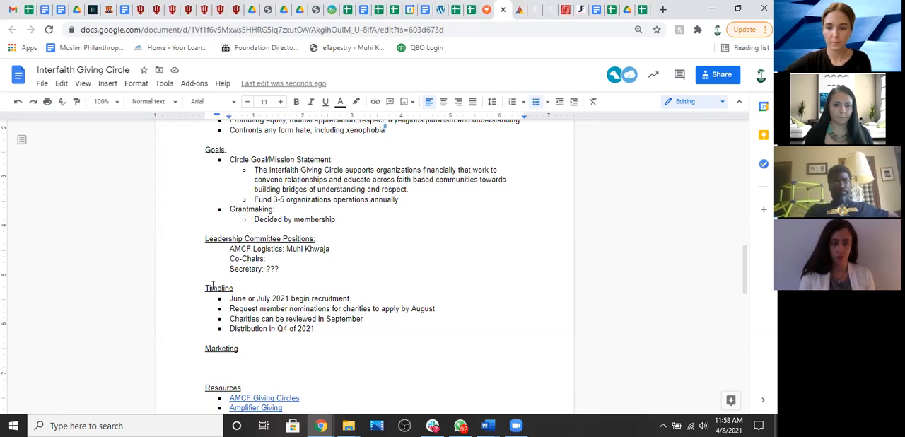
double_click(222, 238)
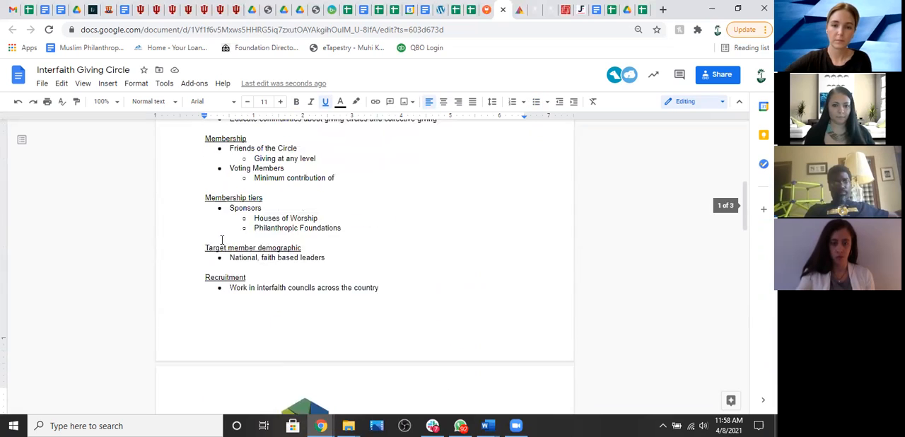
scroll("up", 3)
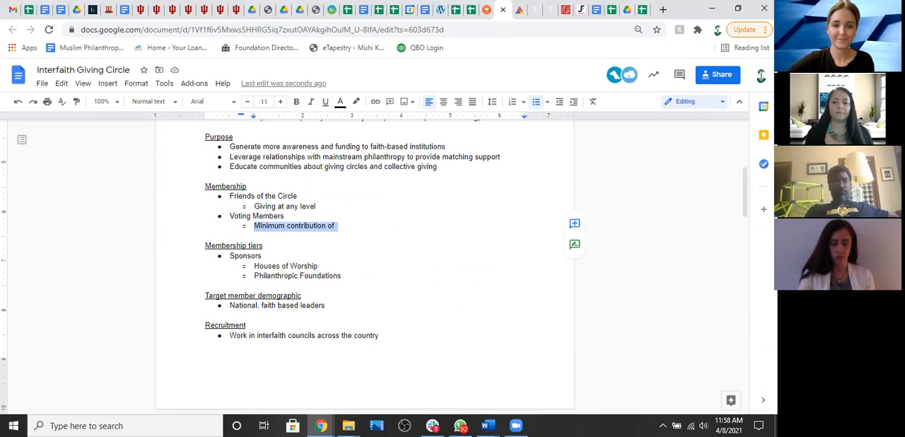
mouse_move(595, 358)
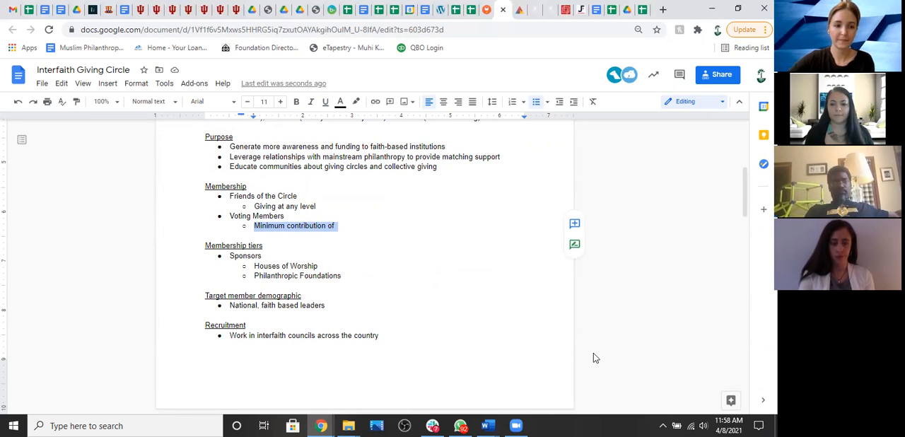
left_click(406, 226)
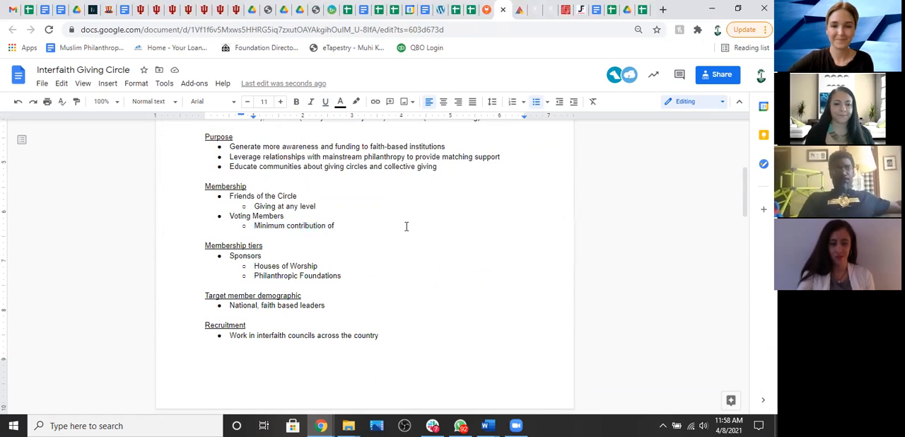
mouse_move(356, 232)
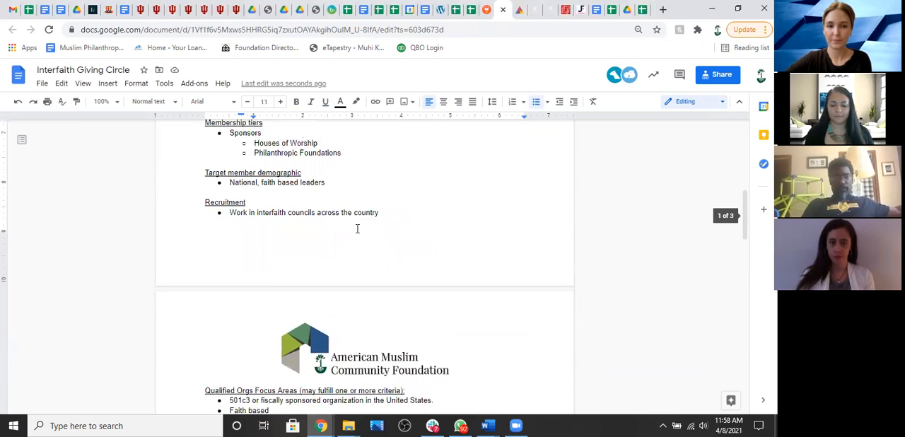
scroll("down", 3)
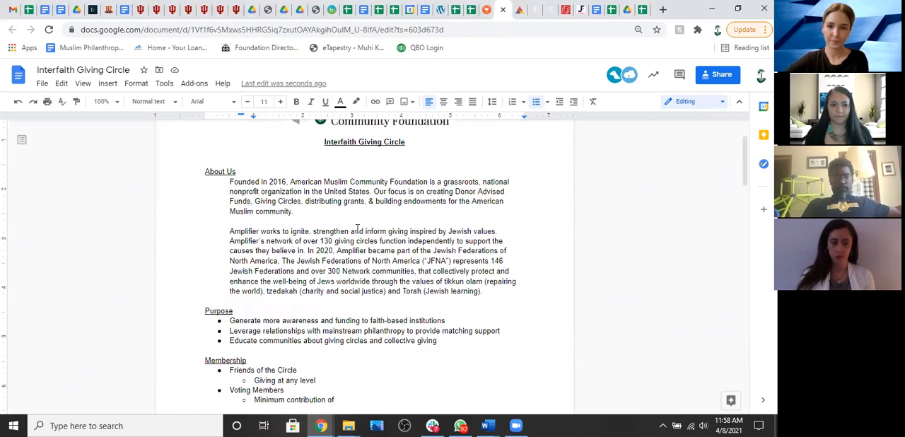
scroll("up", 3)
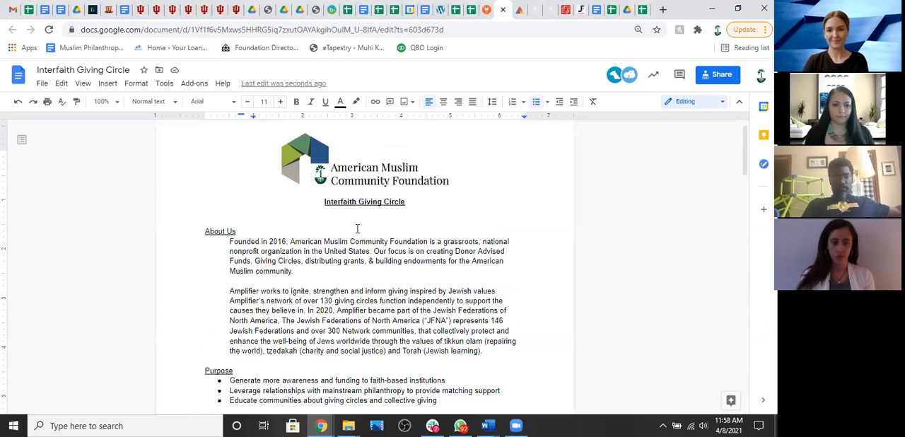
scroll("down", 3)
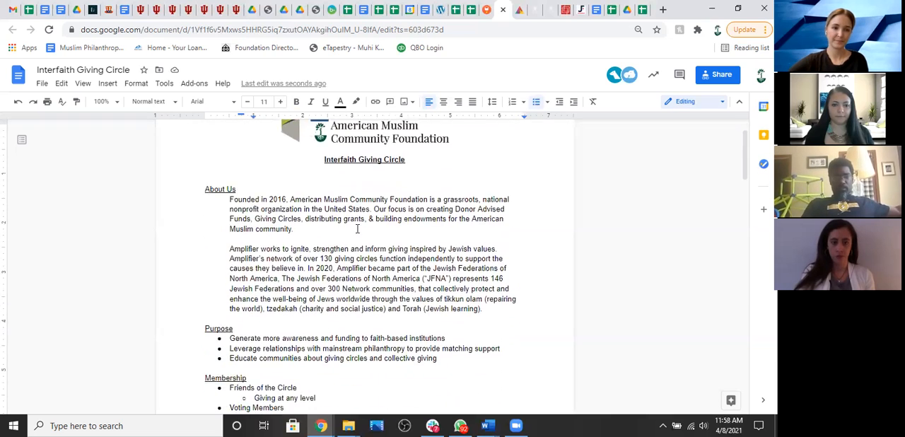
scroll("down", 3)
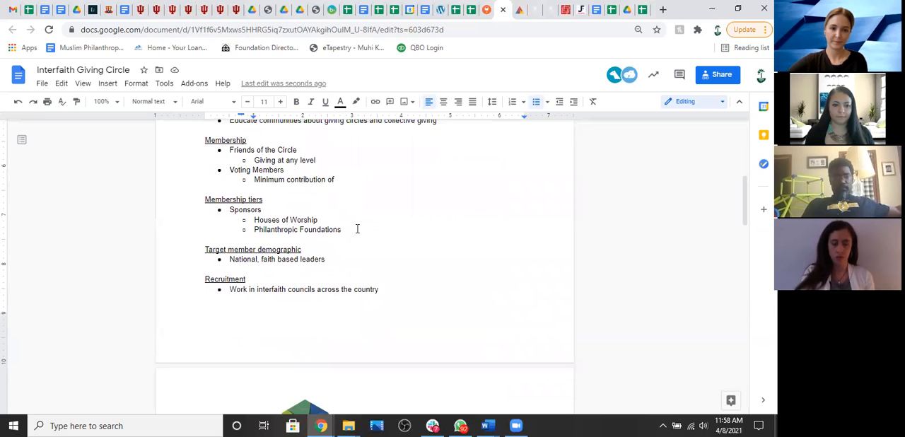
scroll("down", 3)
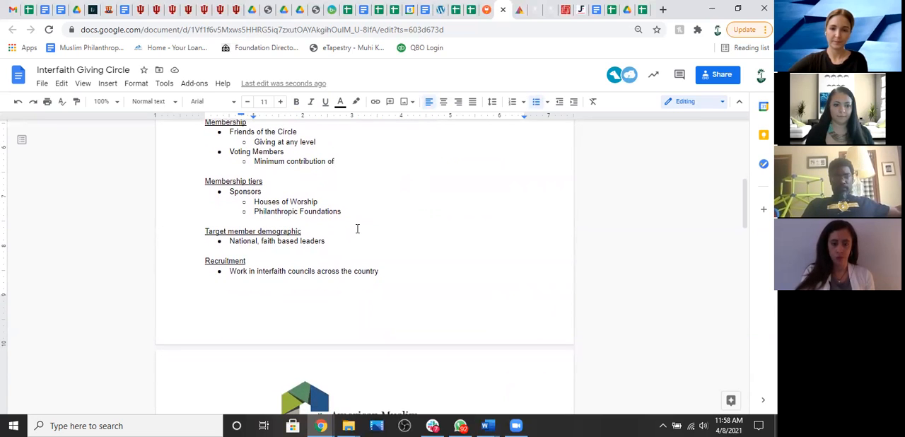
scroll("up", 3)
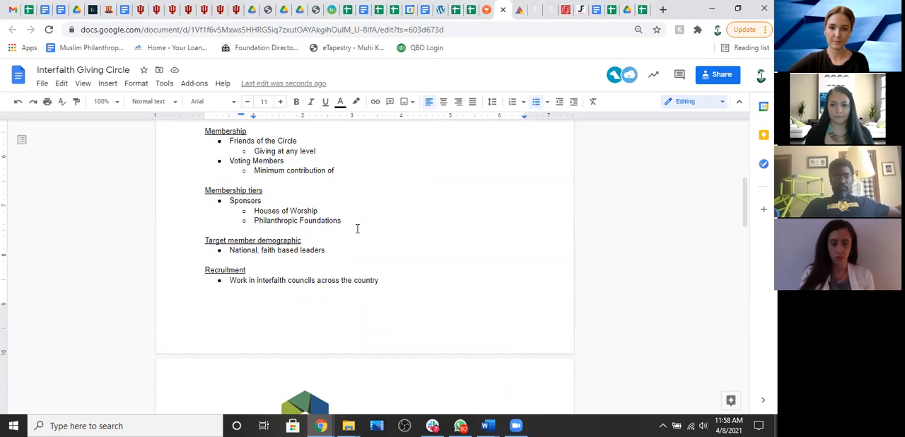
scroll("down", 3)
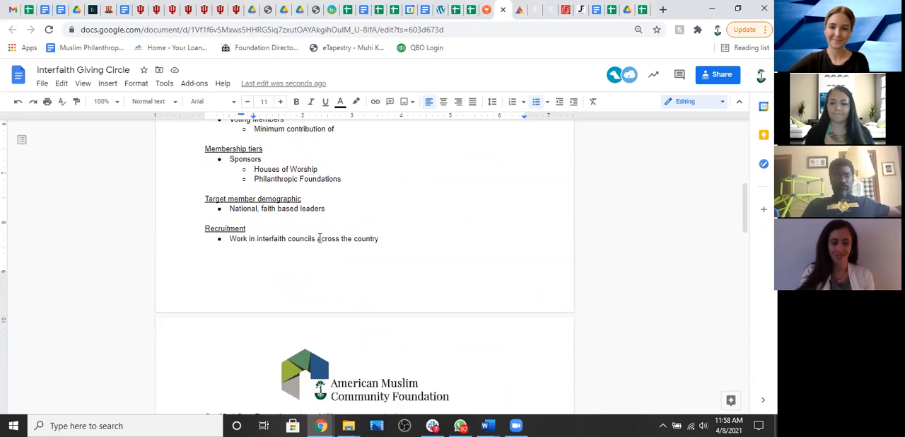
scroll("up", 3)
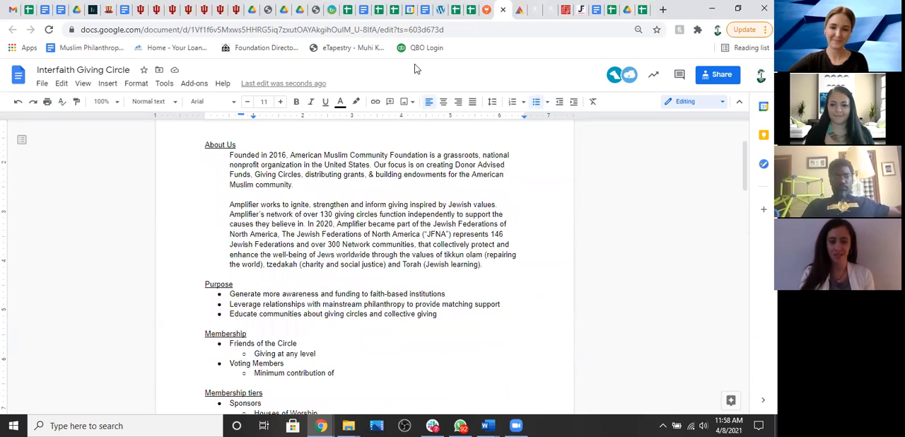